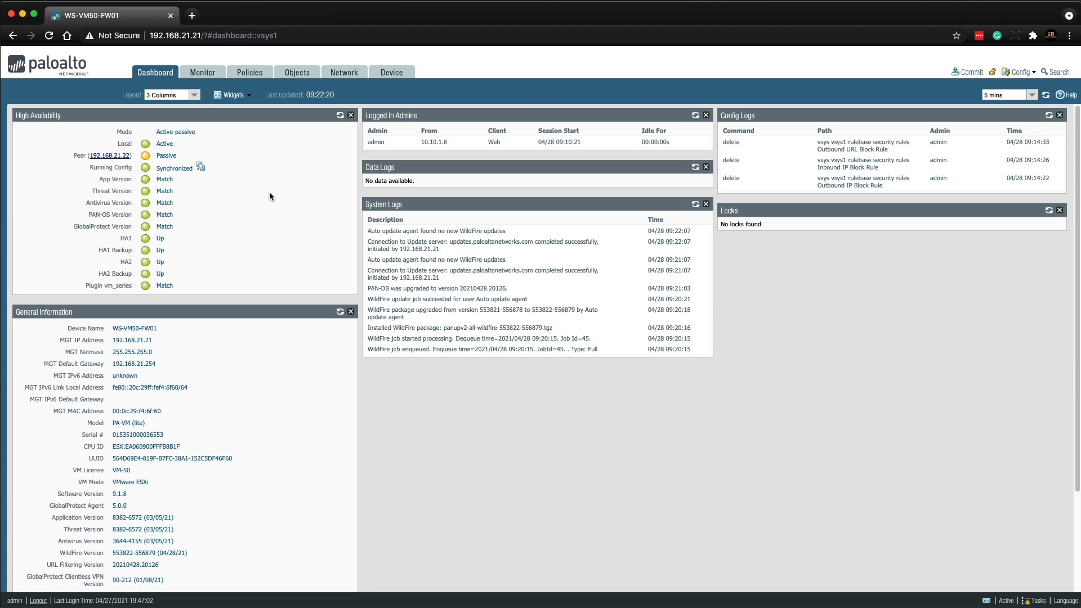
mouse_move(319, 67)
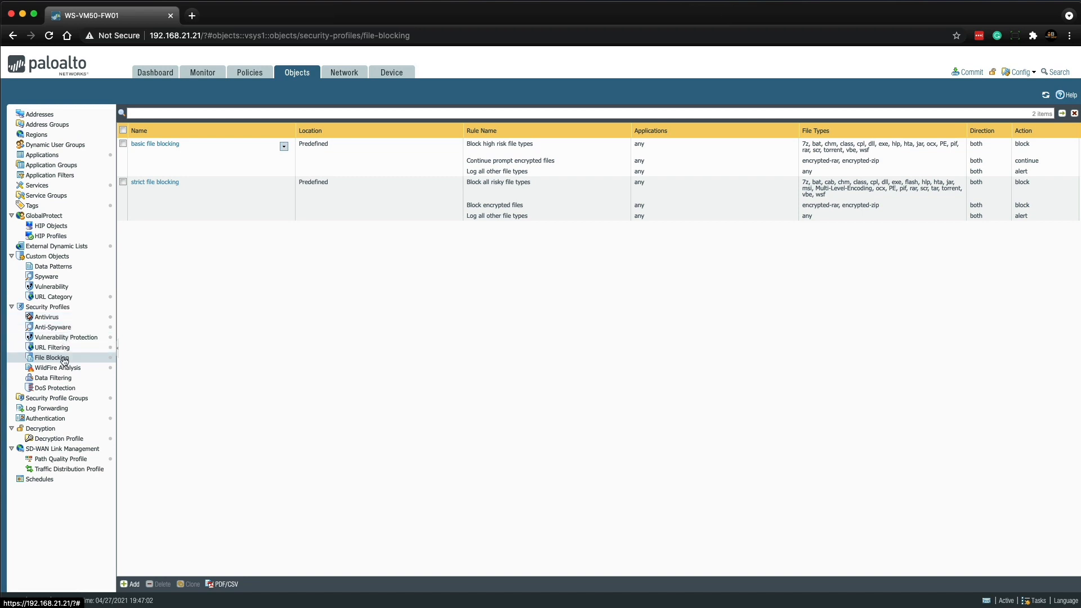
mouse_move(189, 197)
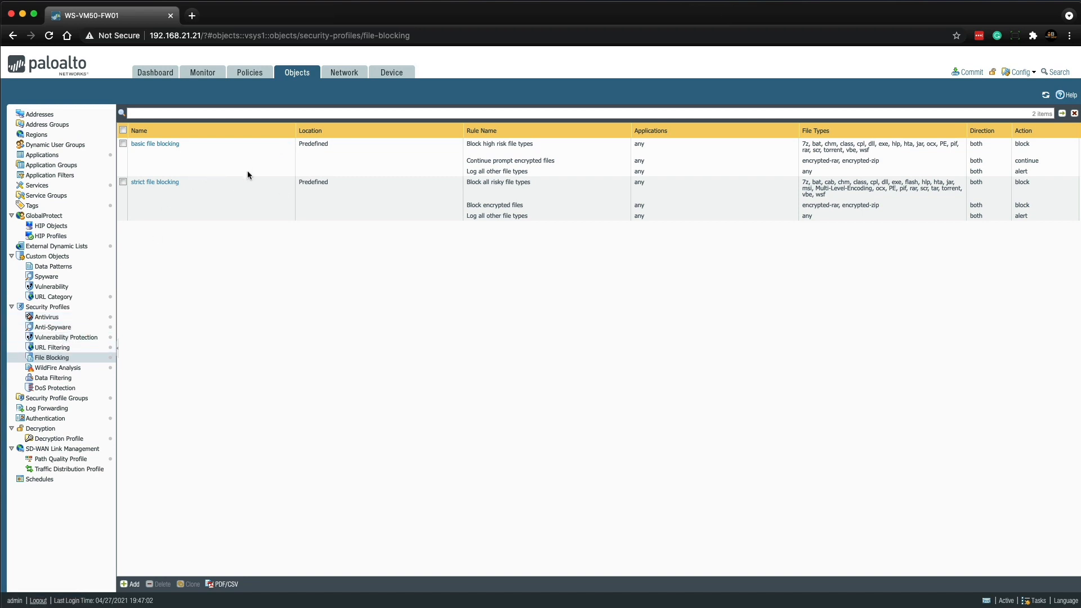
mouse_move(836, 169)
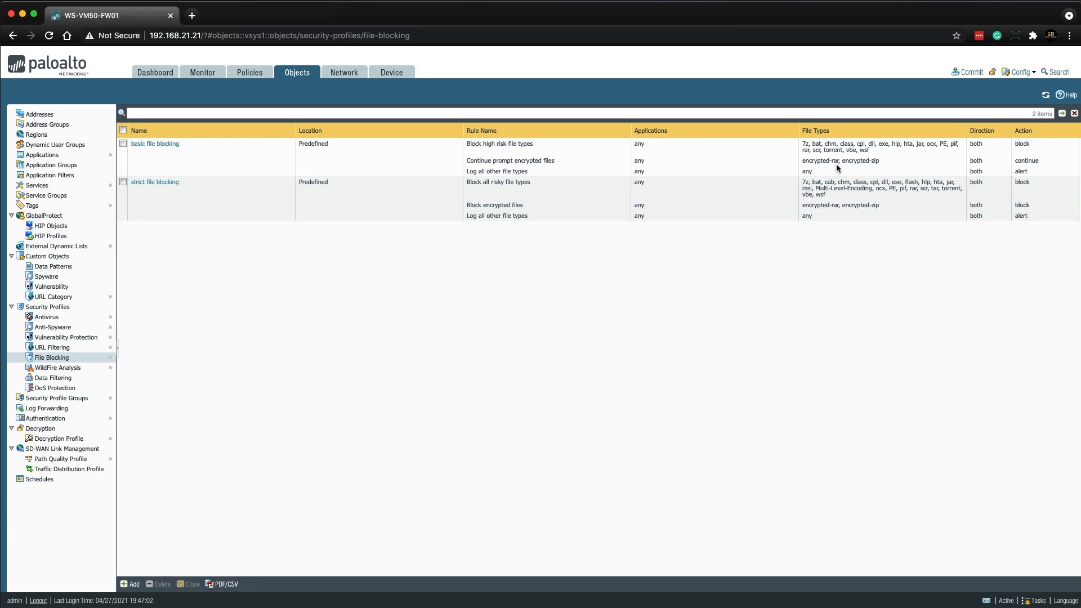
mouse_move(846, 160)
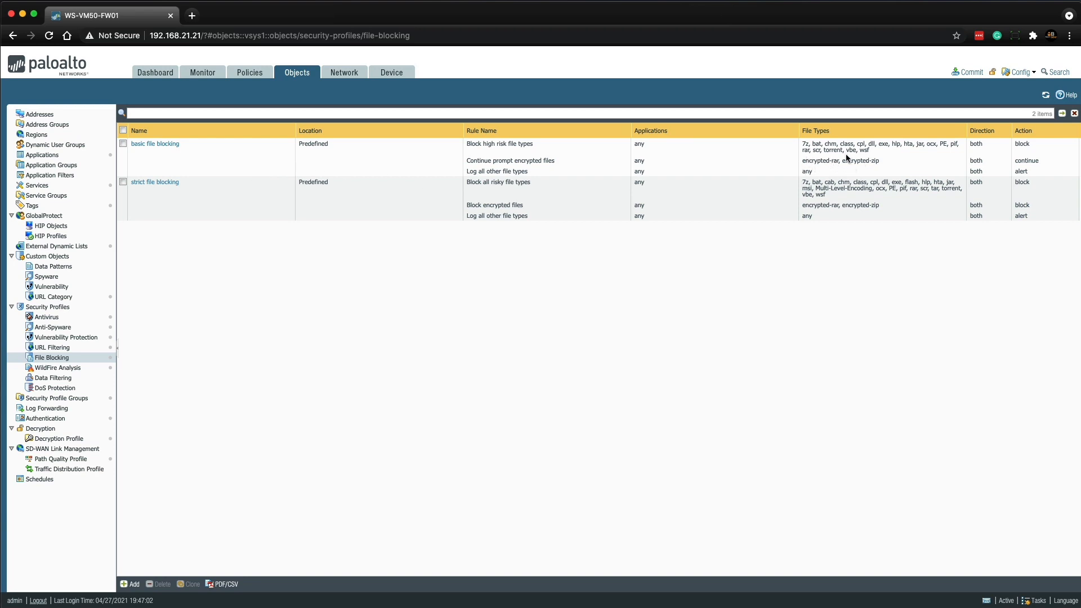
click(123, 143)
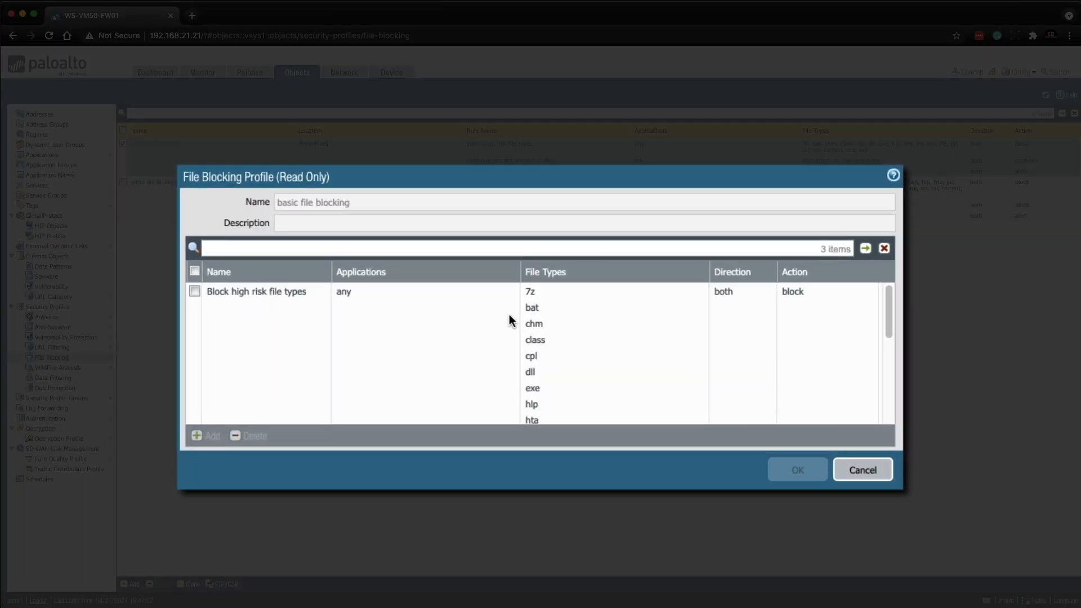
mouse_move(547, 324)
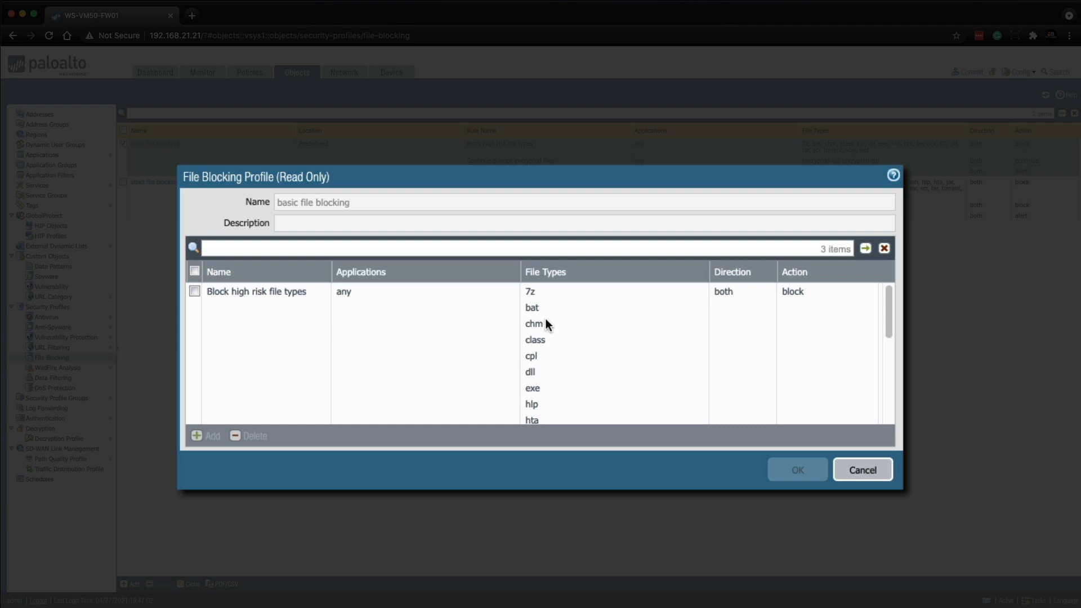
scroll(down, 3)
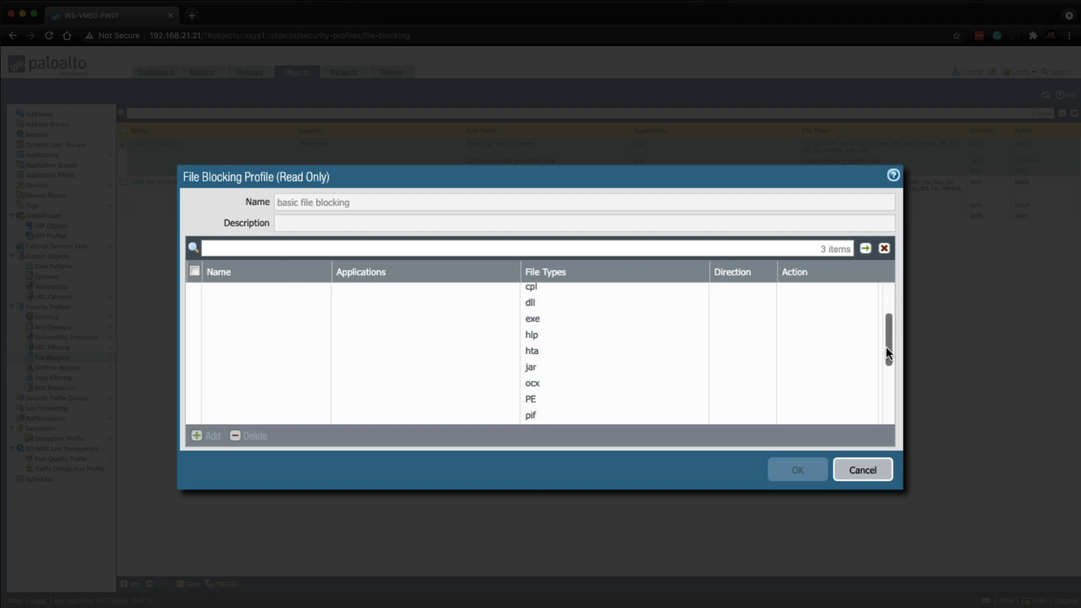
scroll(down, 3)
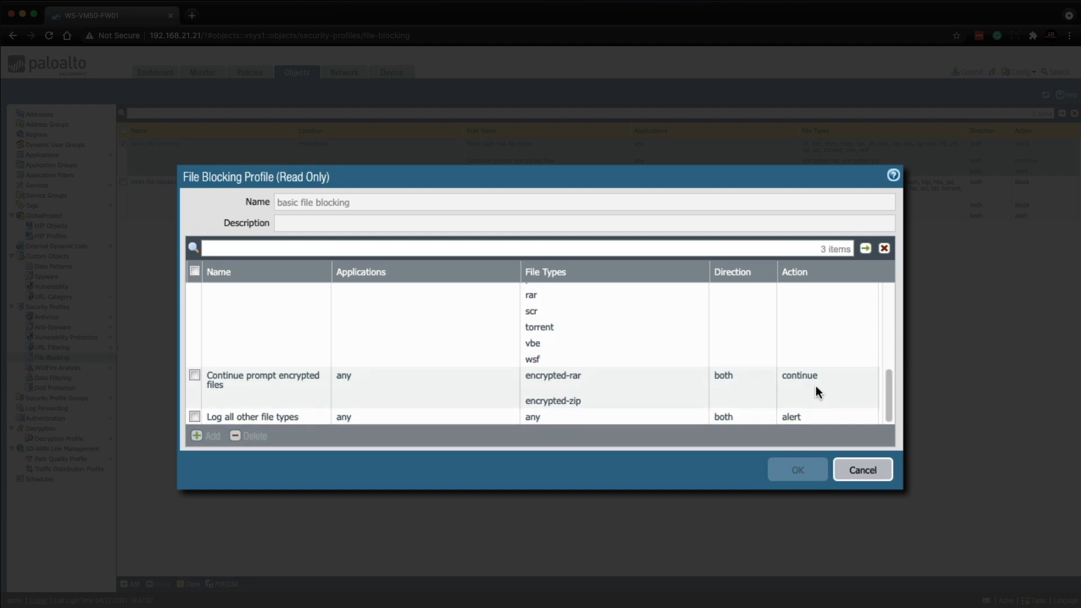
mouse_move(667, 405)
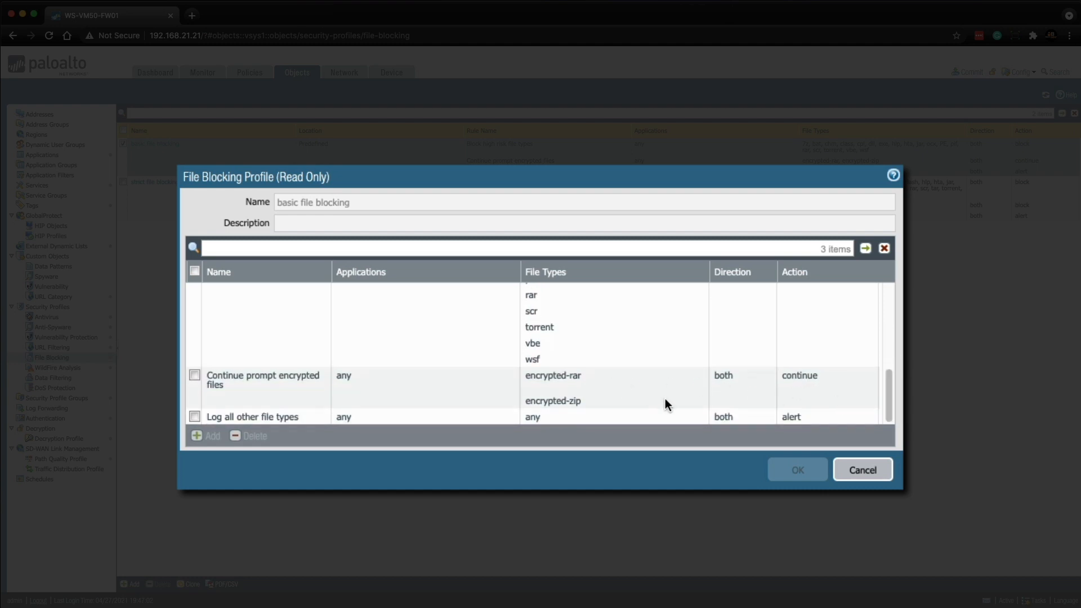
mouse_move(561, 412)
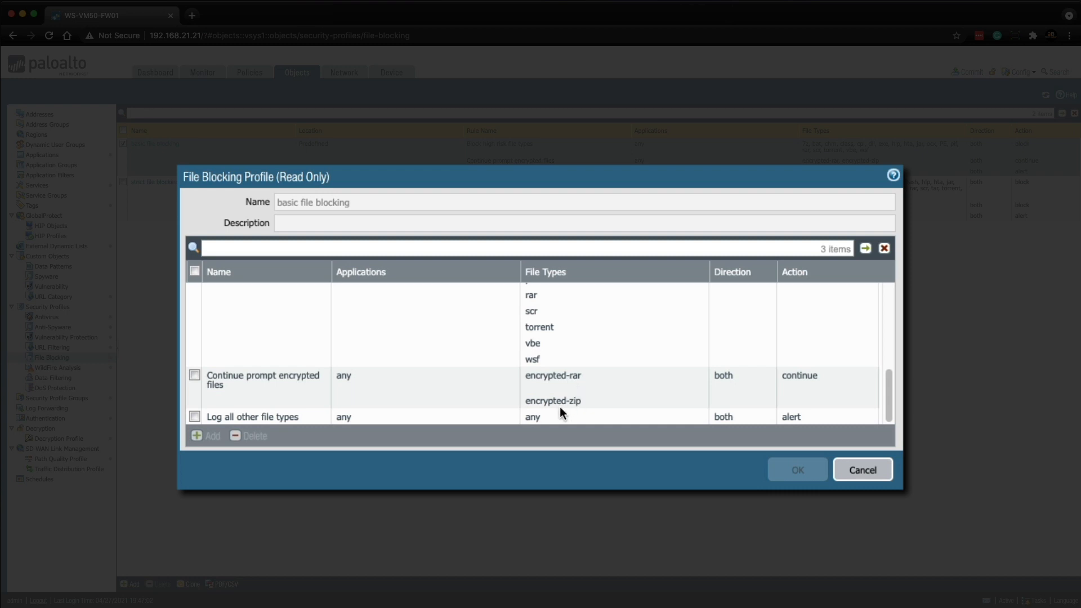
mouse_move(468, 411)
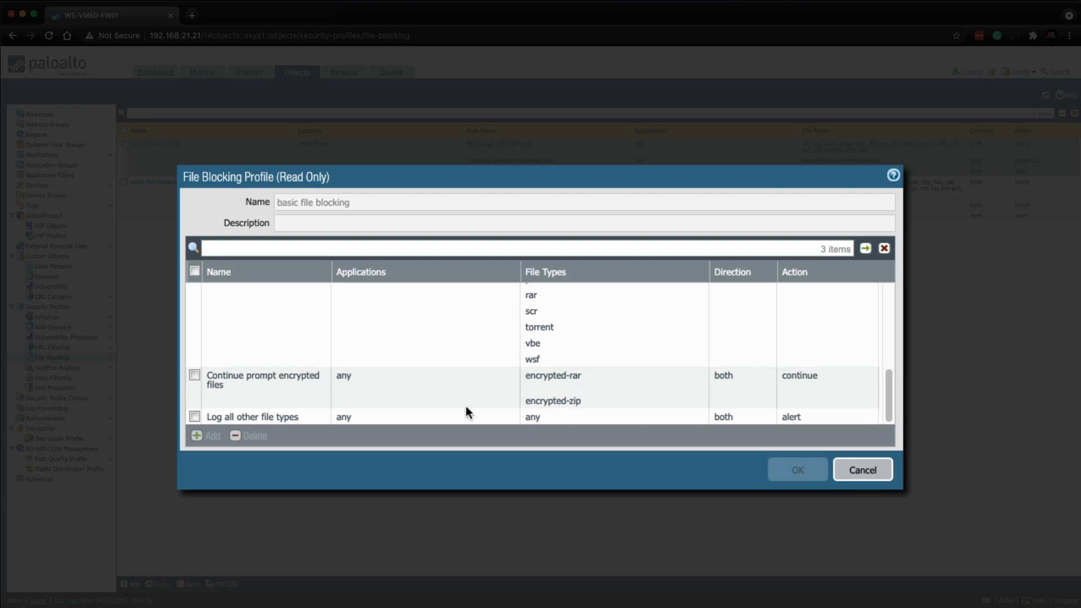
mouse_move(268, 435)
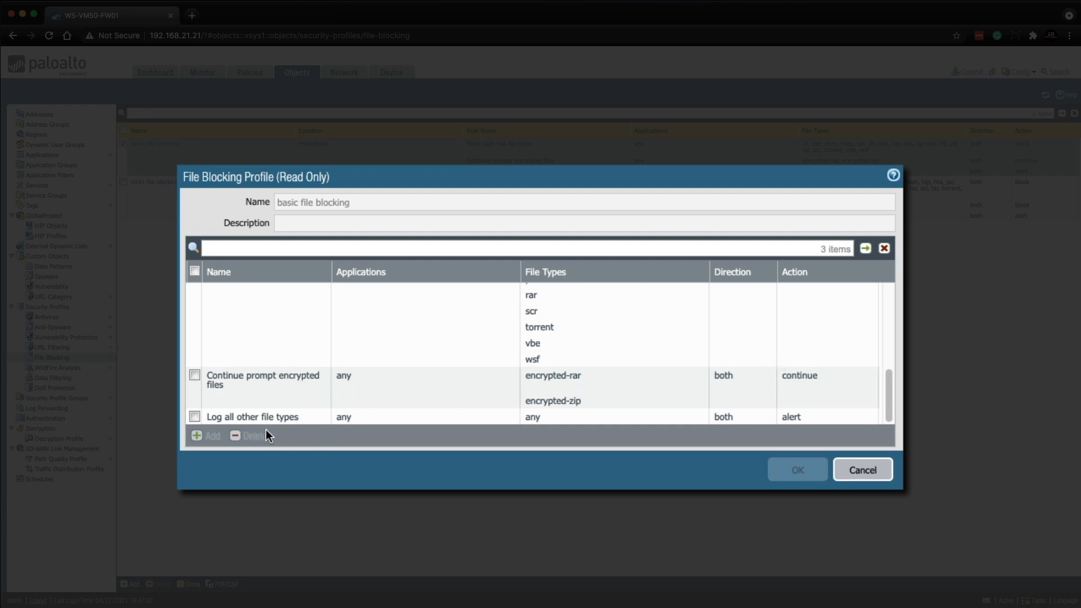
mouse_move(578, 404)
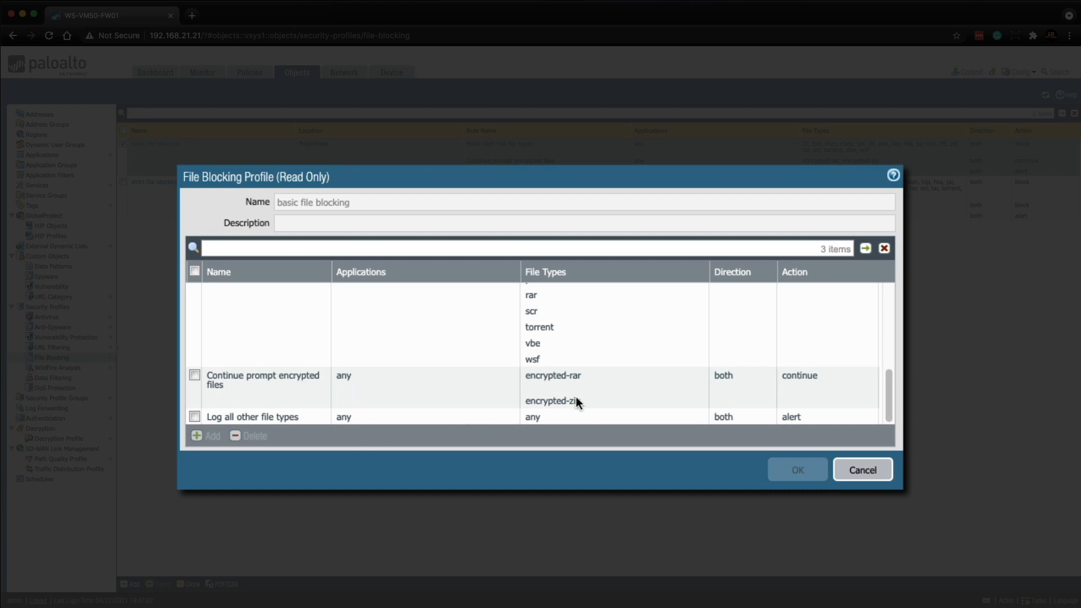
mouse_move(877, 403)
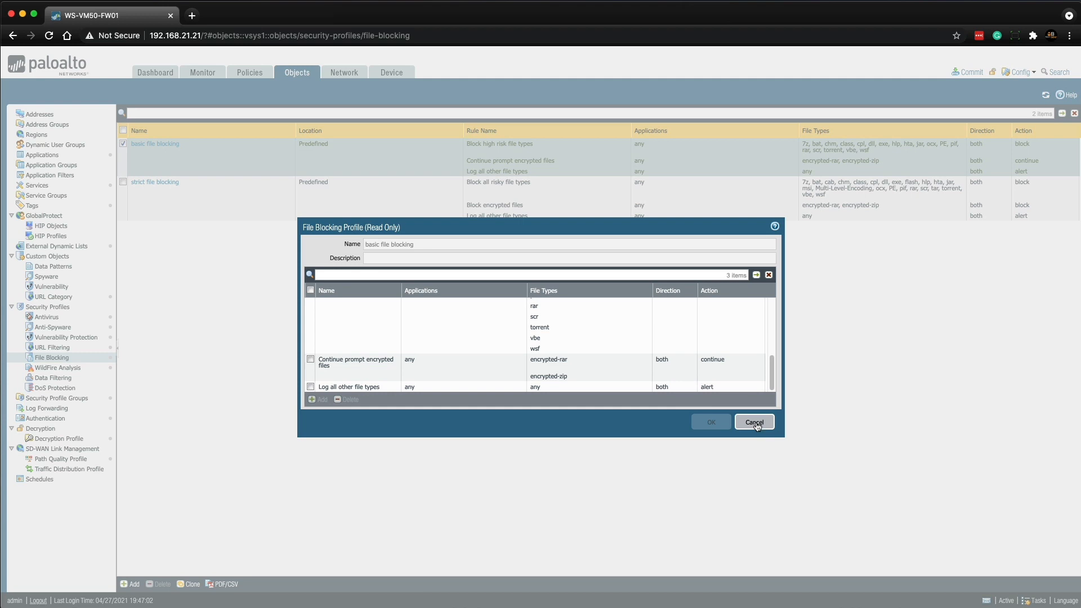
click(754, 421)
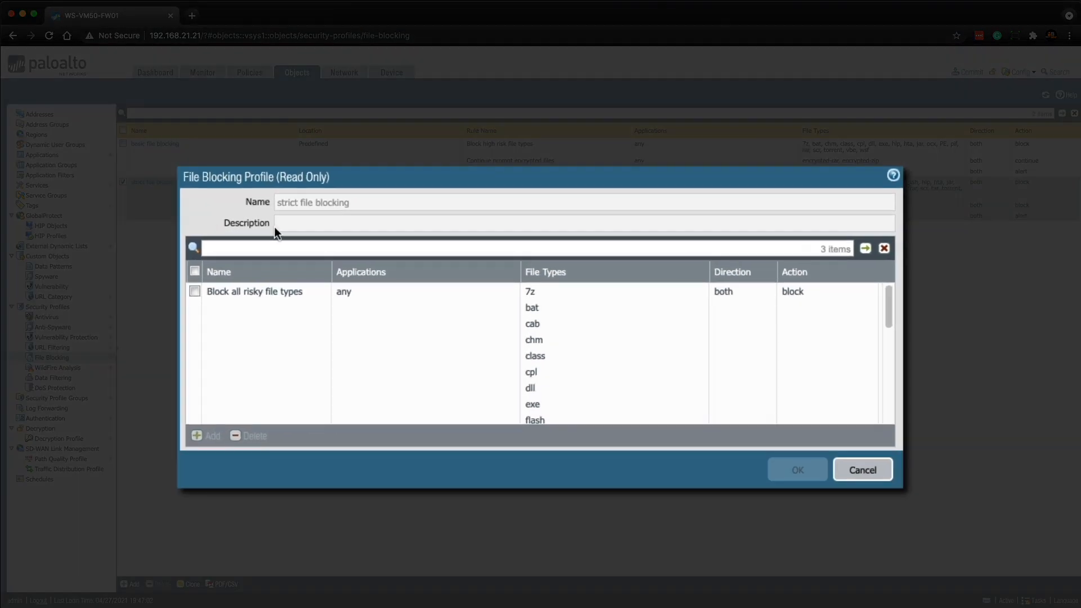
mouse_move(642, 329)
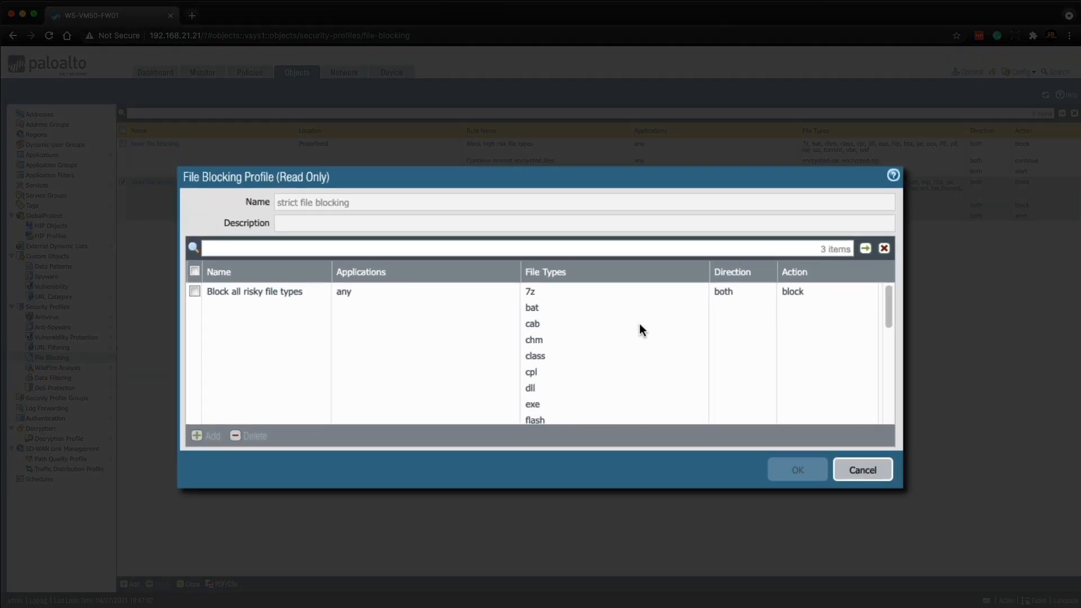
scroll(down, 3)
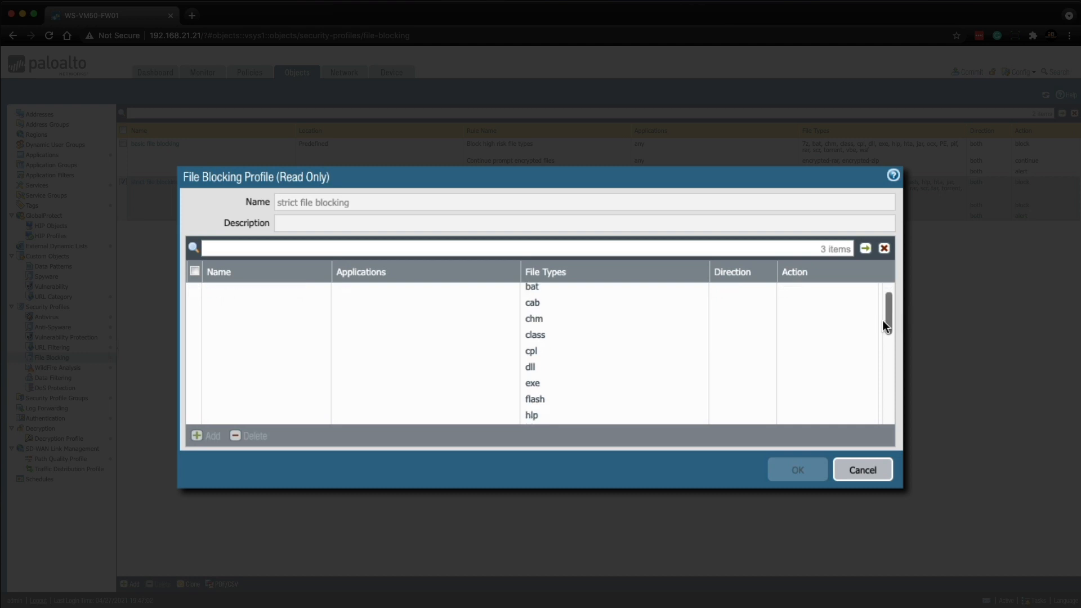
scroll(down, 3)
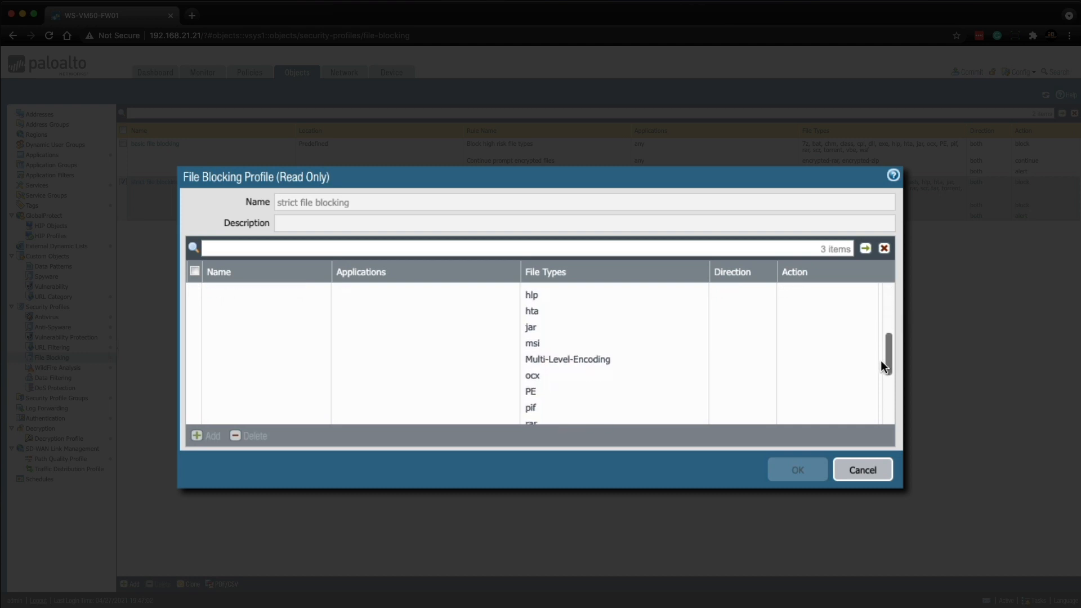
scroll(down, 3)
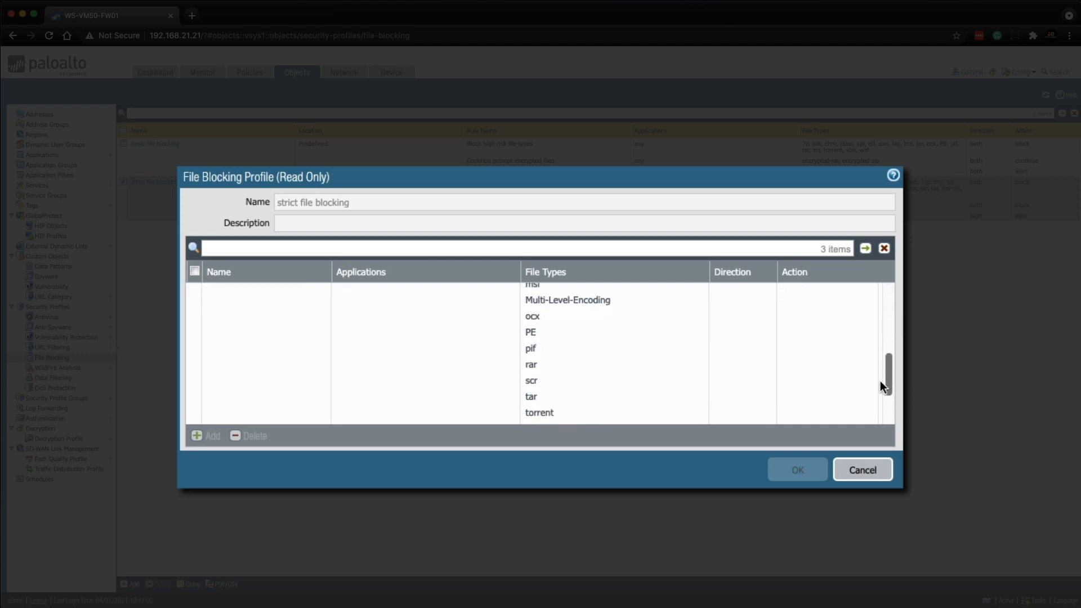
scroll(down, 3)
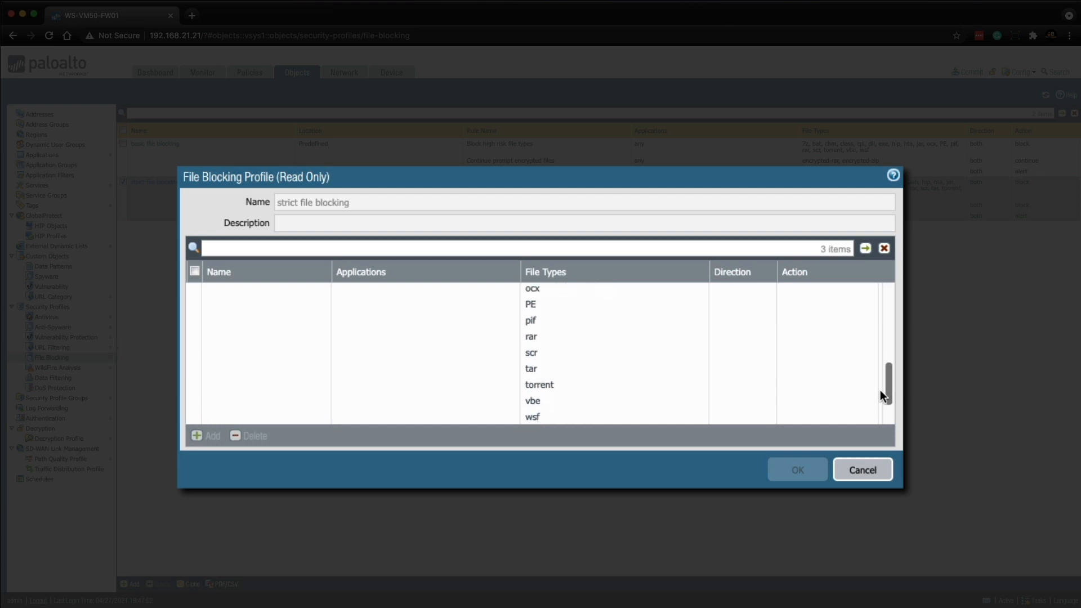
scroll(down, 3)
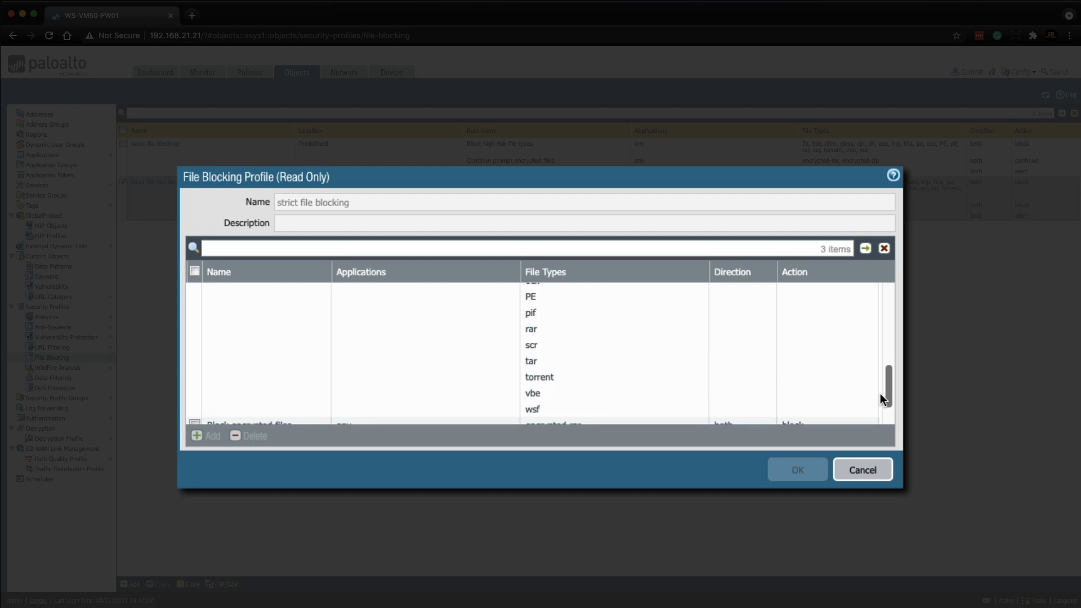
click(861, 469)
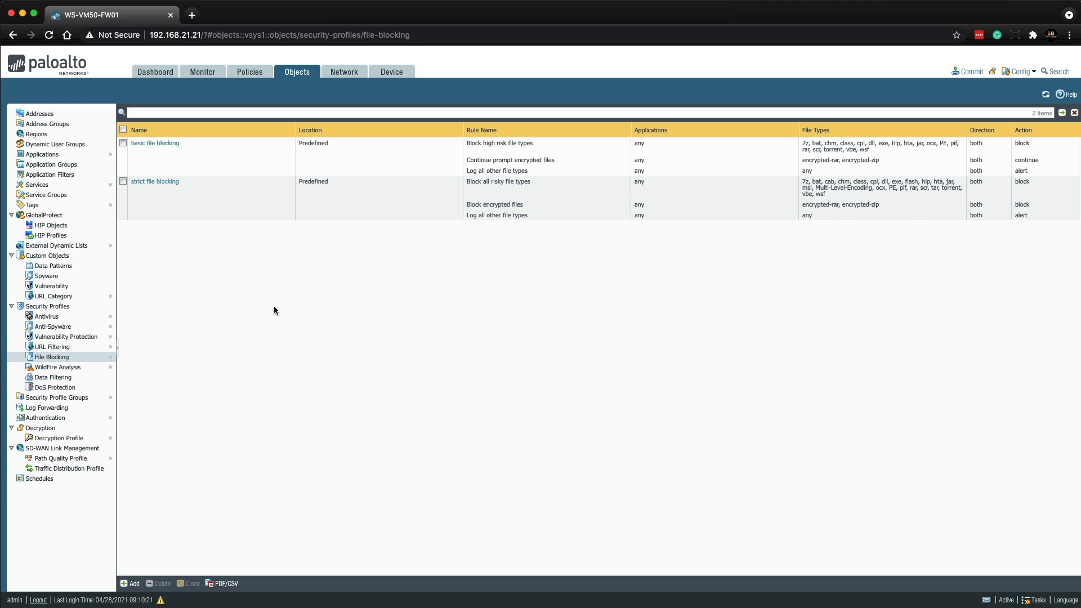
mouse_move(254, 303)
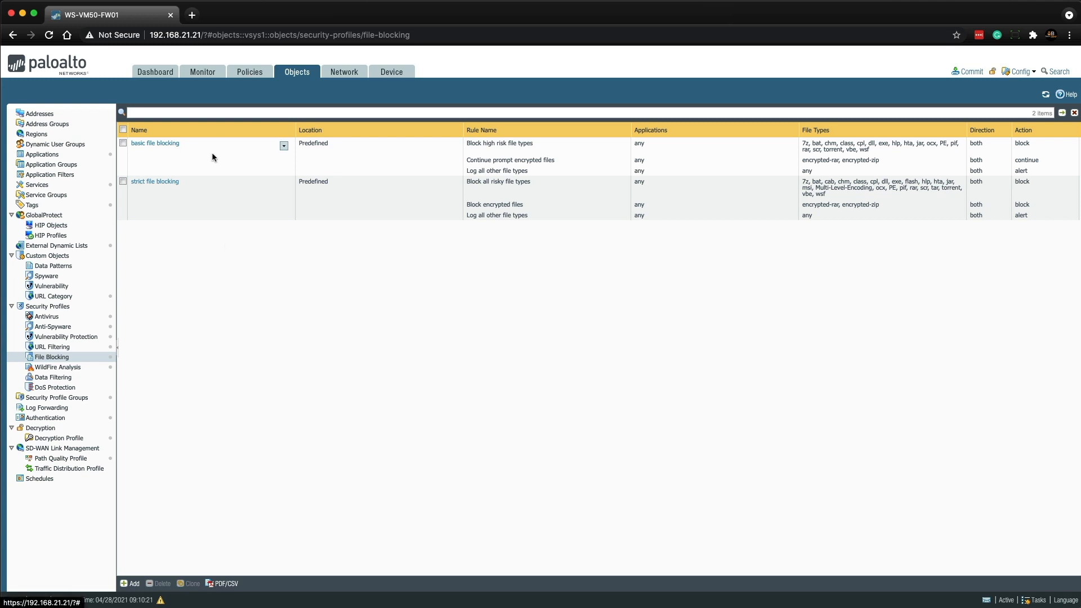
Step: Clone the basic file blocking profile and name the copy Outbound-FB
click(190, 583)
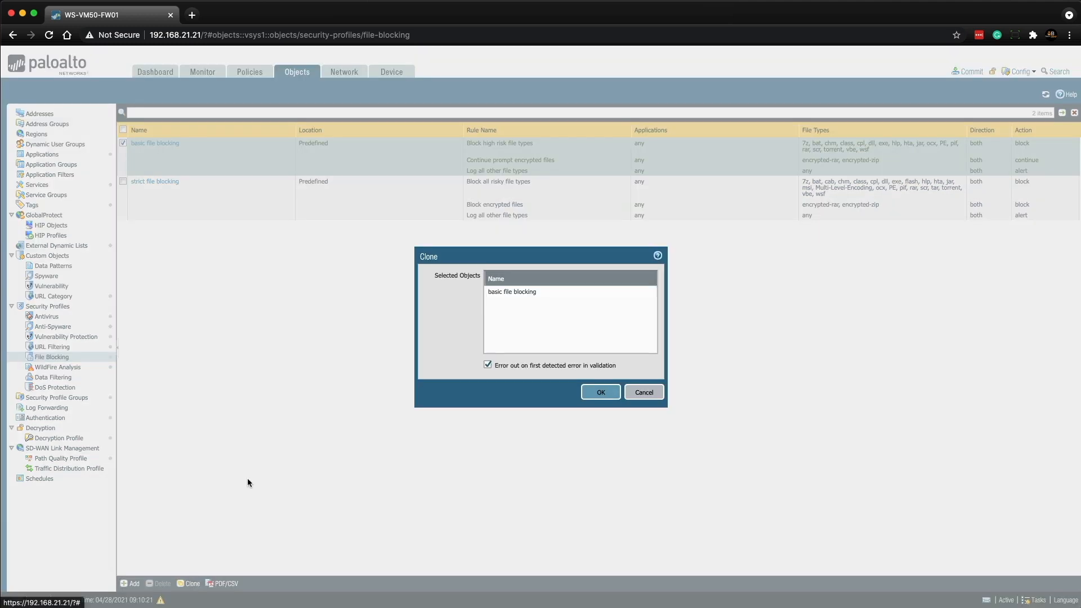
click(599, 392)
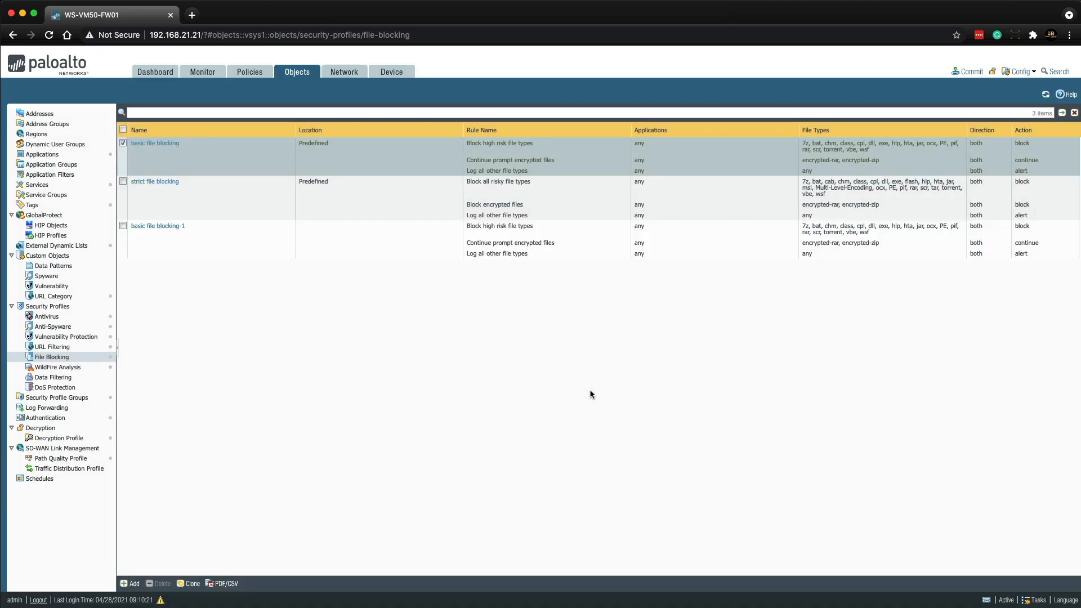
mouse_move(157, 227)
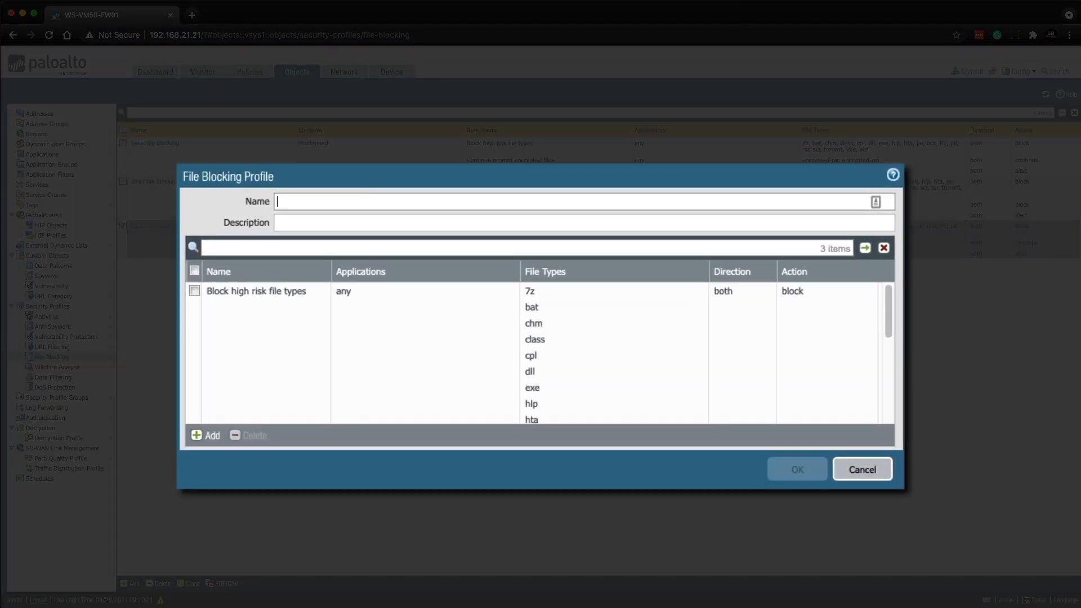
text(Outbou)
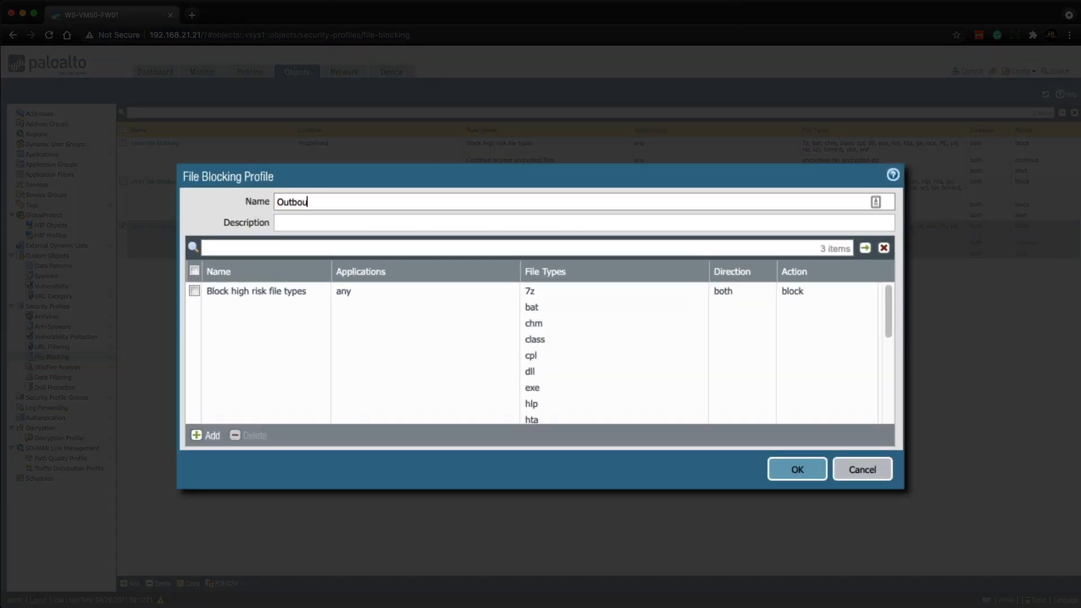
text(nd-FB)
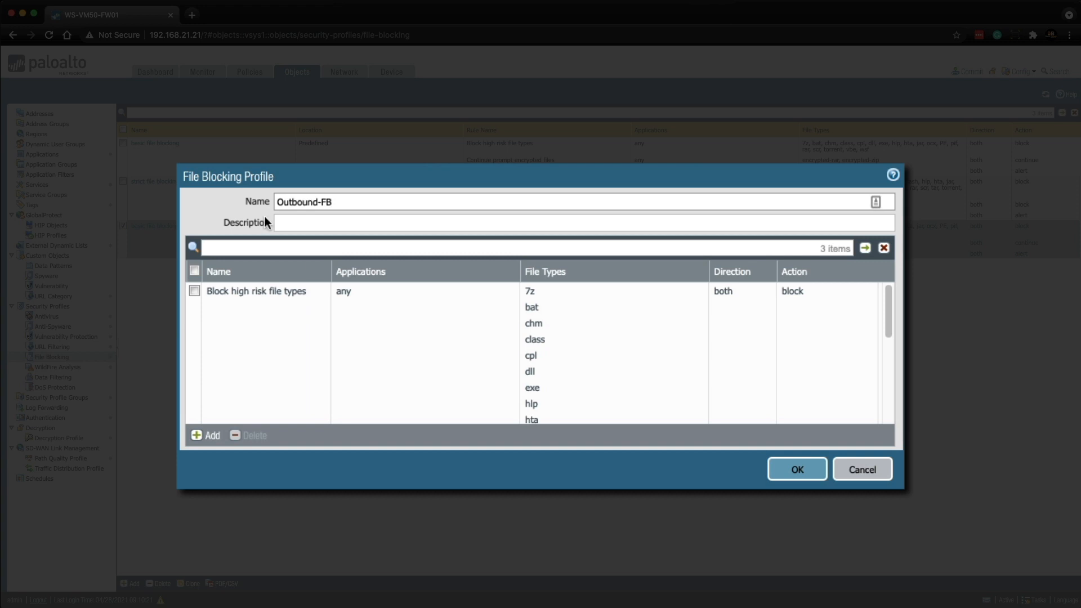
Step: Delete the encrypted-files continue rule, rename the remaining rule to Alert-All, and save
click(256, 290)
text(Block)
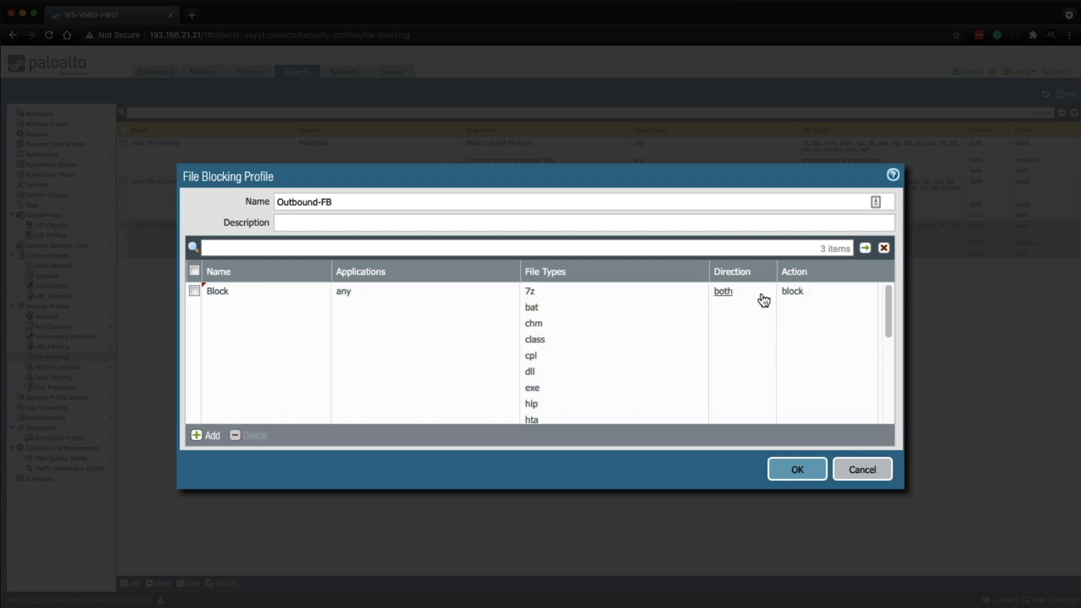
scroll(down, 3)
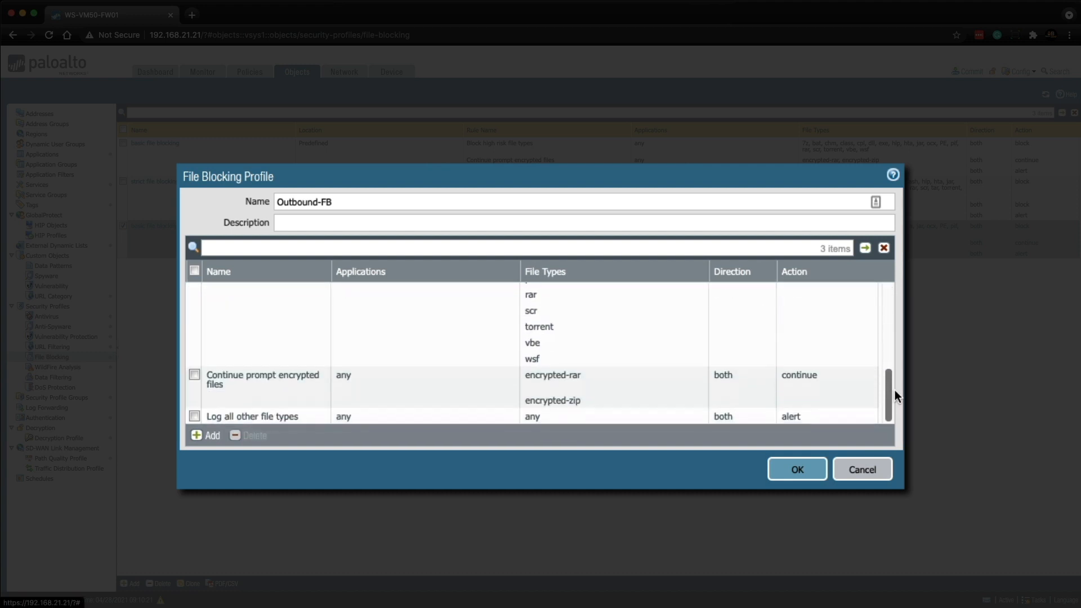
click(194, 374)
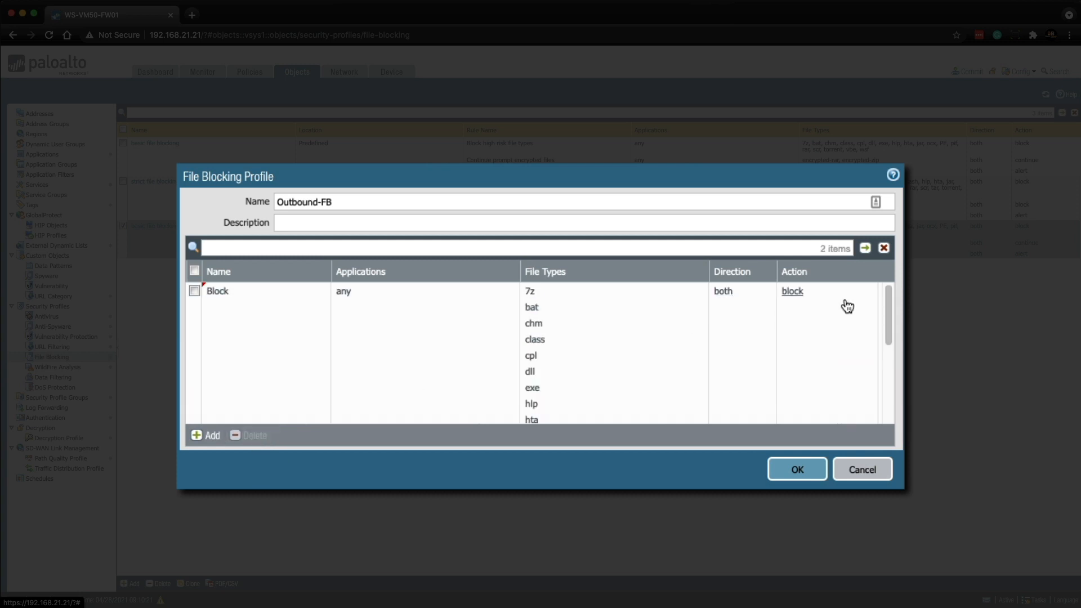
scroll(down, 3)
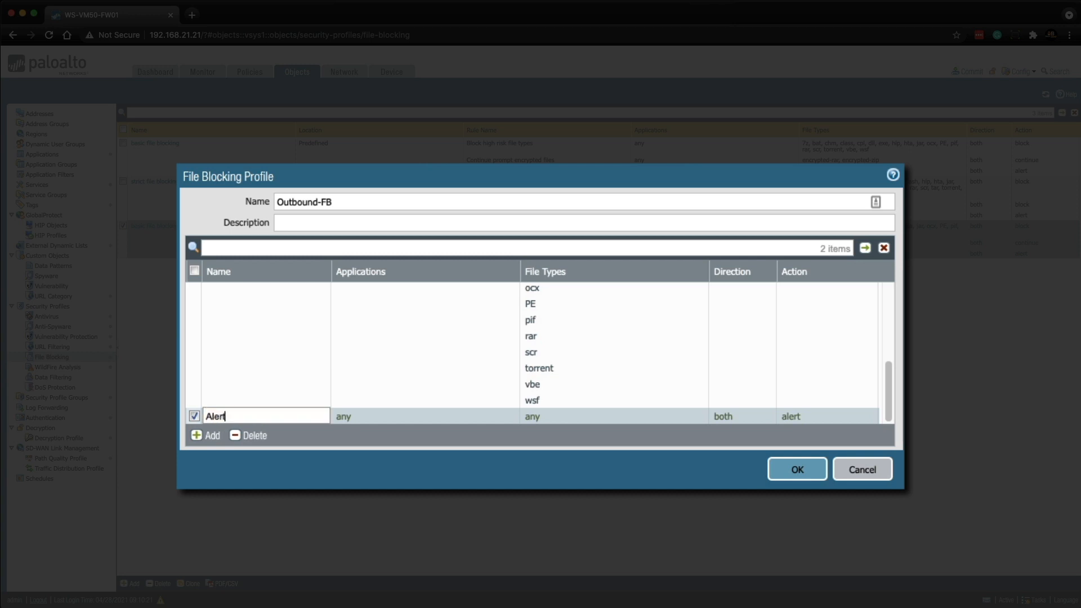
text(-All)
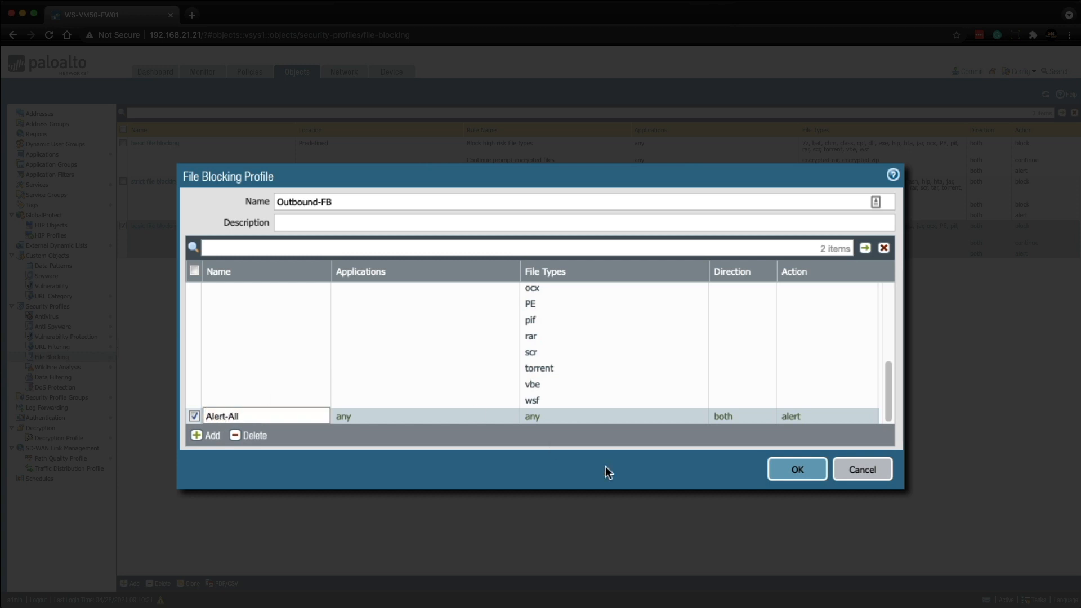
click(796, 469)
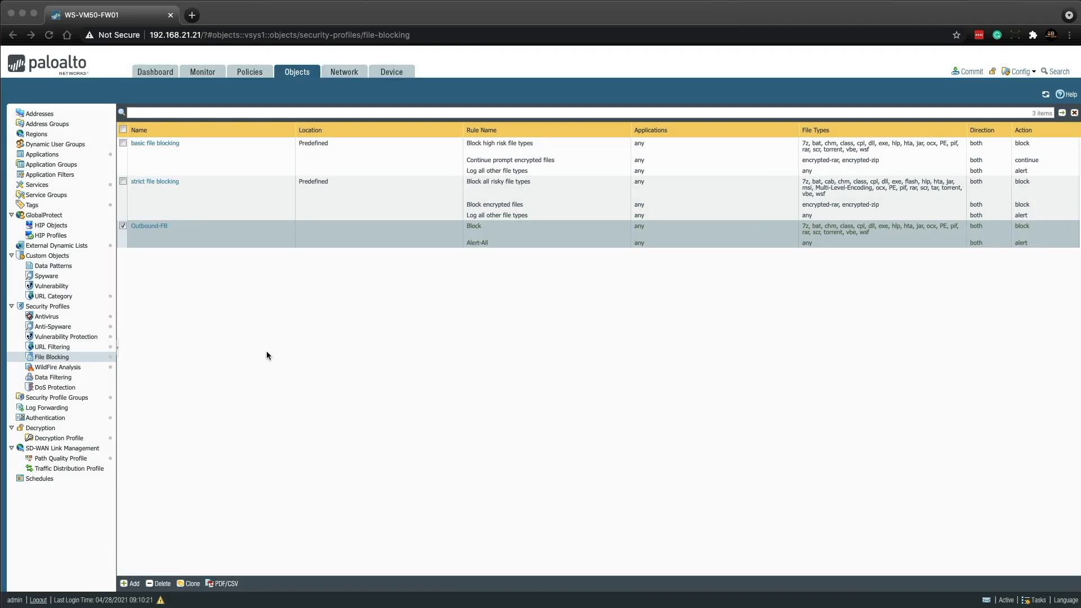
mouse_move(164, 253)
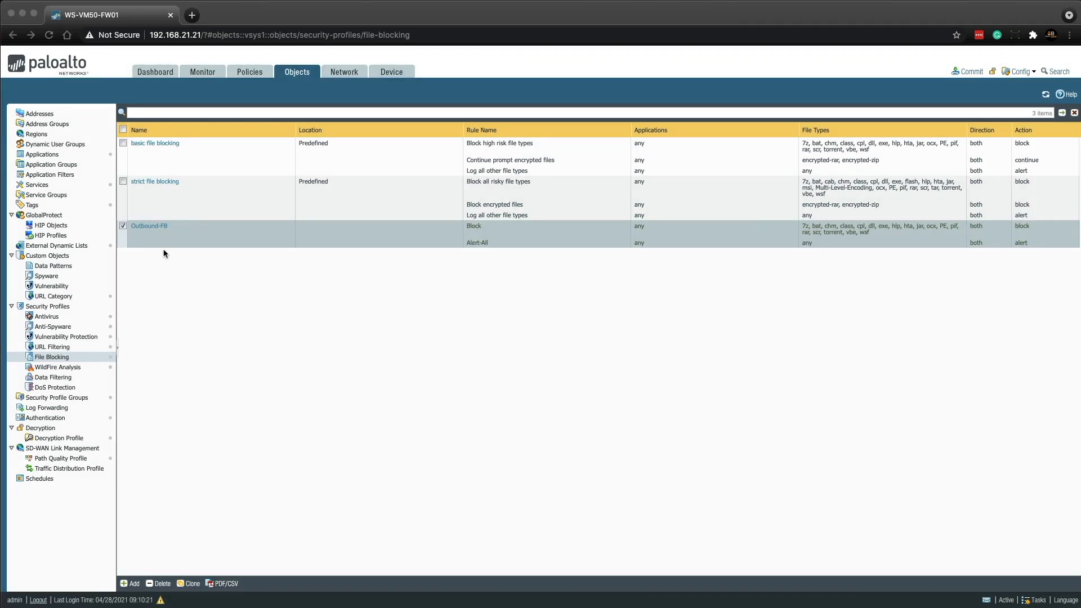
mouse_move(181, 297)
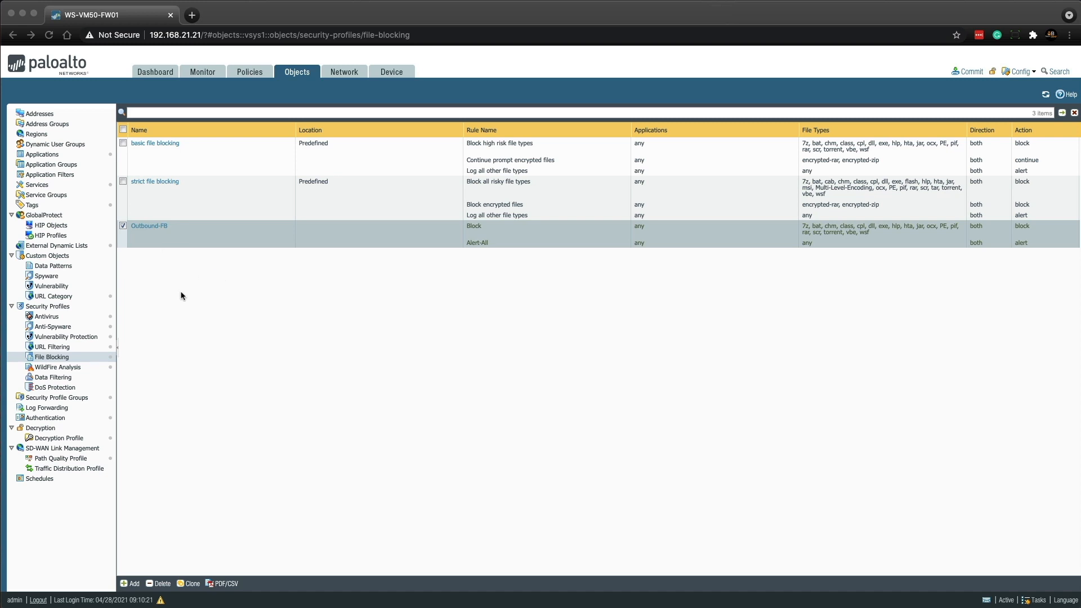
mouse_move(182, 290)
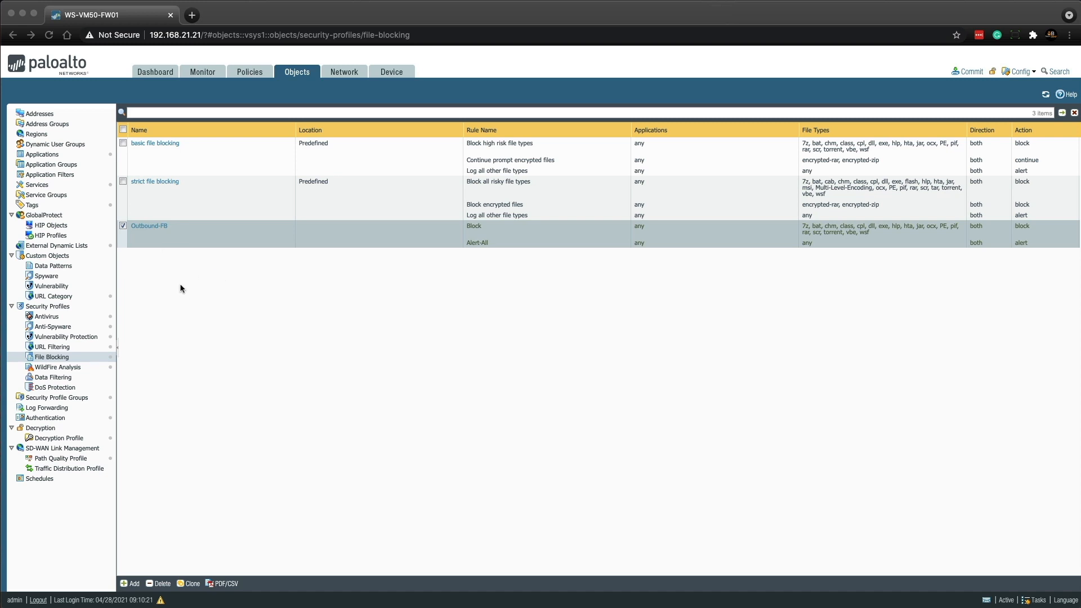
mouse_move(198, 585)
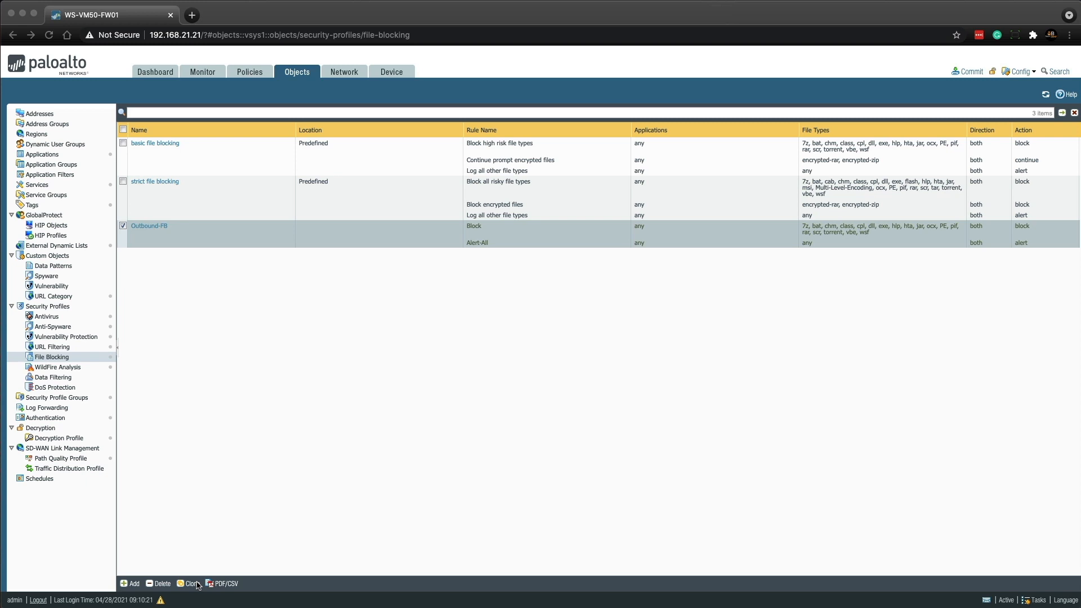
Step: Clone Outbound-FB and save the copy under the name Inbound-FB
click(190, 583)
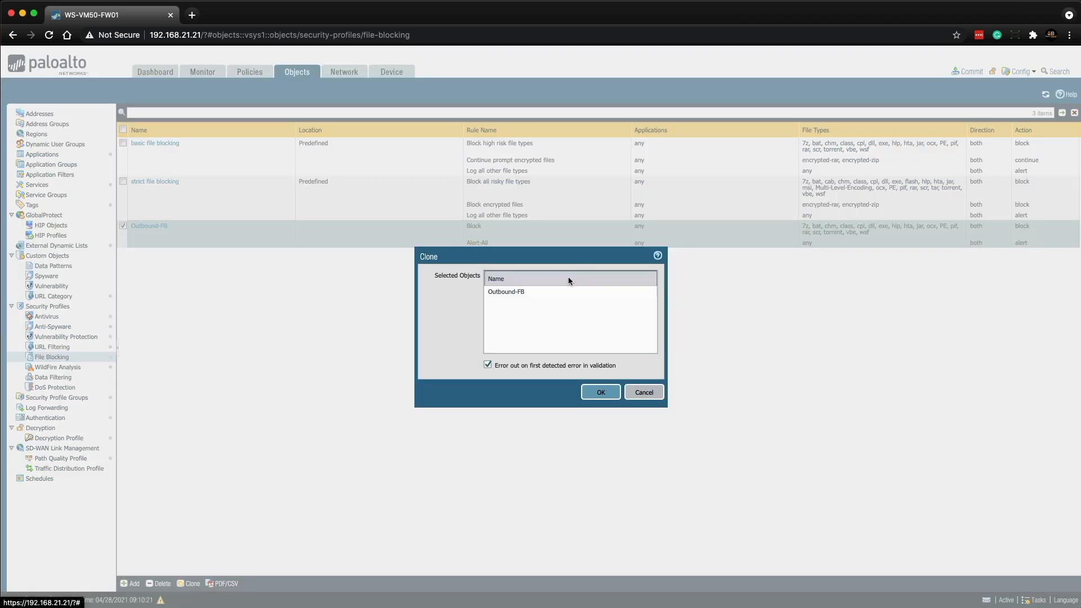
click(599, 392)
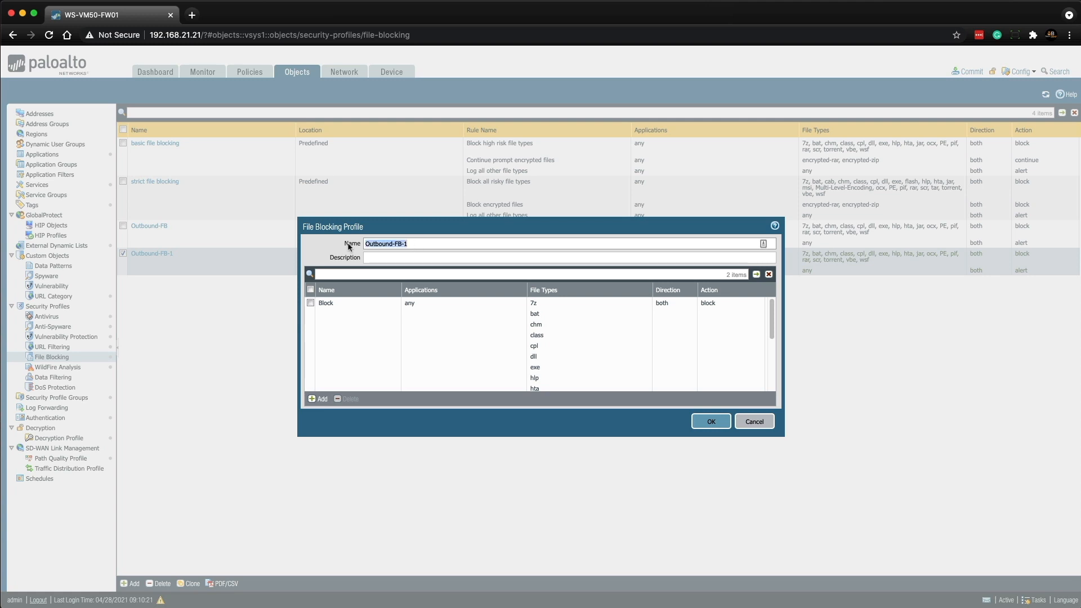
text(Inbo)
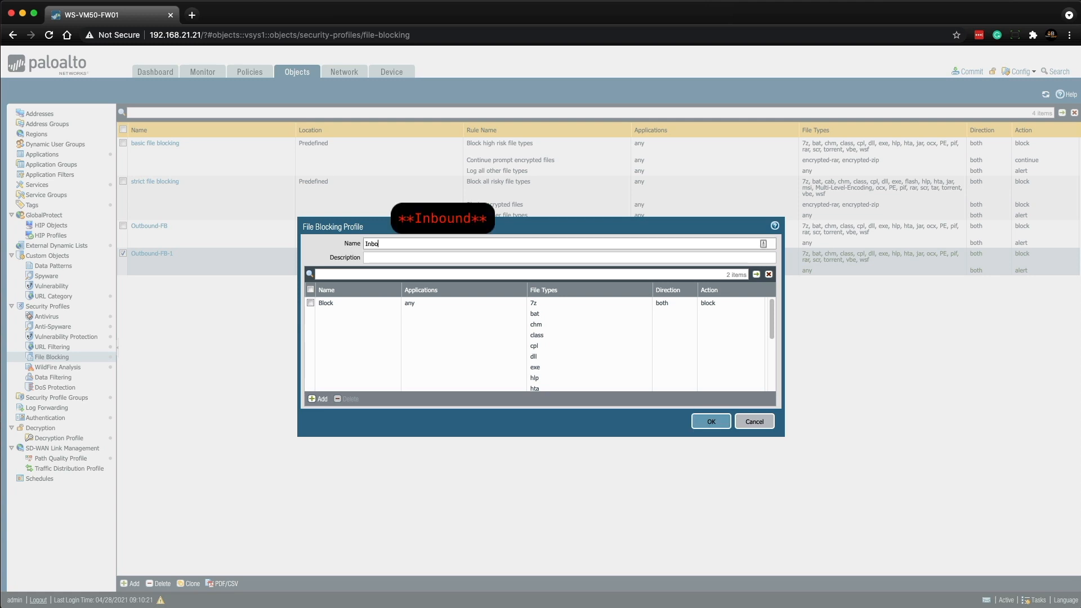
text(und)
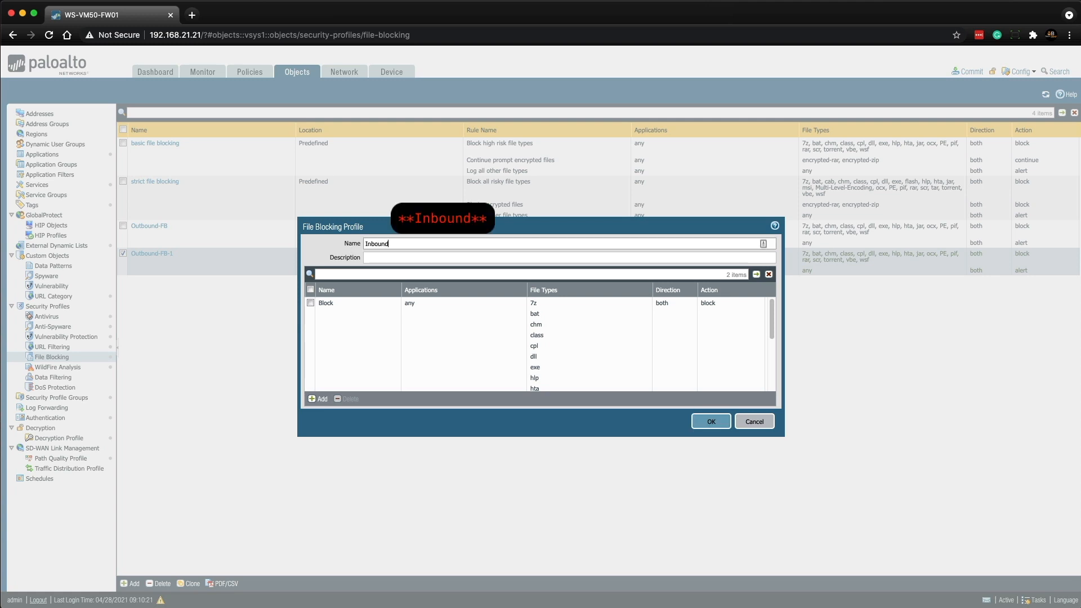
text(-FB)
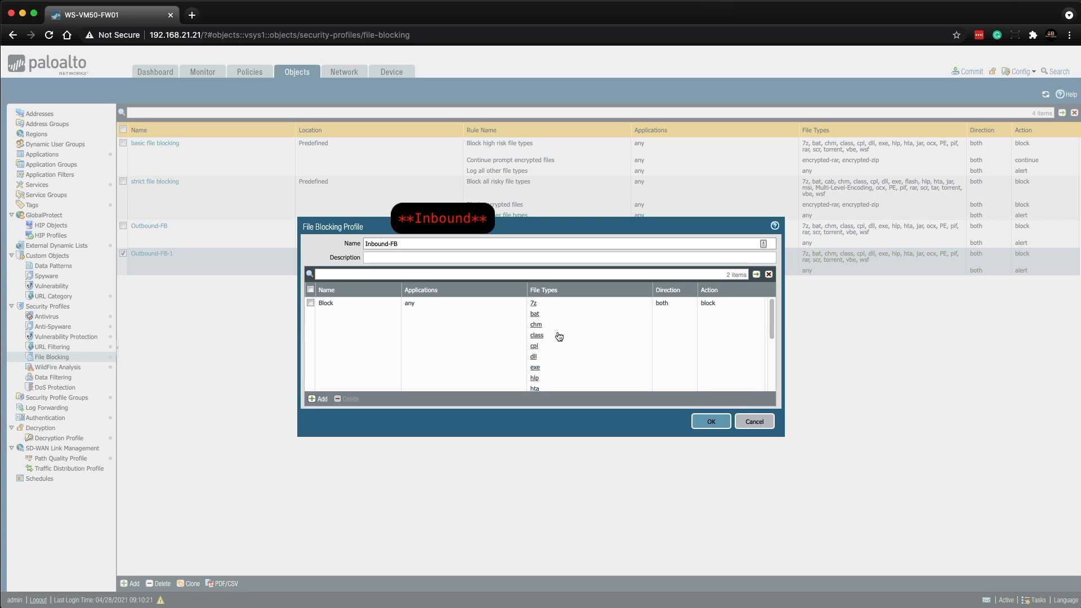
click(710, 421)
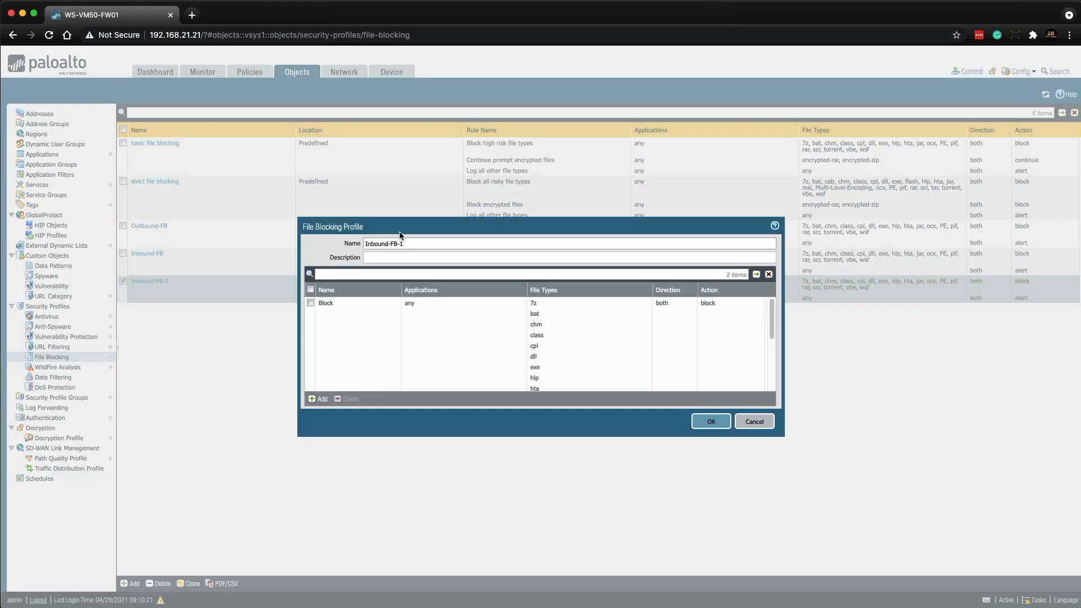
Step: Rename the cloned Inbound-FB copy to Internal-FB and save it
key(Backspace)
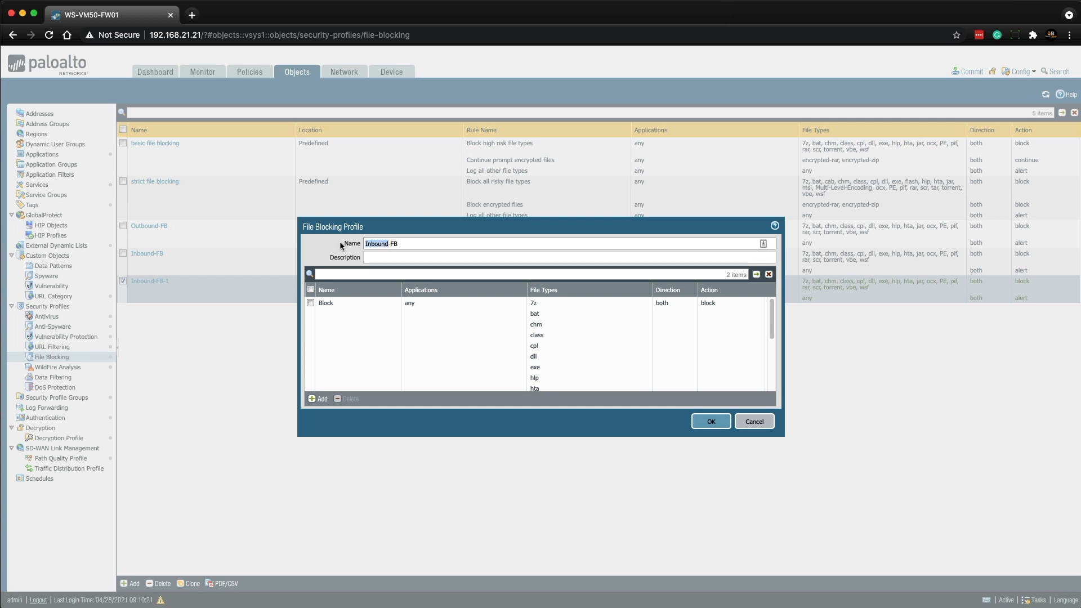
text(Intern-FB)
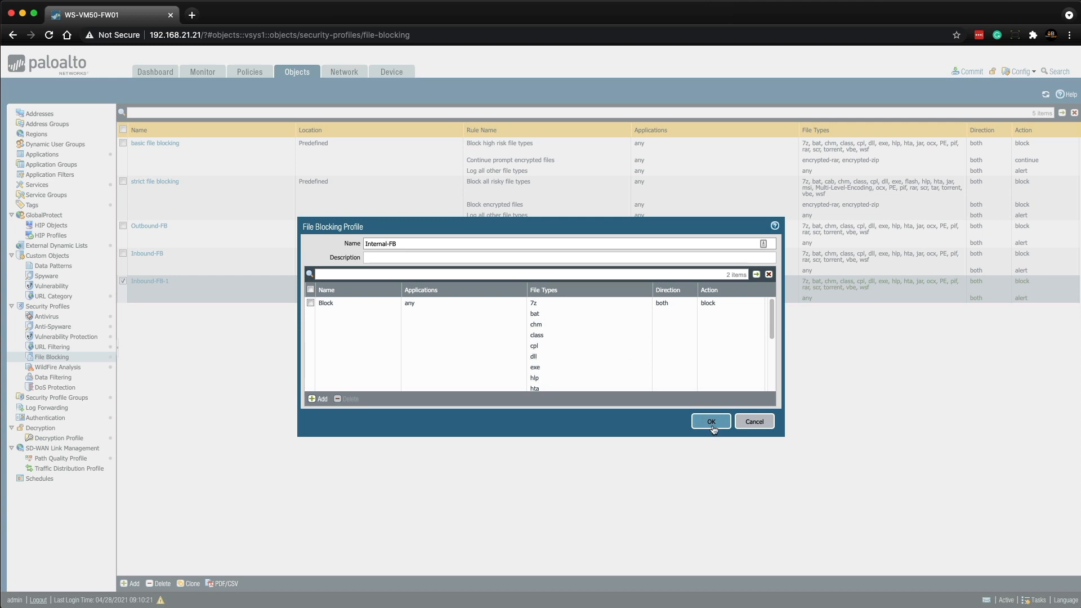
click(710, 421)
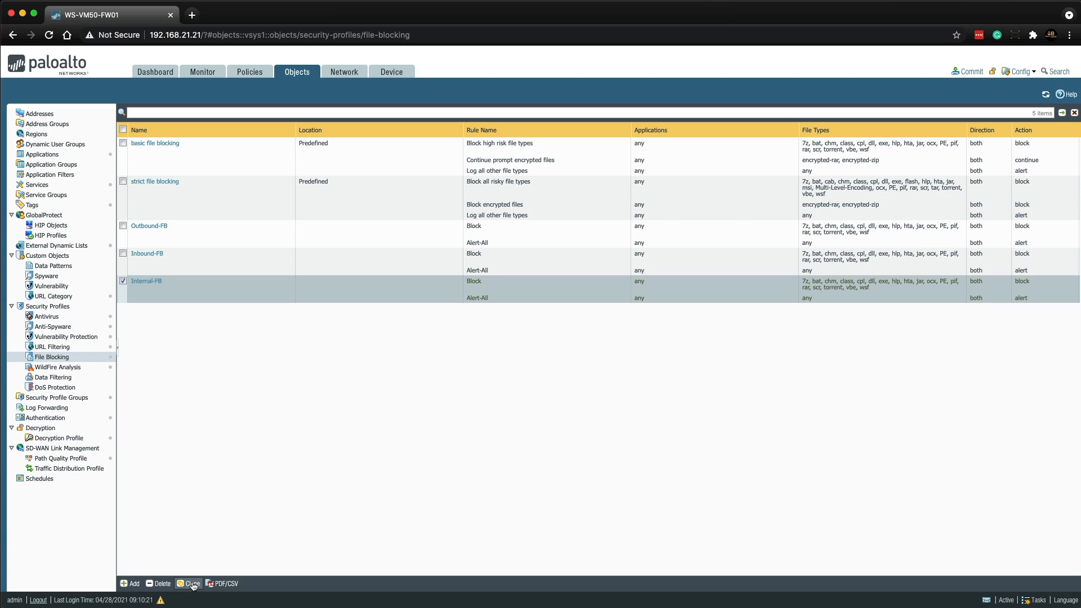
Step: Clone Internal-FB and rename the Internal-FB-1 copy to Alert-Only-FB
click(189, 583)
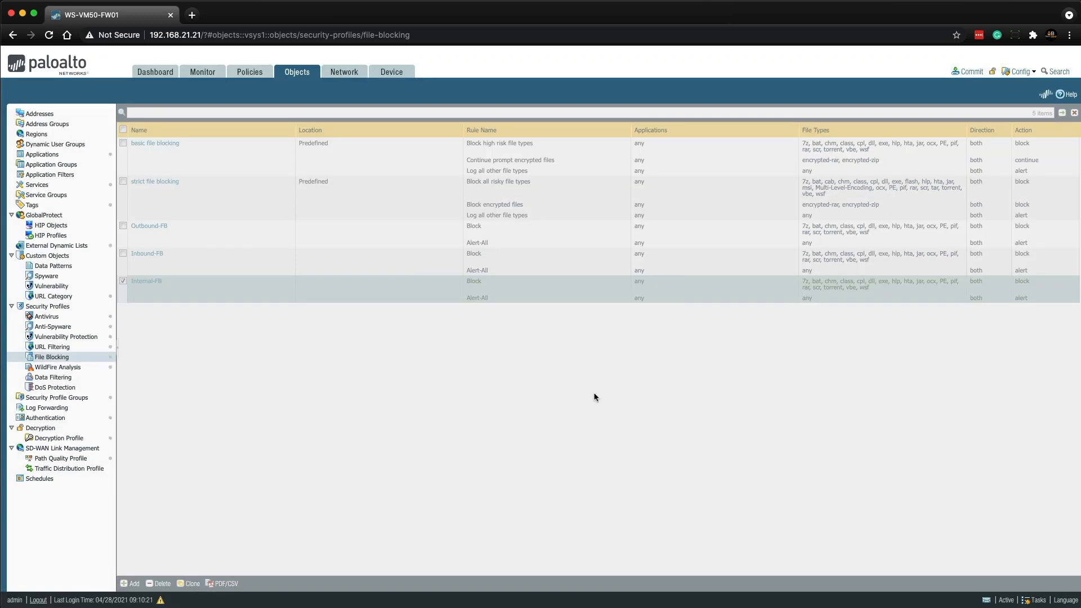
click(189, 583)
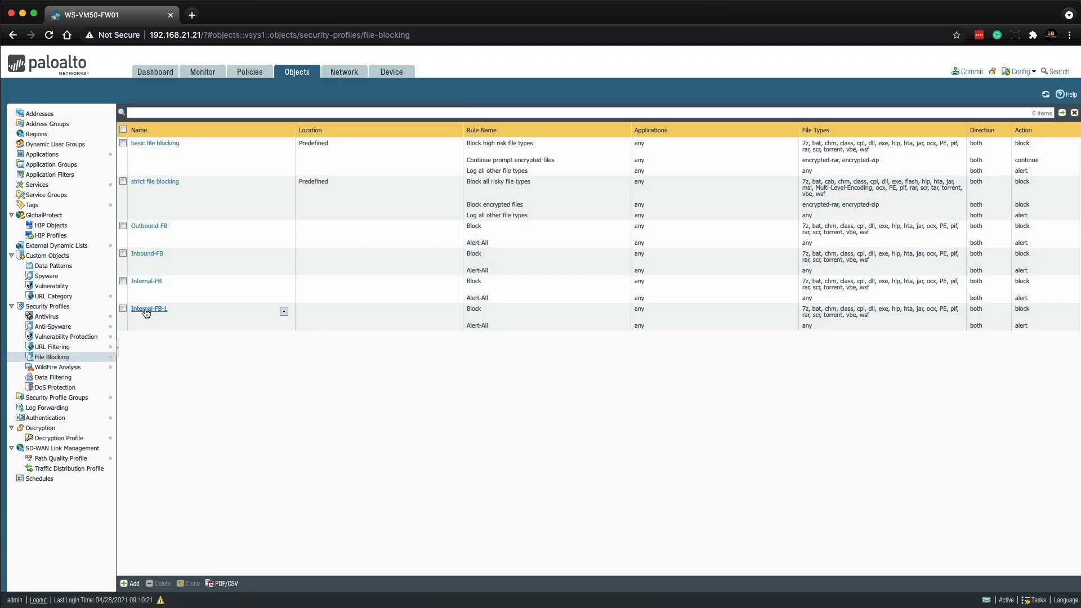
click(123, 309)
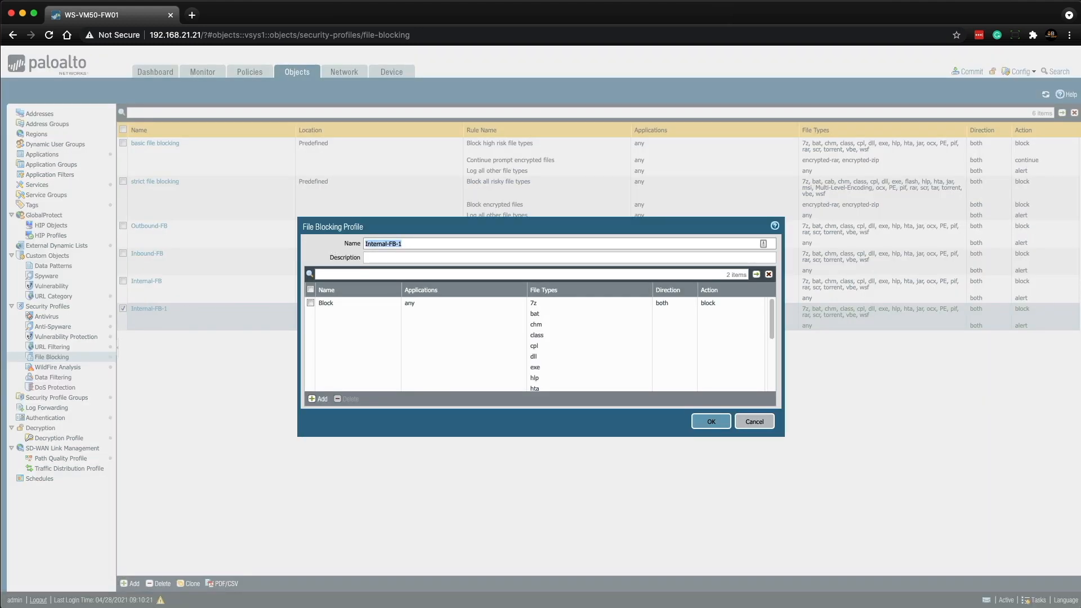
text(Alert-Only)
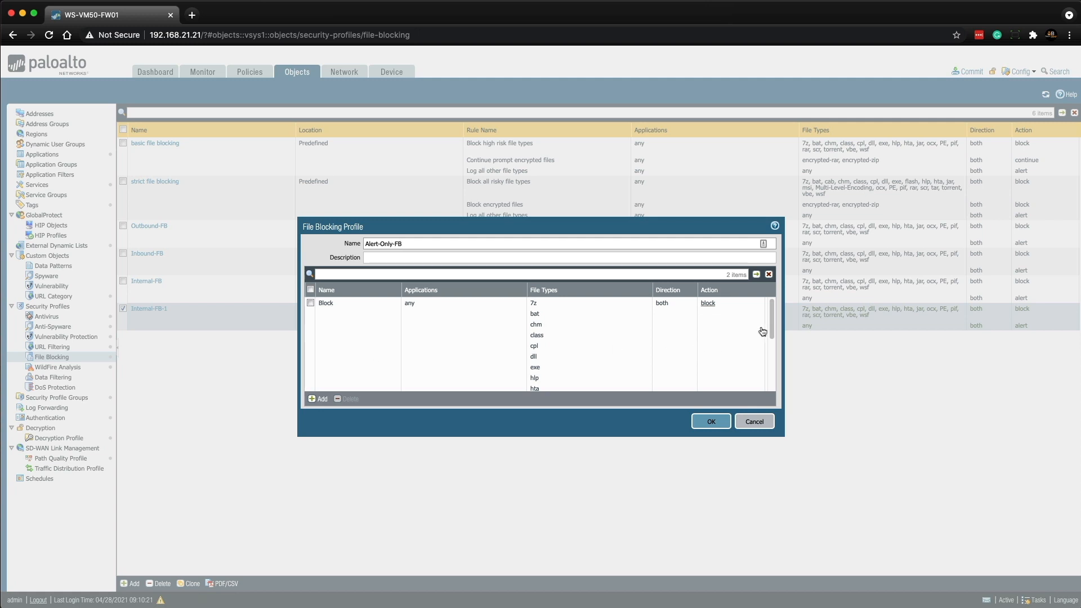
Step: Delete the Block rule, rename Alert-All to Alert-Only, and save the profile
click(310, 303)
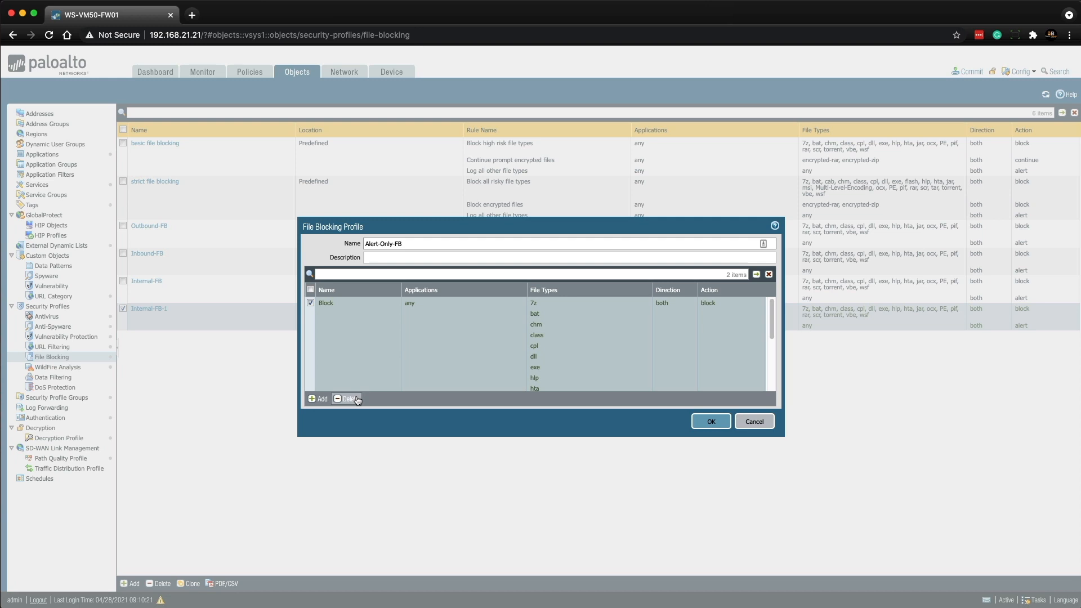
click(346, 398)
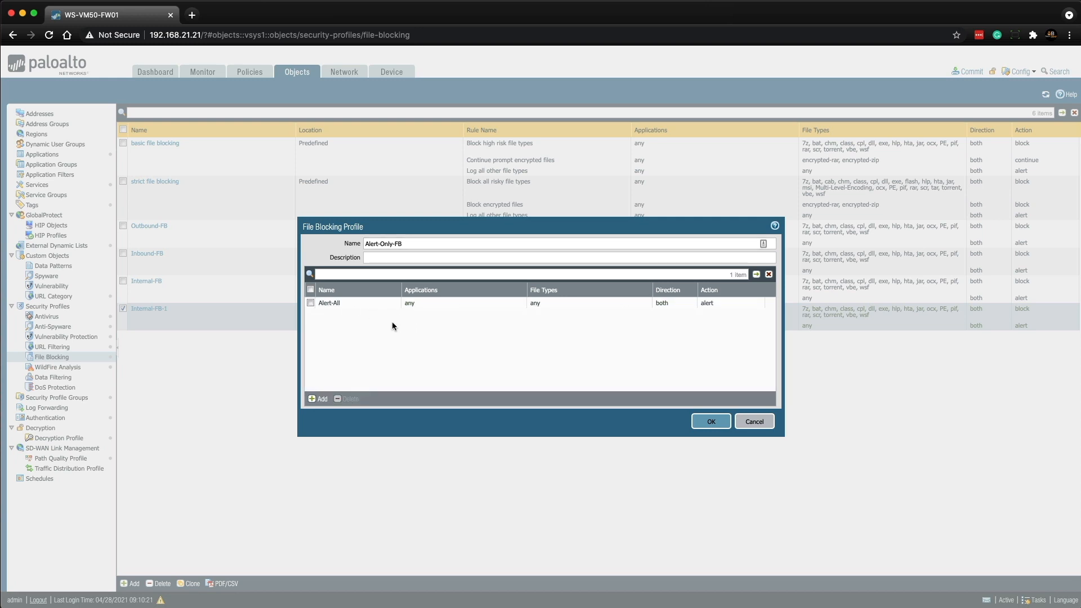
click(329, 303)
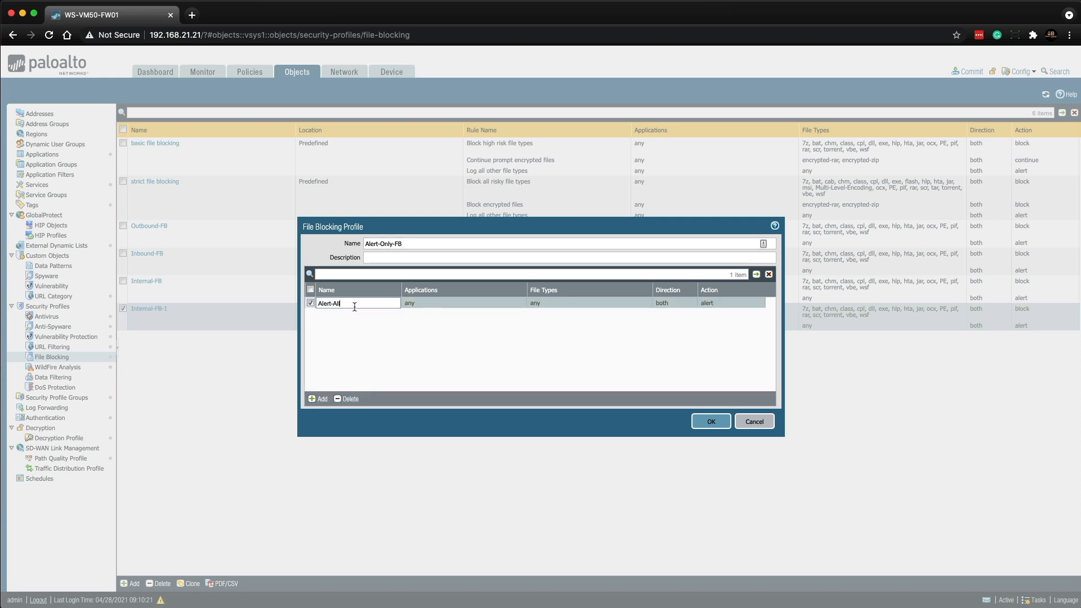
key(Backspace)
text(Only)
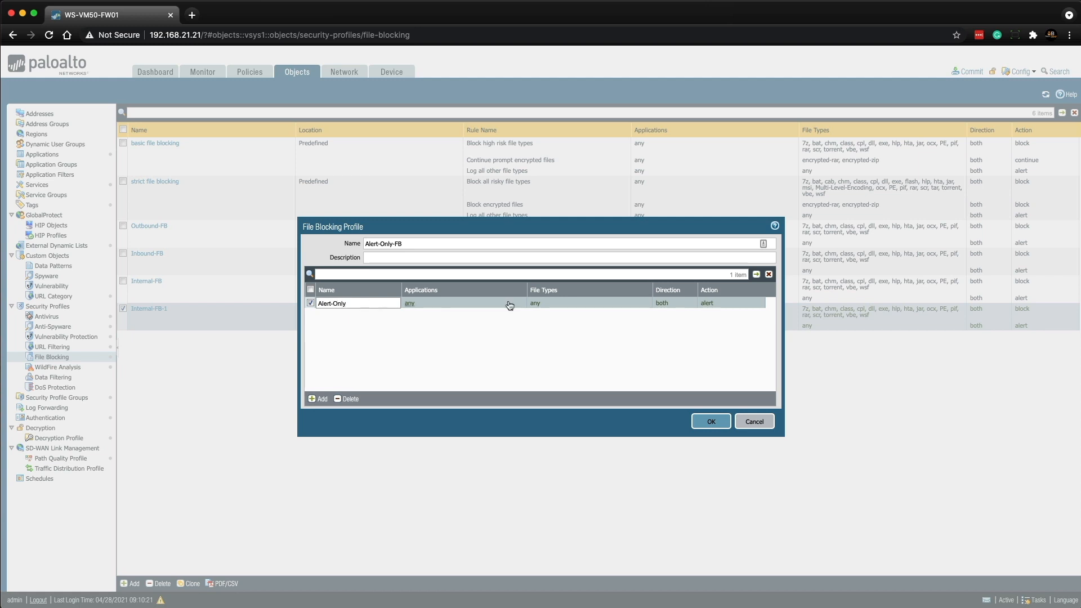
mouse_move(710, 421)
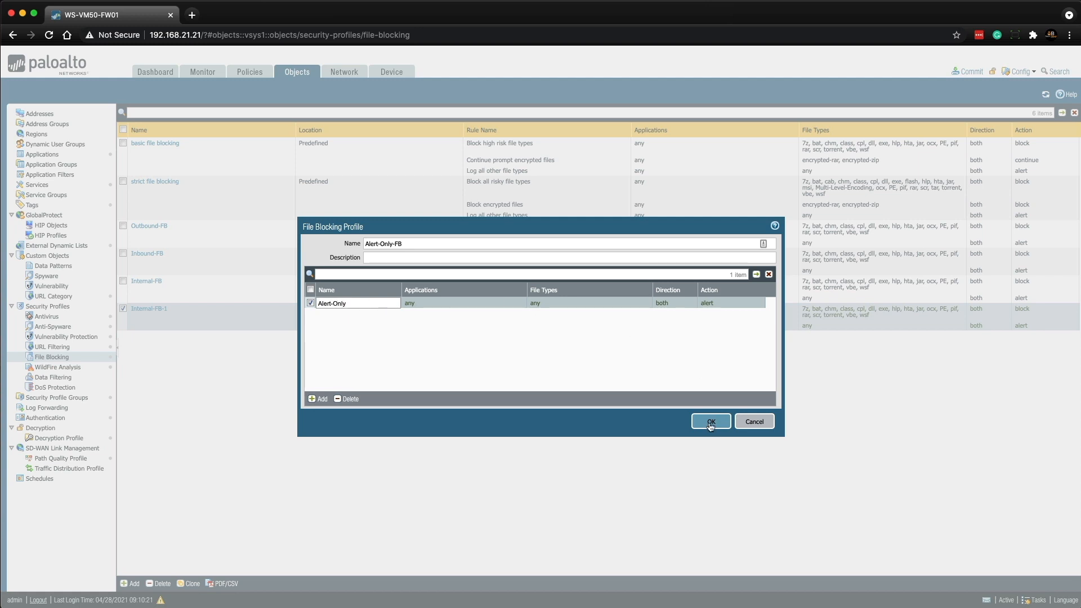
click(710, 421)
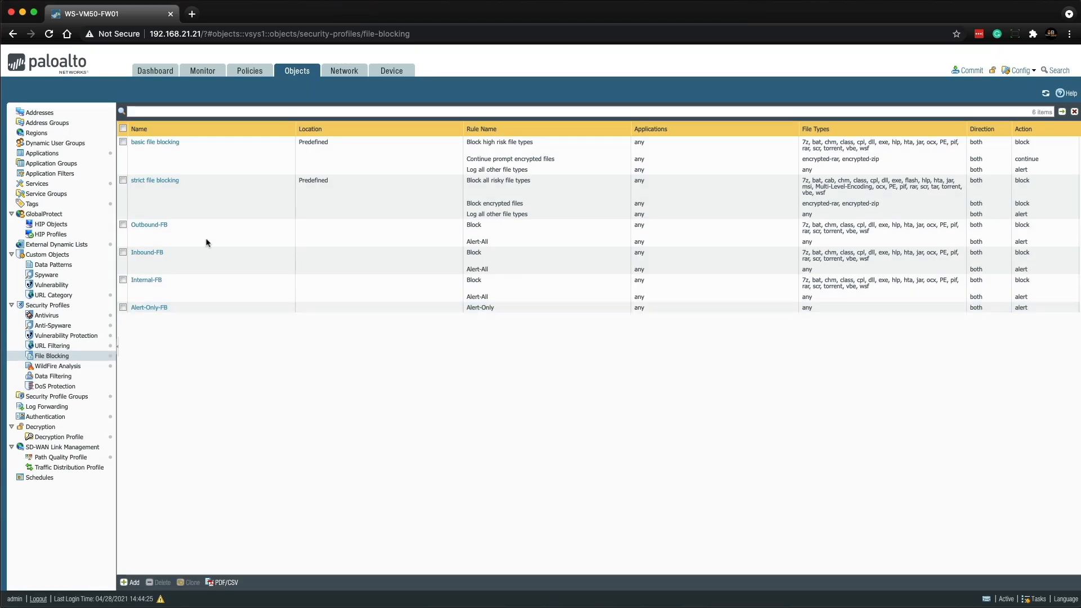
mouse_move(213, 181)
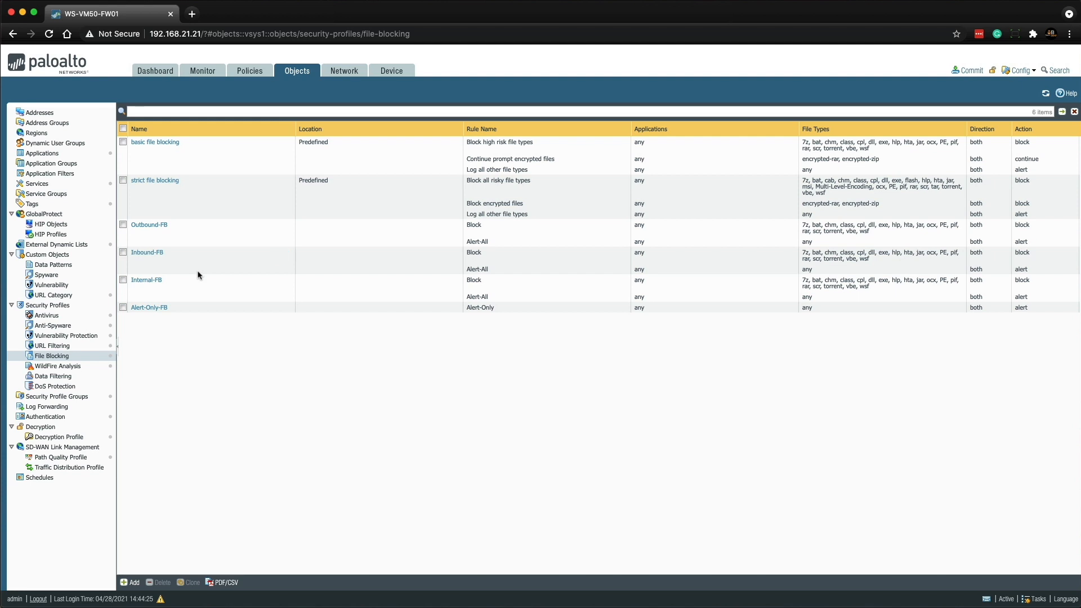
mouse_move(200, 287)
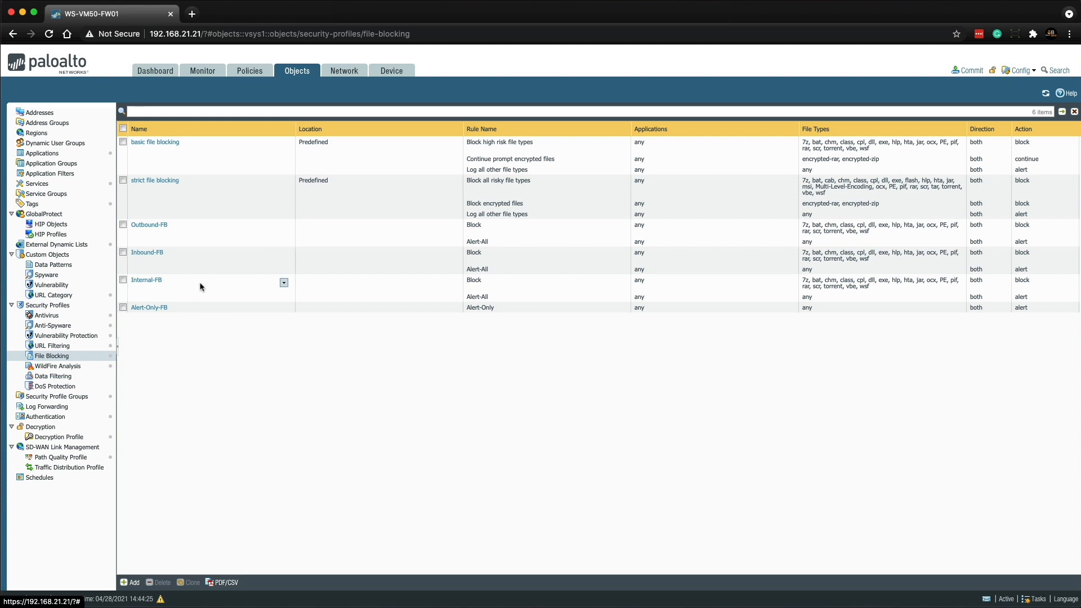
mouse_move(147, 283)
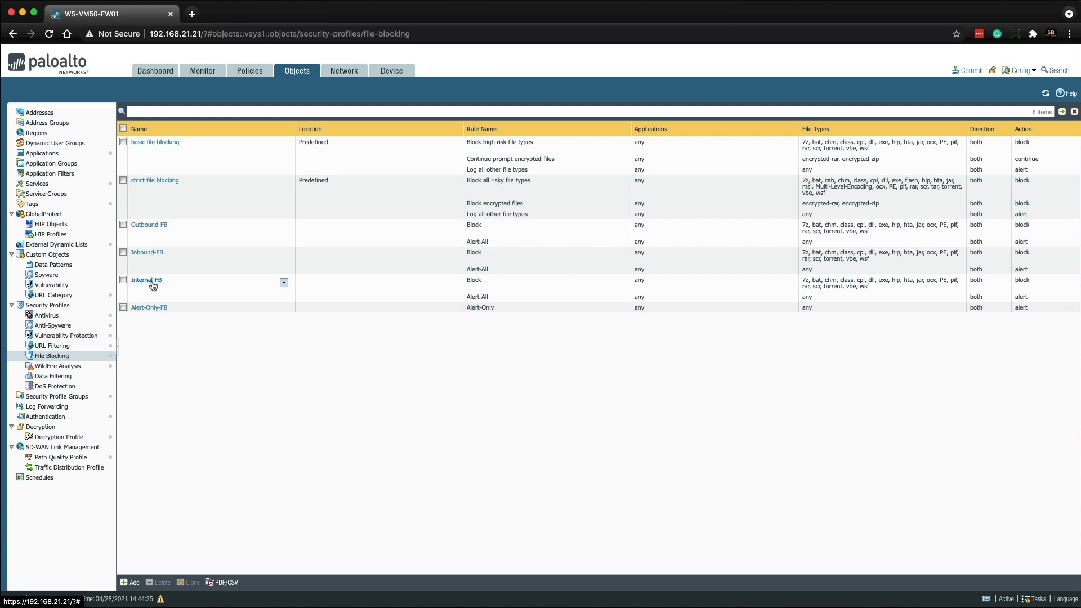
mouse_move(53, 386)
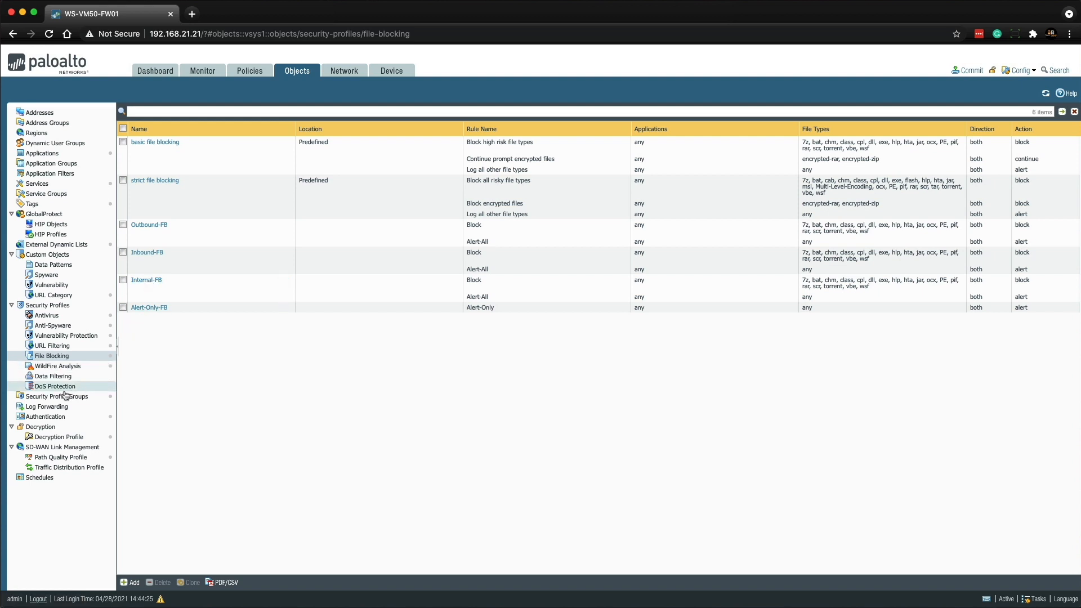
mouse_move(57, 396)
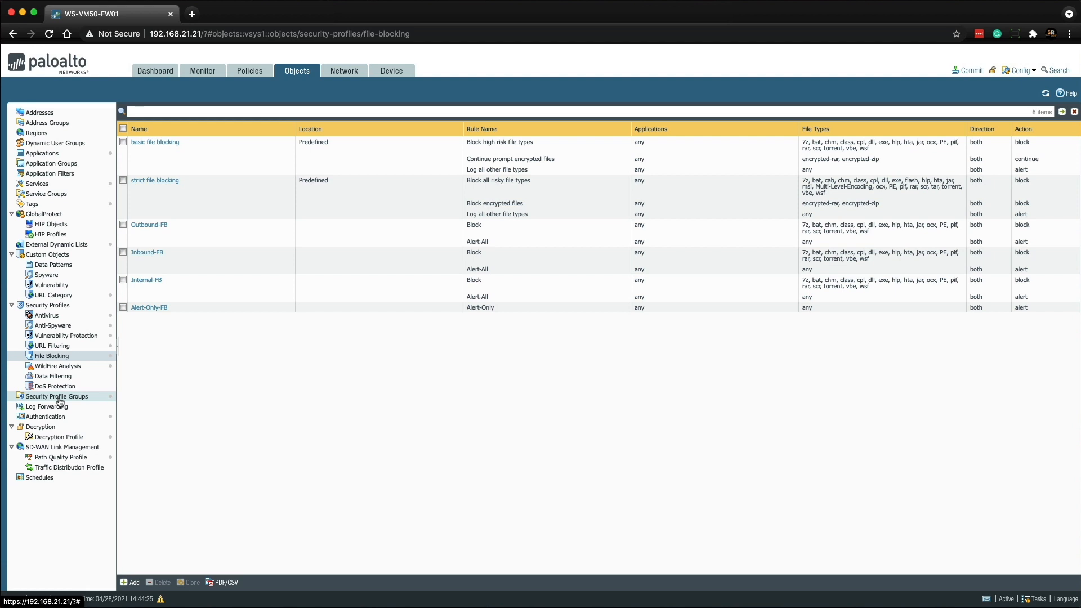
Step: Set the Internal profile group's File Blocking Profile to Internal-FB and save
click(56, 396)
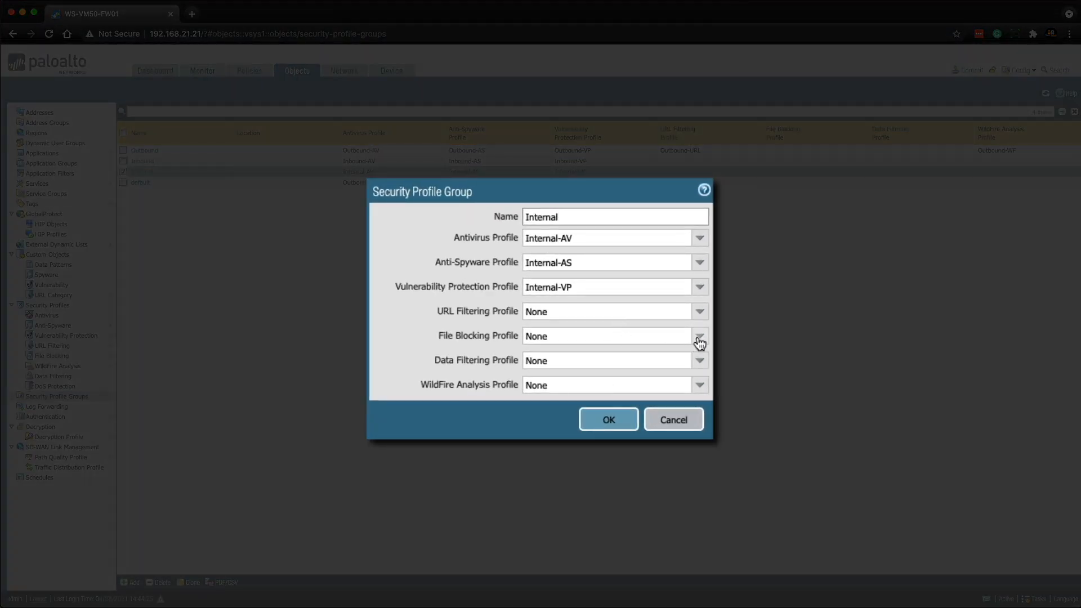
click(698, 336)
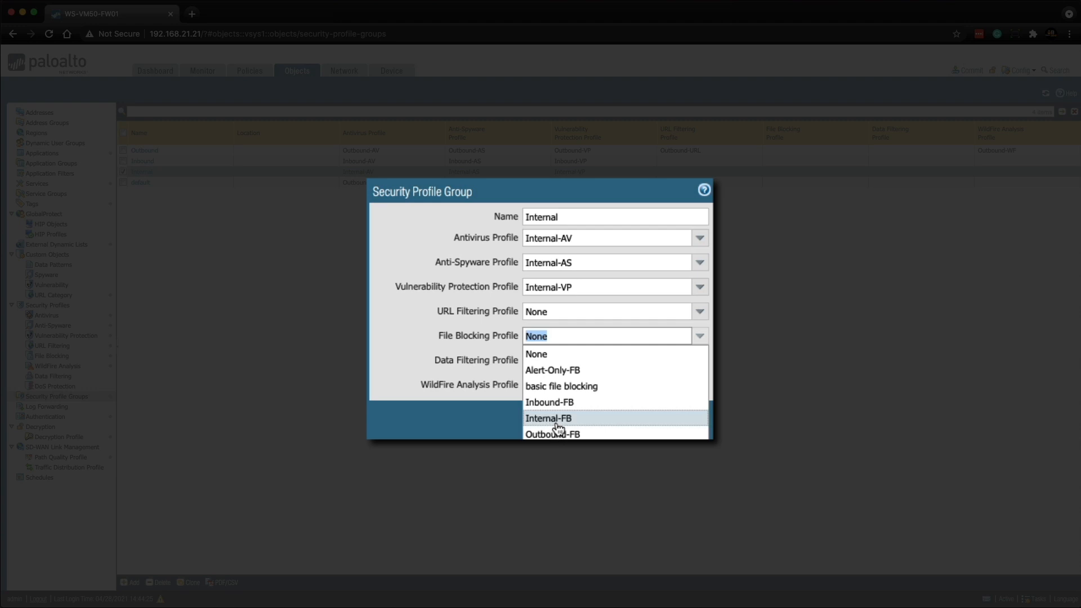
click(548, 417)
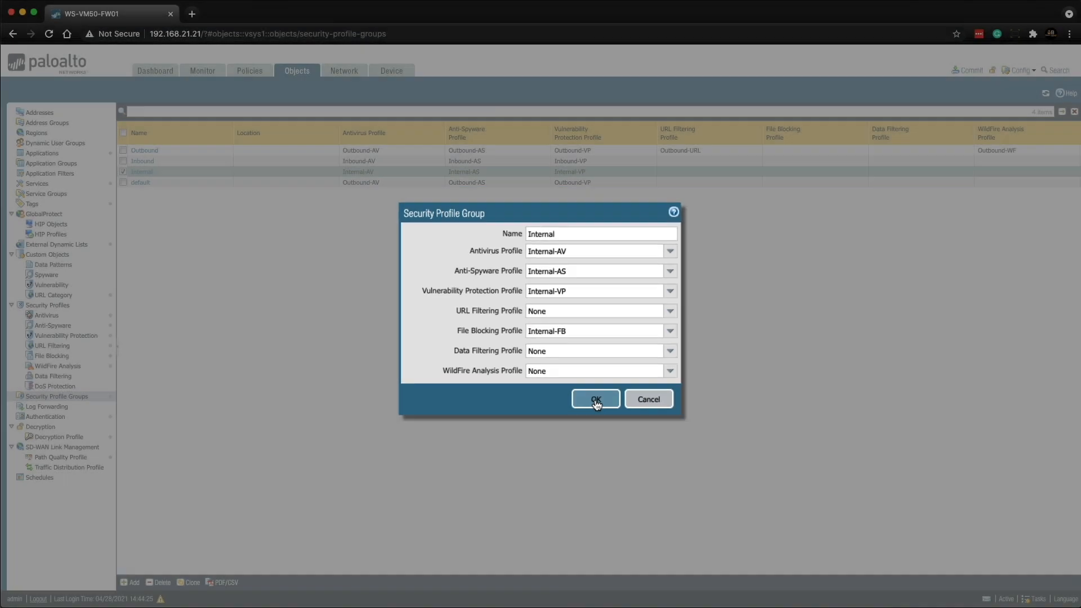
click(595, 398)
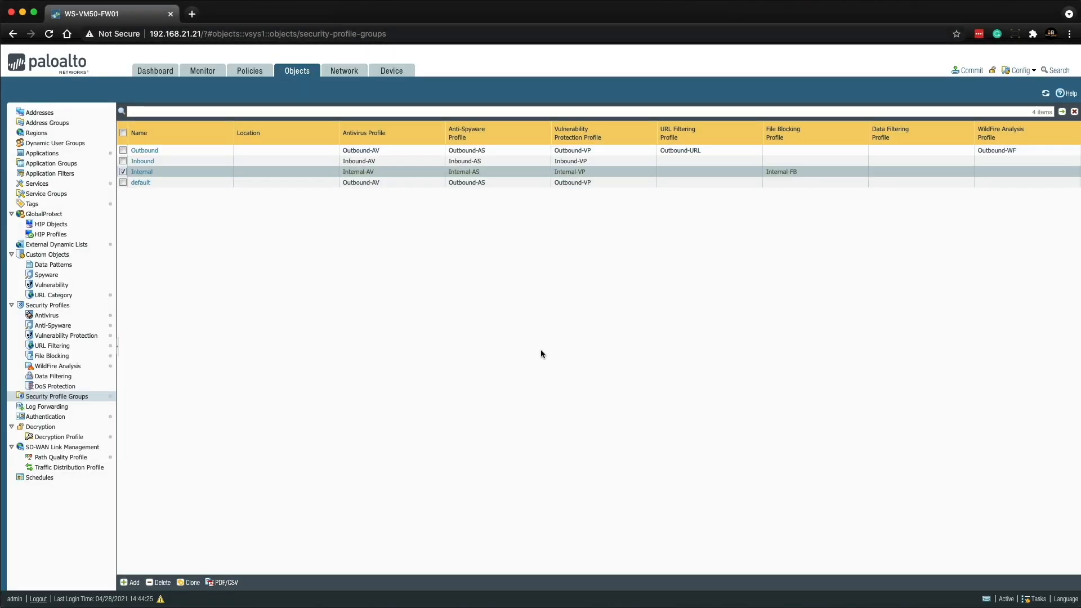
mouse_move(249, 76)
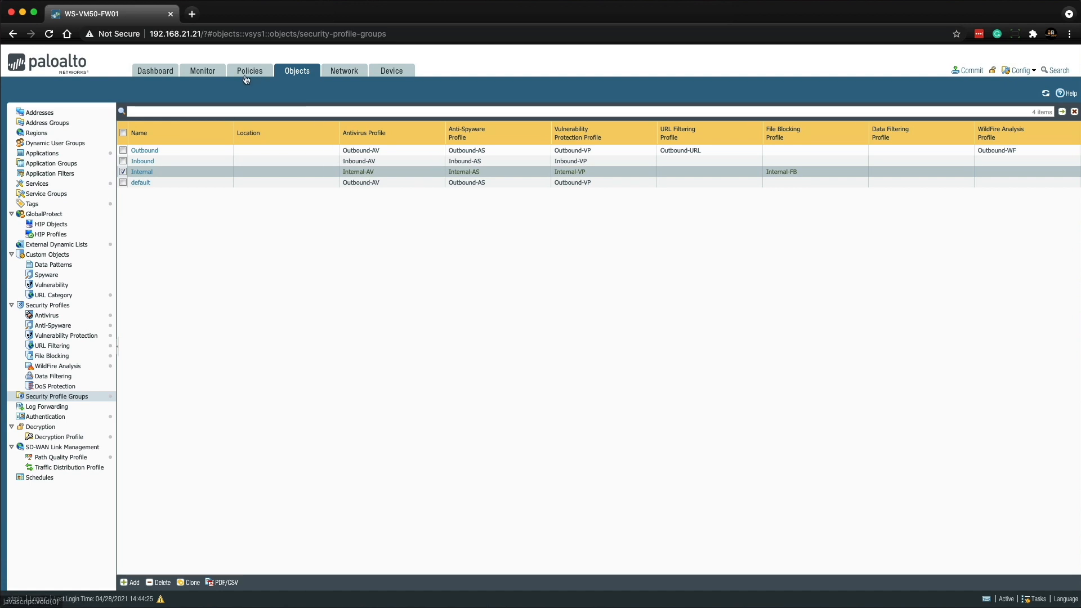
Step: View the security policy rulebase to check the Users to DC rule
click(250, 71)
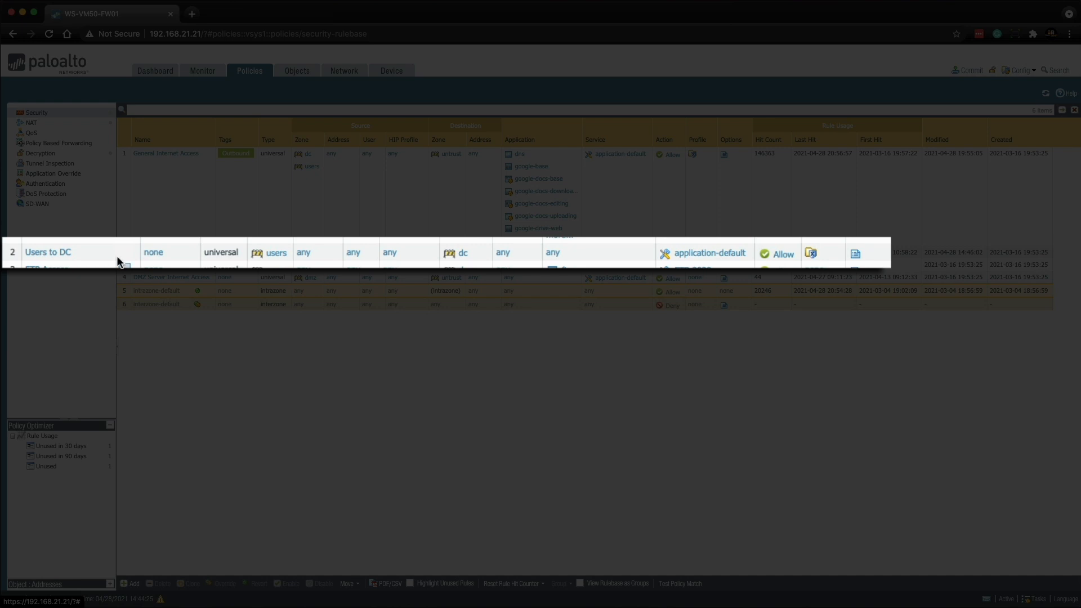
mouse_move(303, 252)
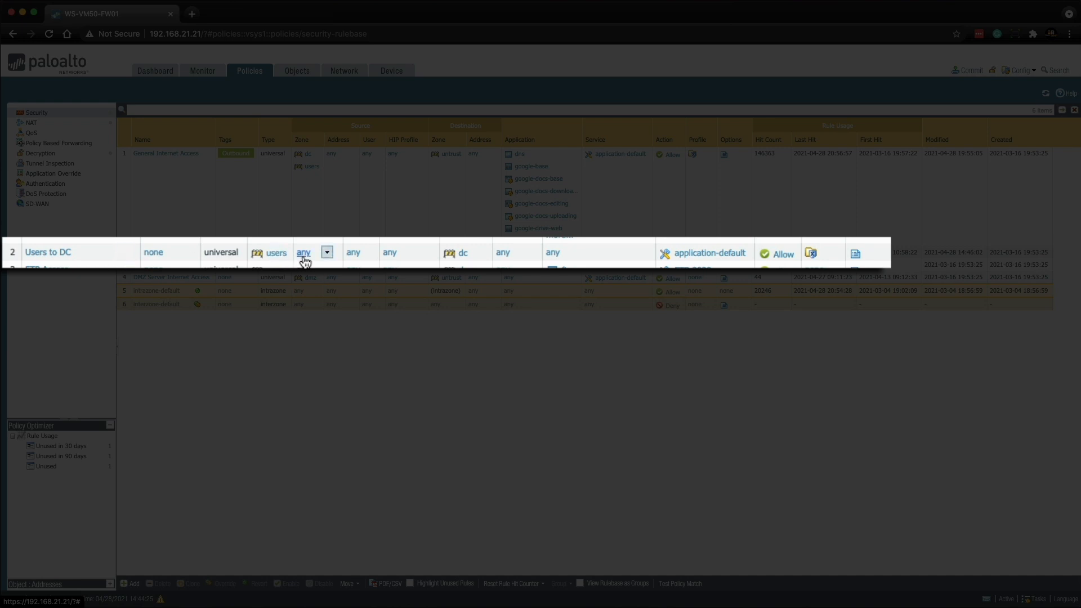
mouse_move(476, 255)
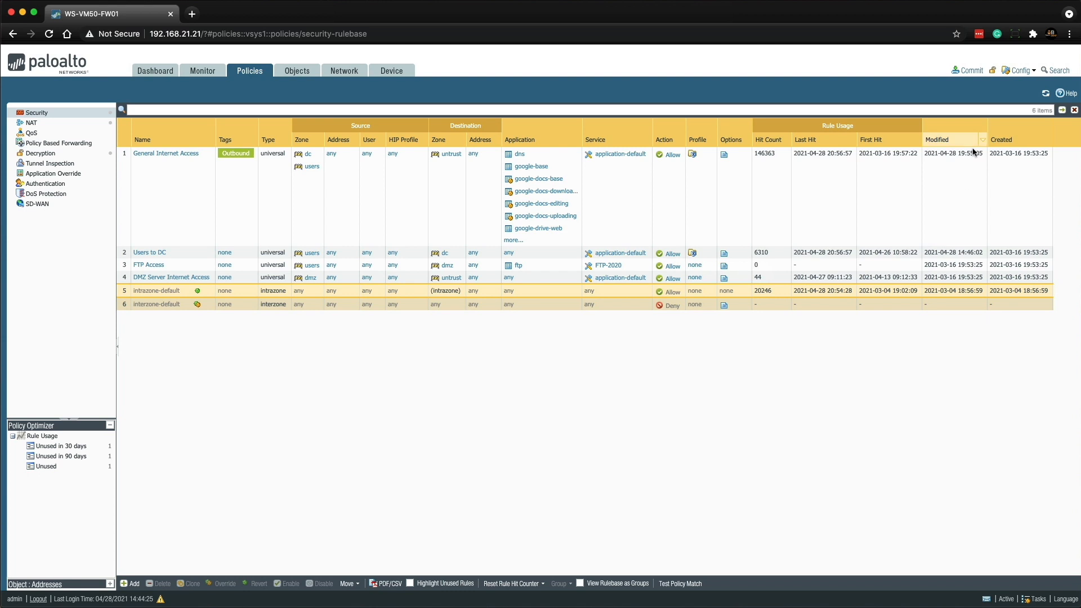
Step: Commit all pending changes to the firewall
click(969, 69)
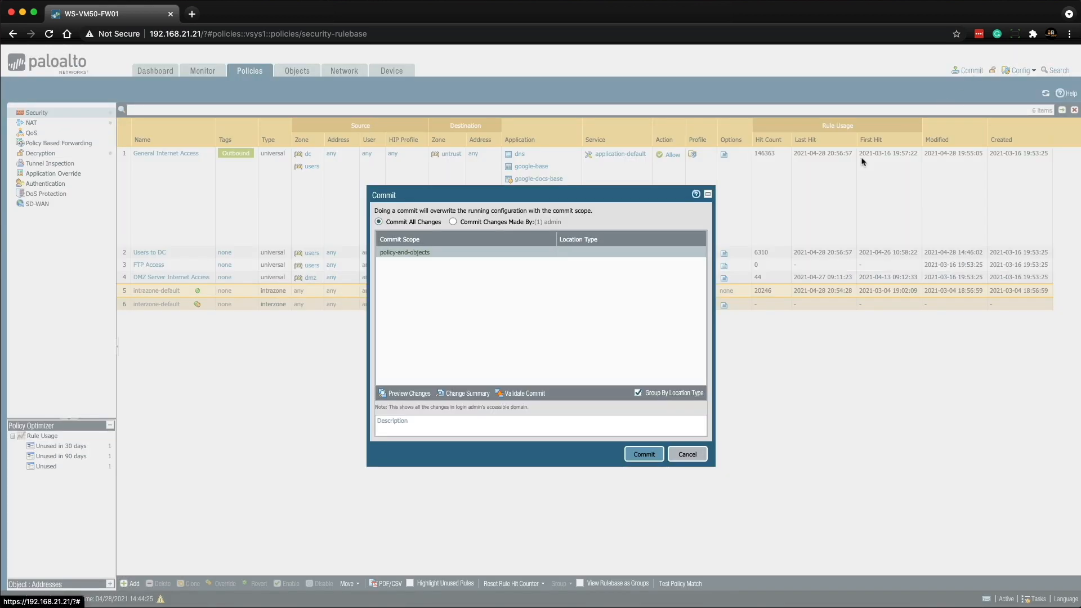
click(643, 454)
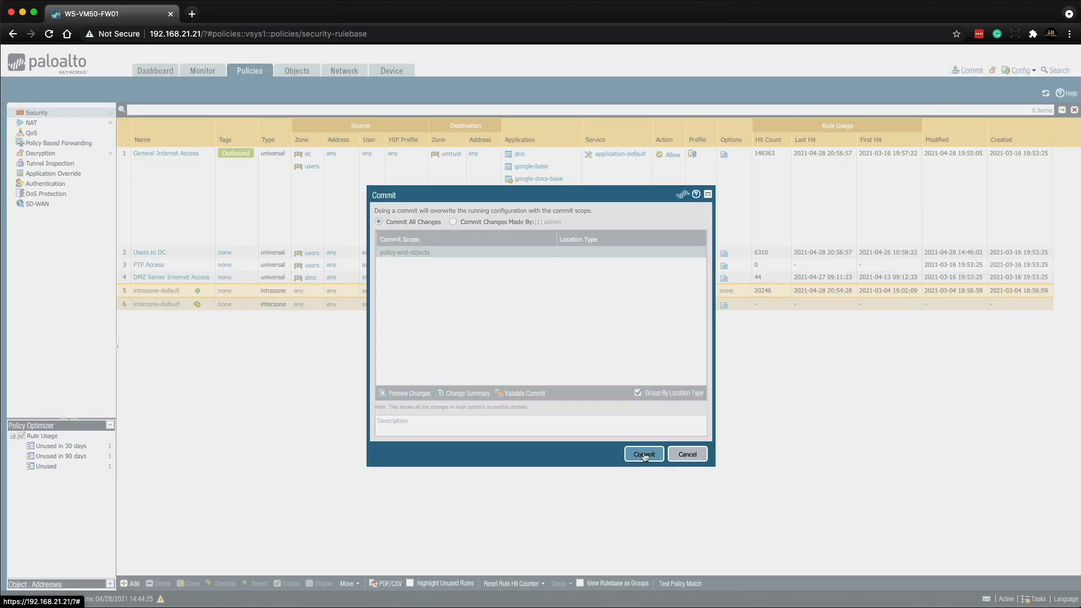
click(642, 454)
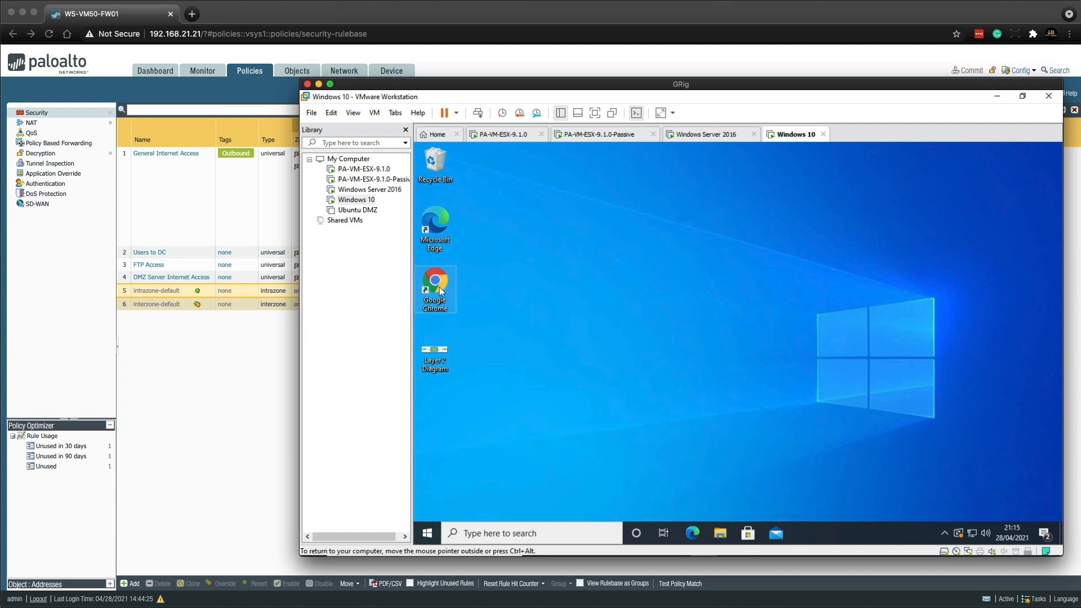
Step: In the VM's Chrome, open Web Server Files and try the .exe, .rar and .jar downloads
double_click(435, 287)
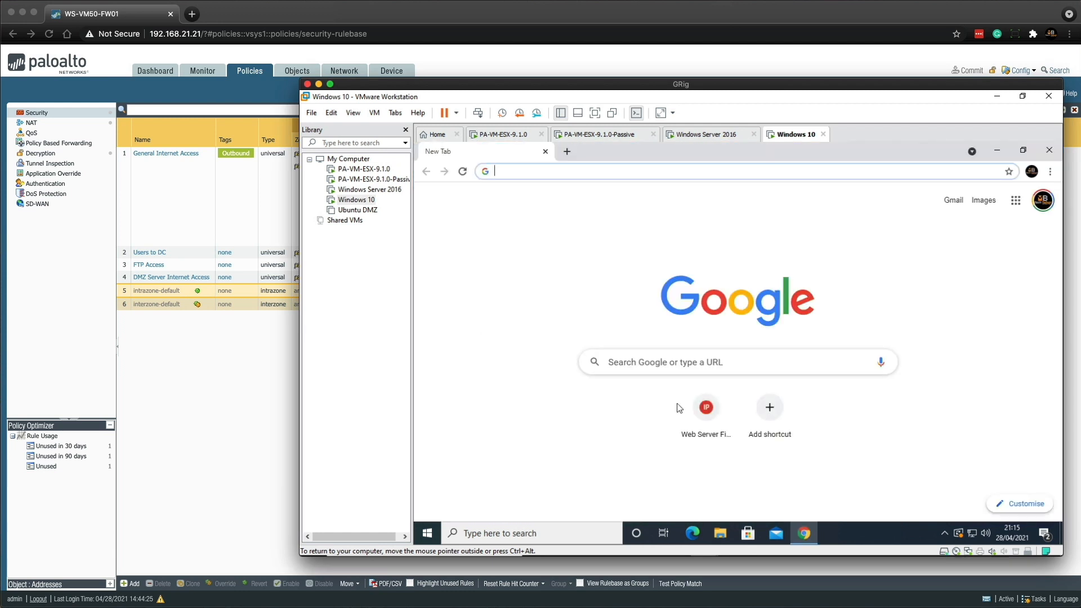
mouse_move(706, 407)
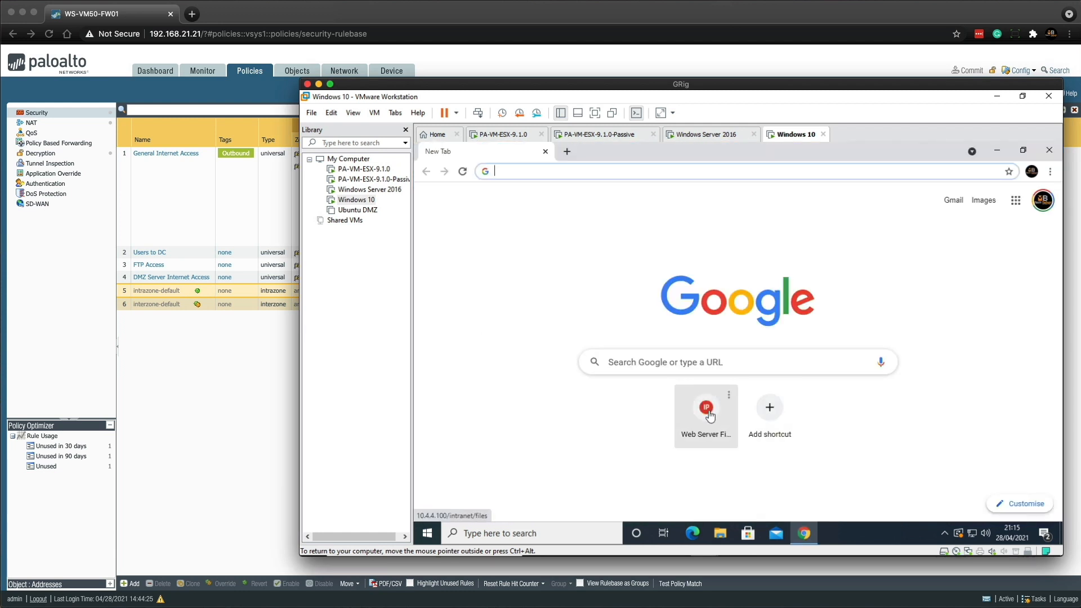
click(705, 406)
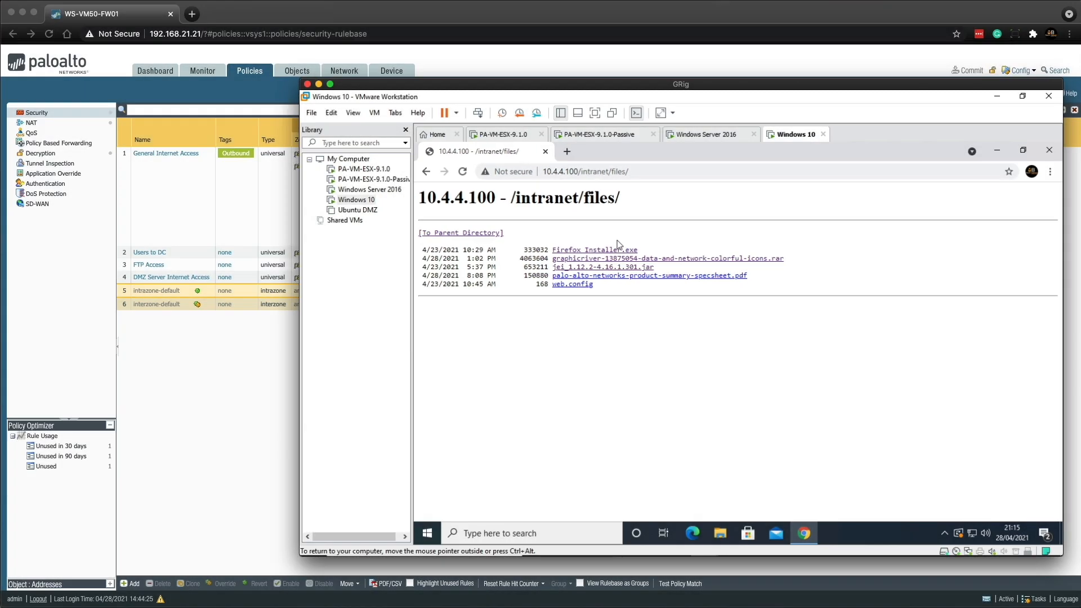
mouse_move(595, 249)
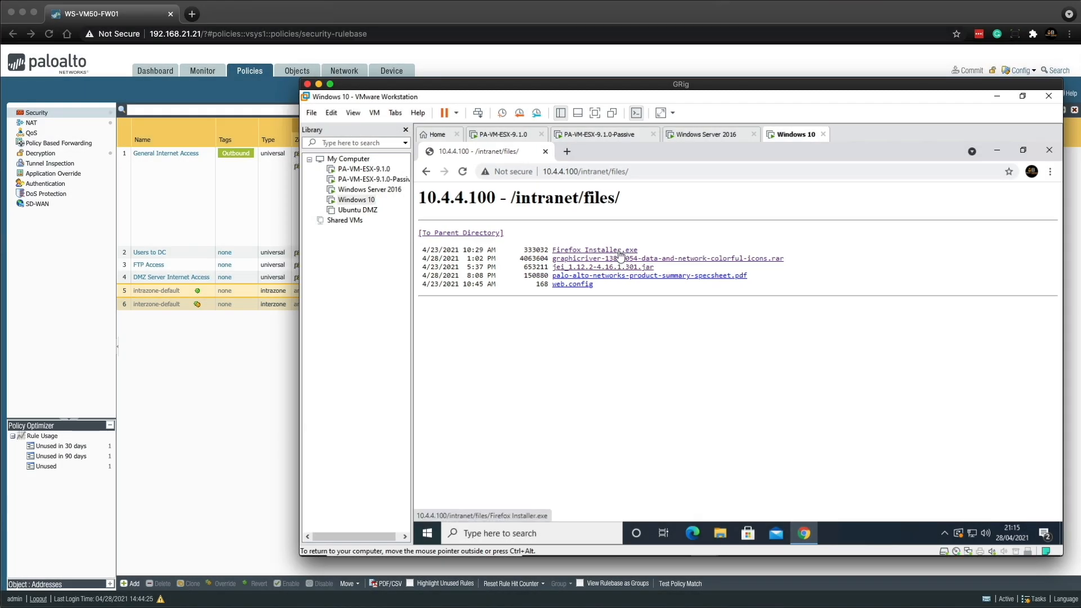
click(593, 249)
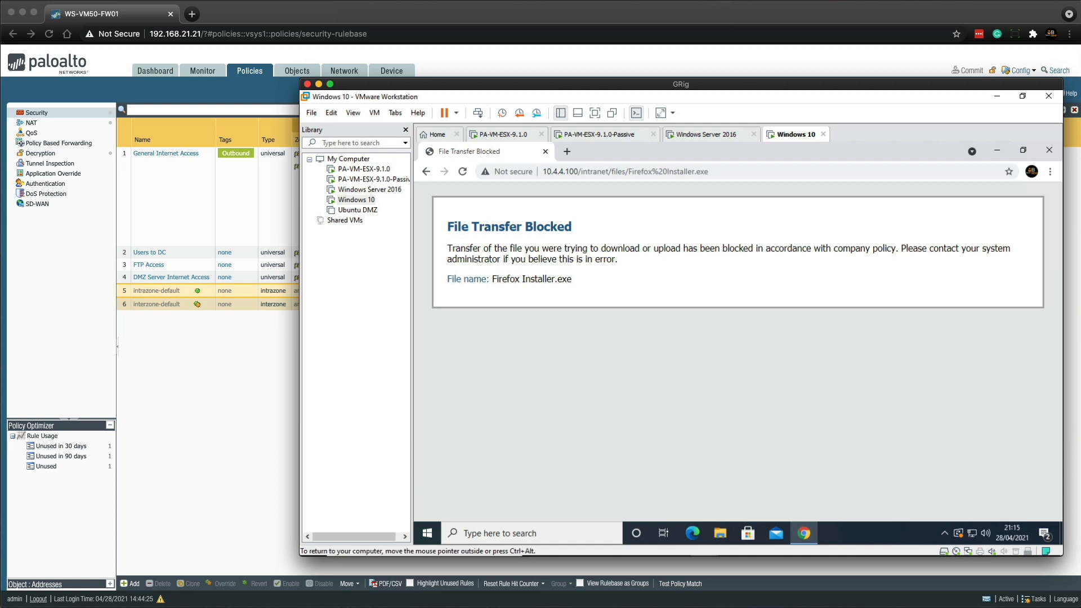
click(425, 171)
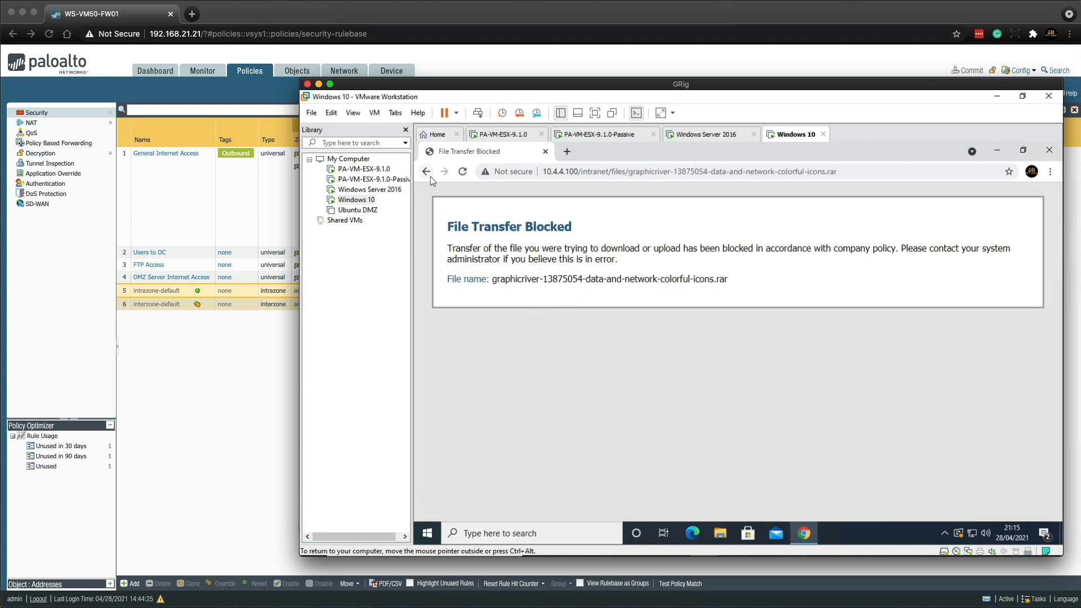
click(426, 171)
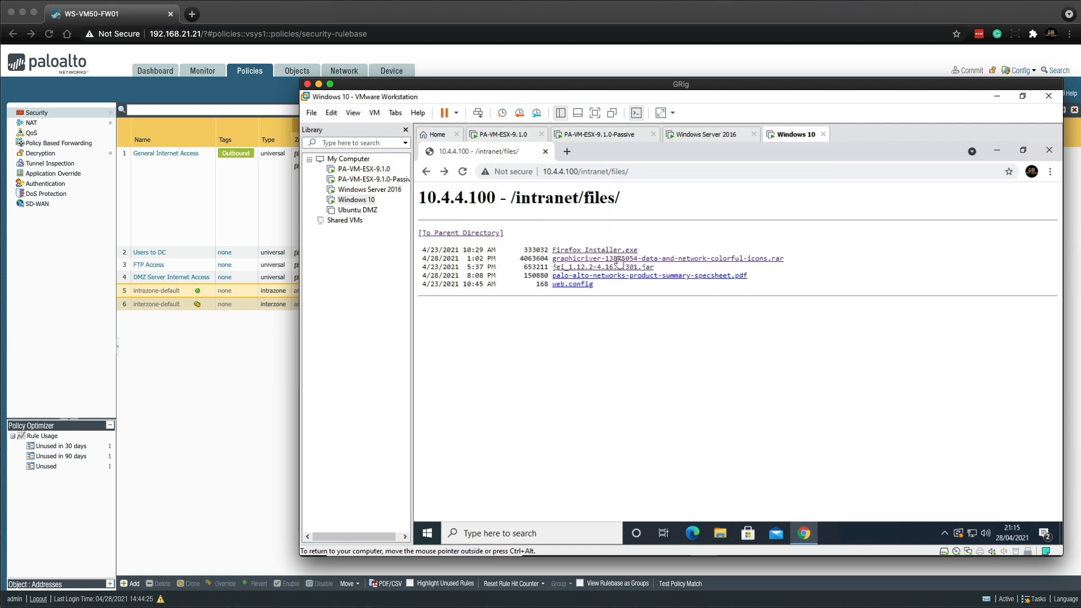
click(601, 267)
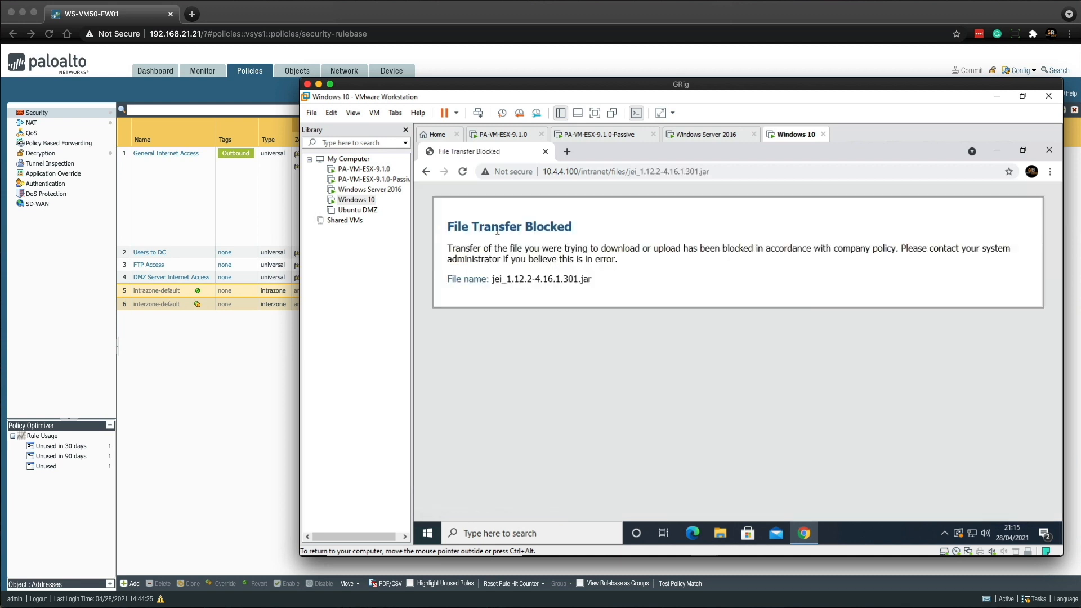
click(426, 171)
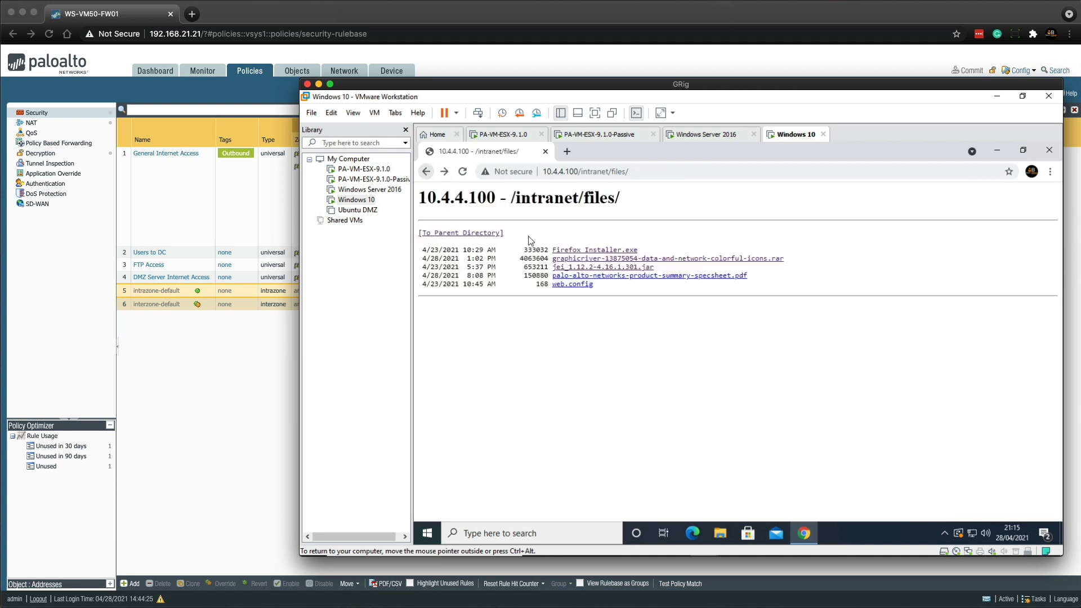
Step: Save the Palo Alto Networks product summary PDF link into Downloads
right_click(649, 275)
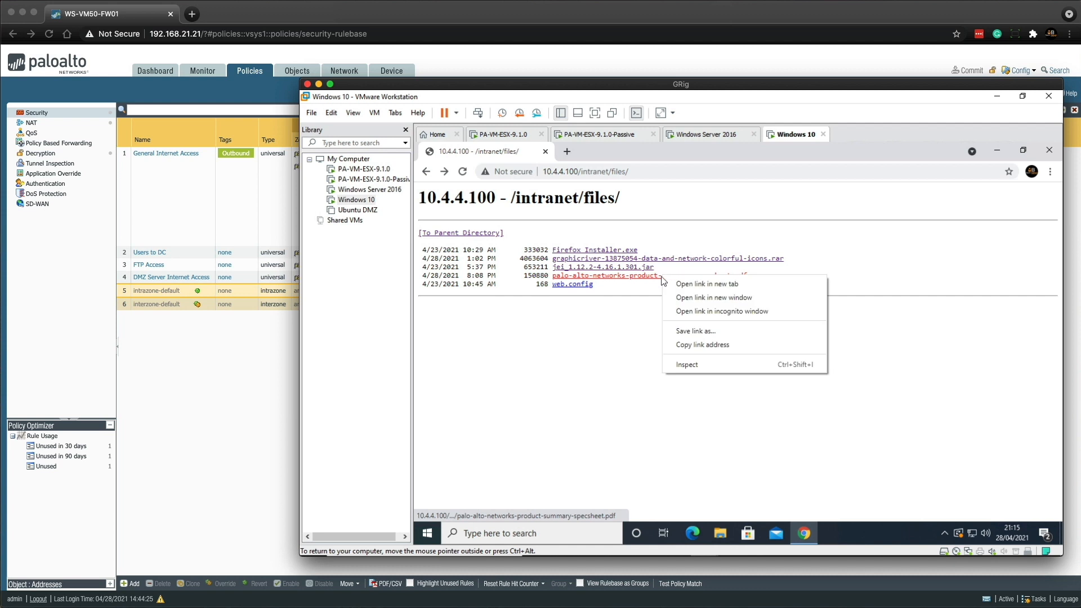
mouse_move(693, 304)
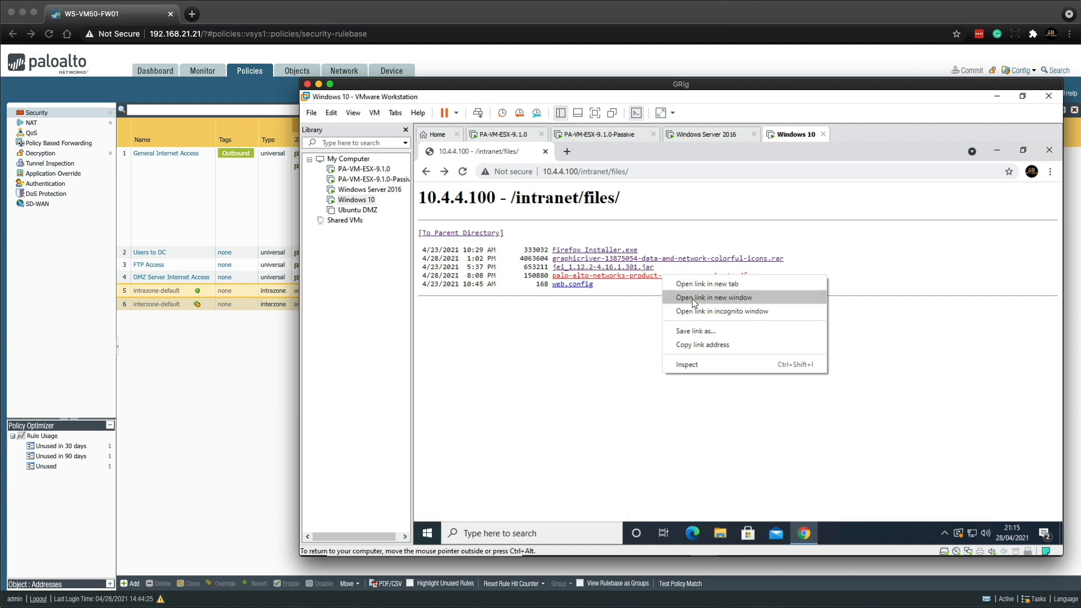
click(694, 331)
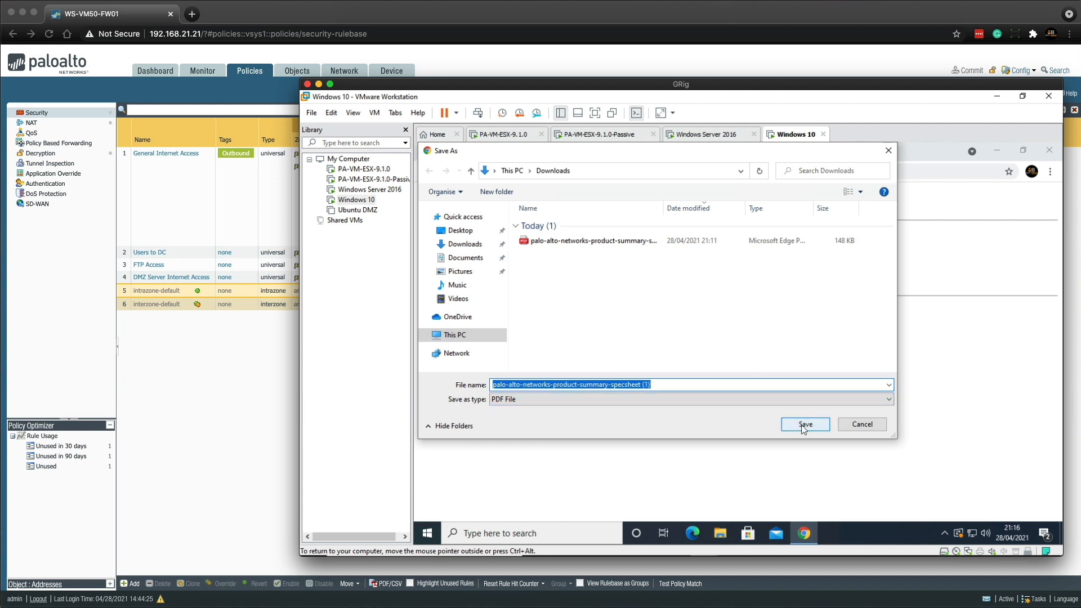
click(804, 423)
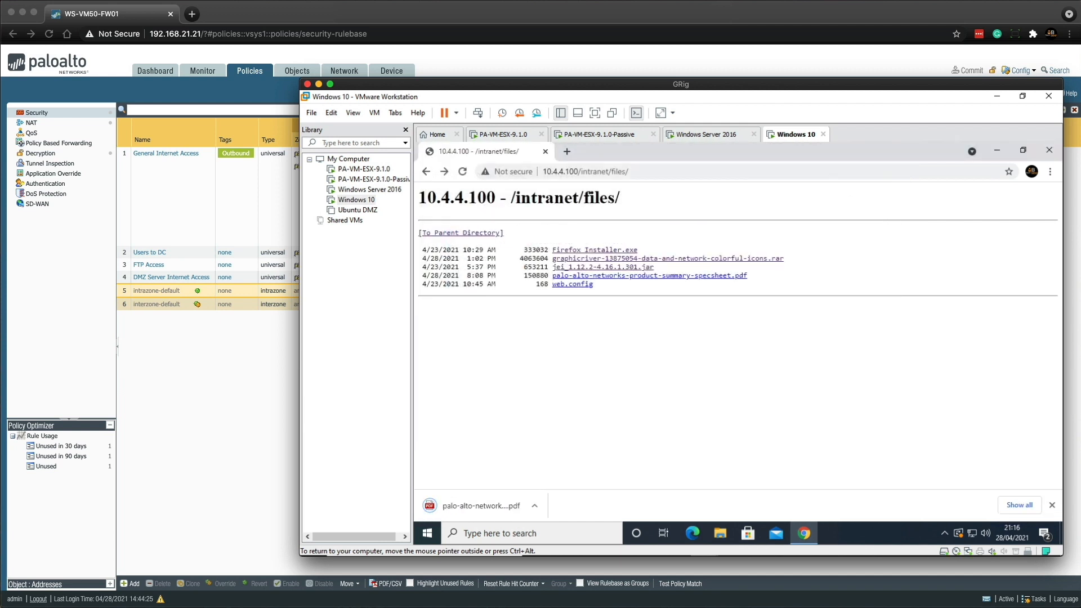
mouse_move(539, 384)
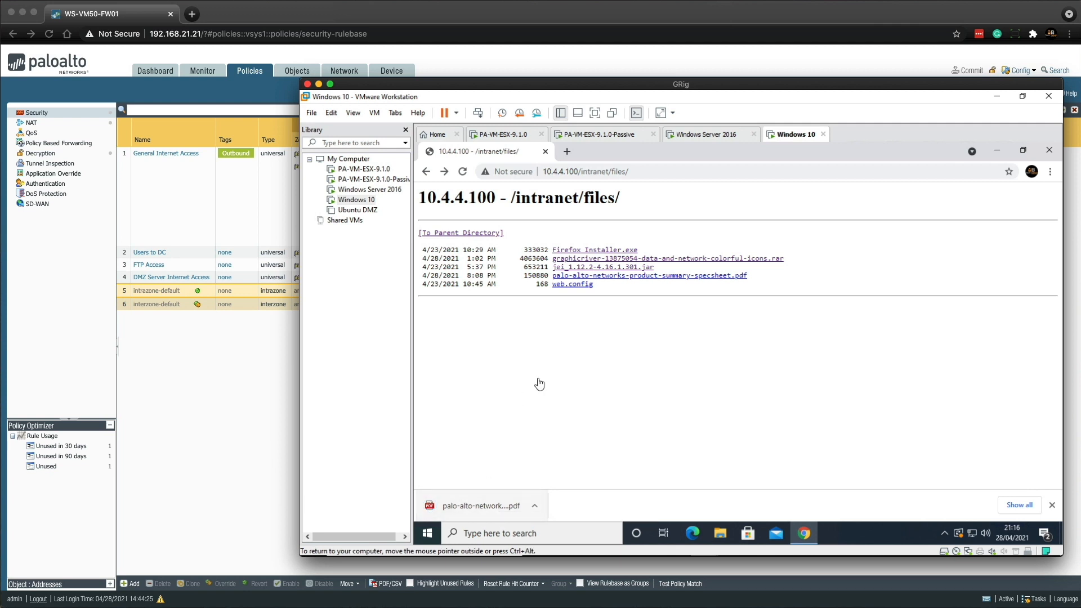
mouse_move(601, 372)
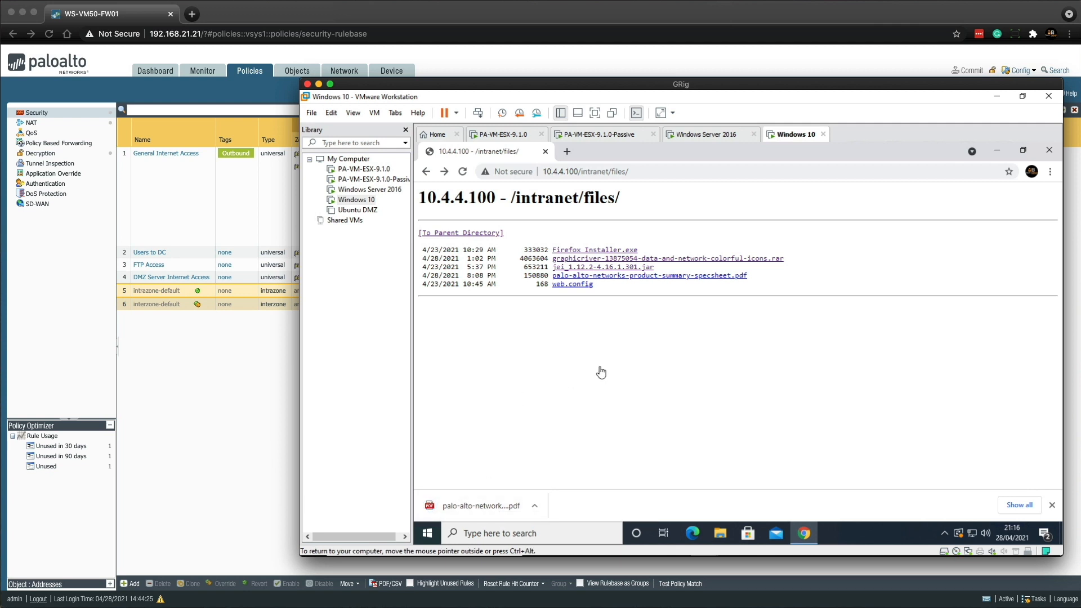
mouse_move(972, 119)
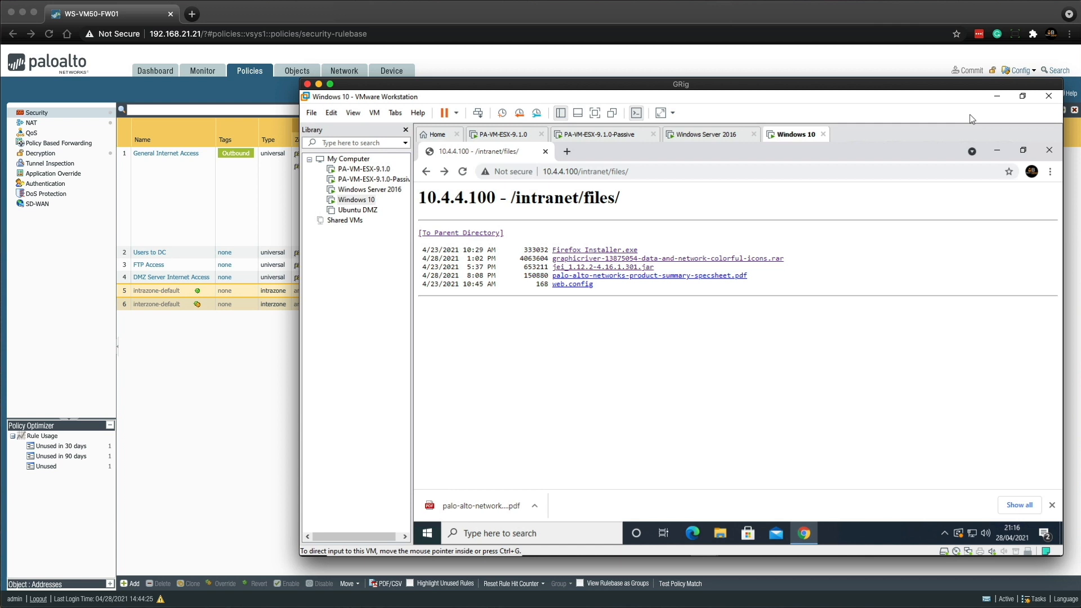
mouse_move(997, 96)
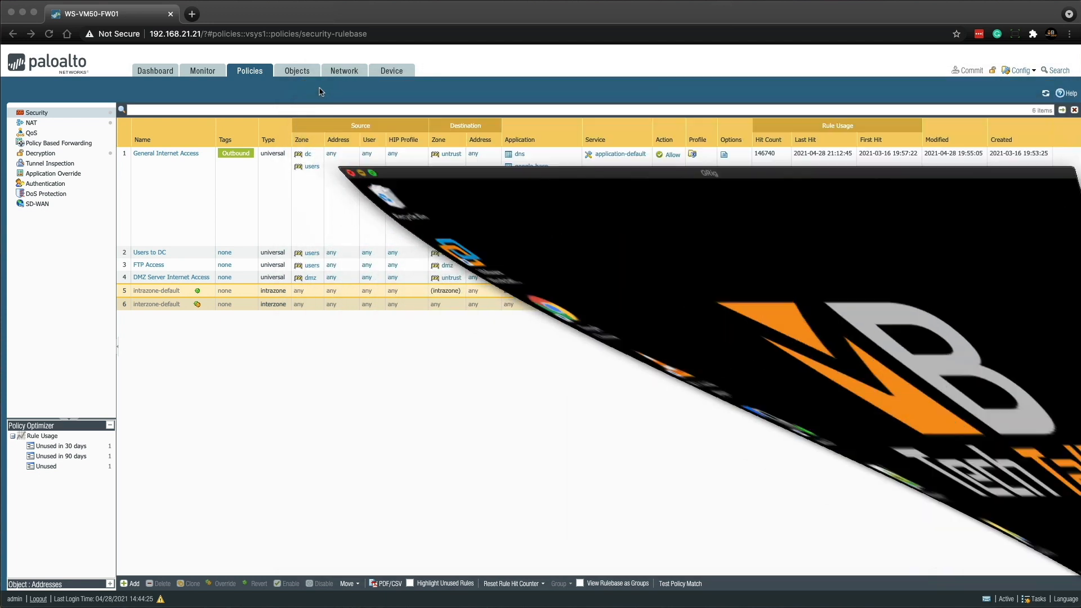
Step: Open Monitor > Logs > Data Filtering to review the file transfer entries
click(202, 71)
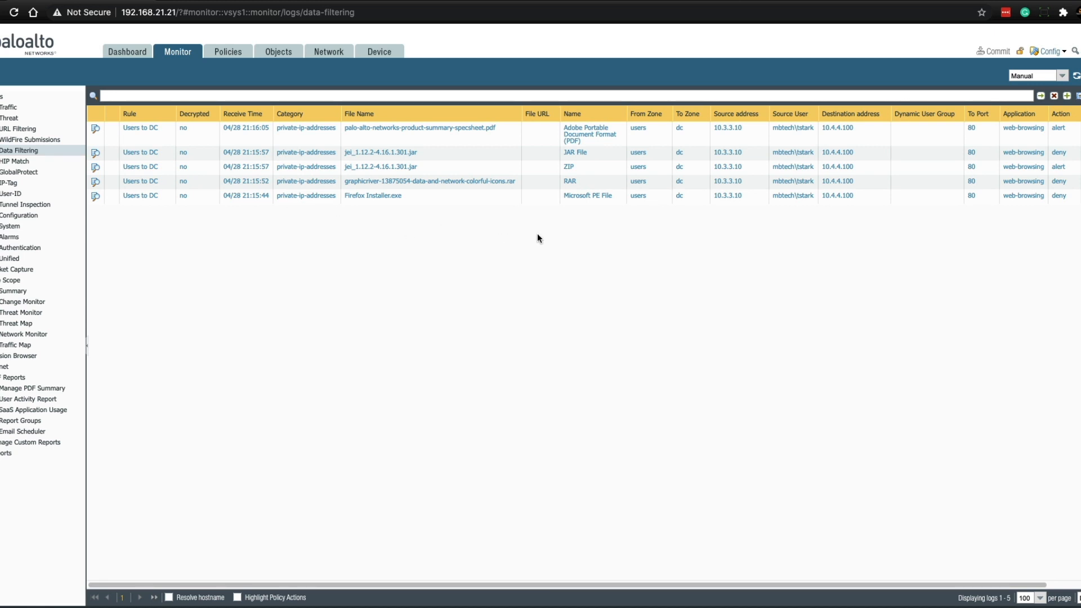
mouse_move(311, 205)
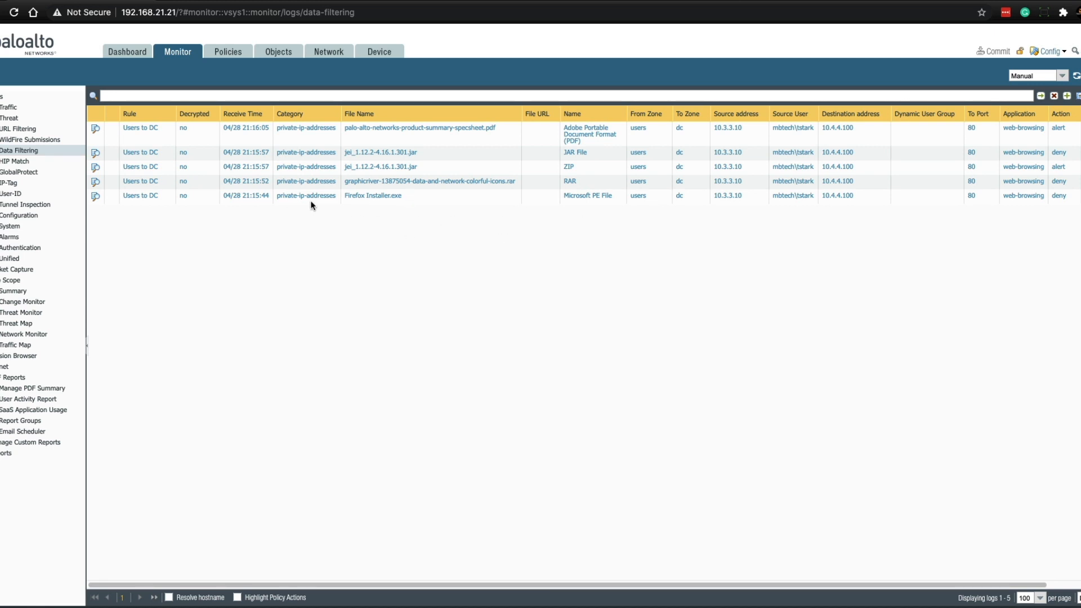
mouse_move(1028, 221)
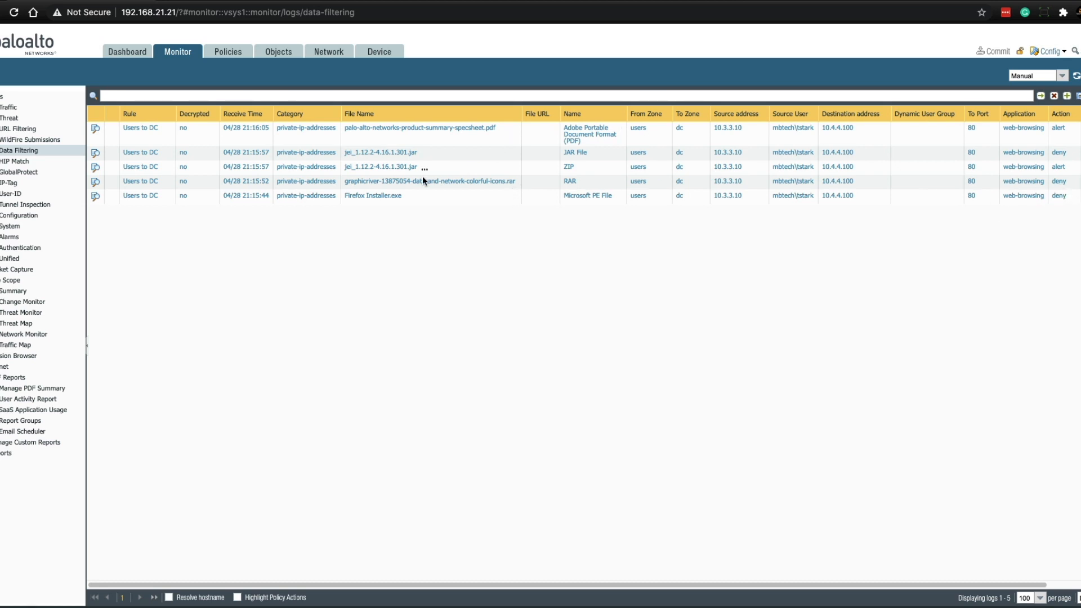
mouse_move(1050, 166)
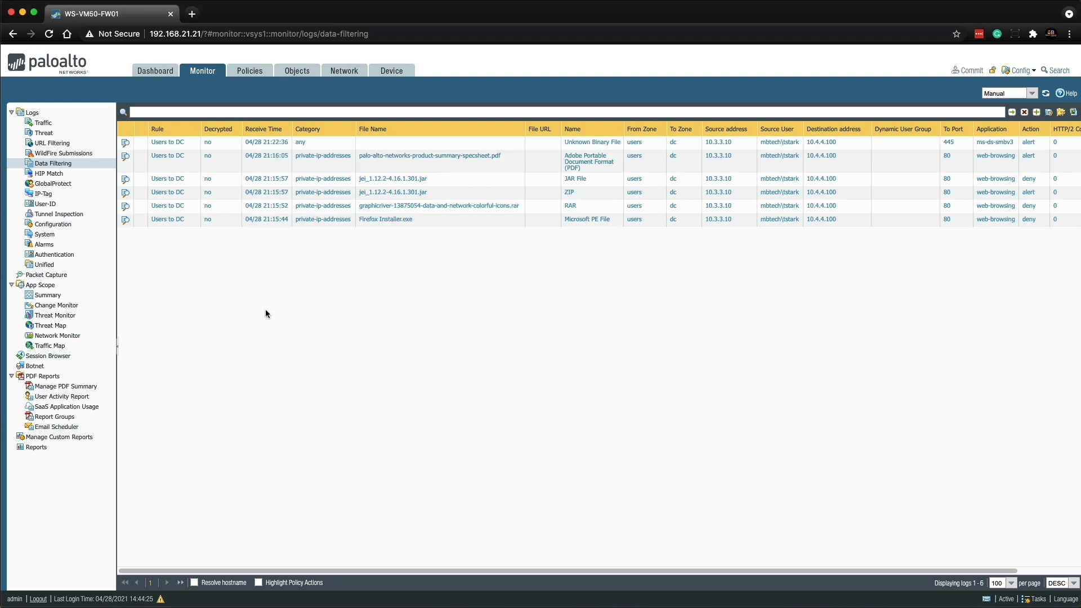
mouse_move(376, 104)
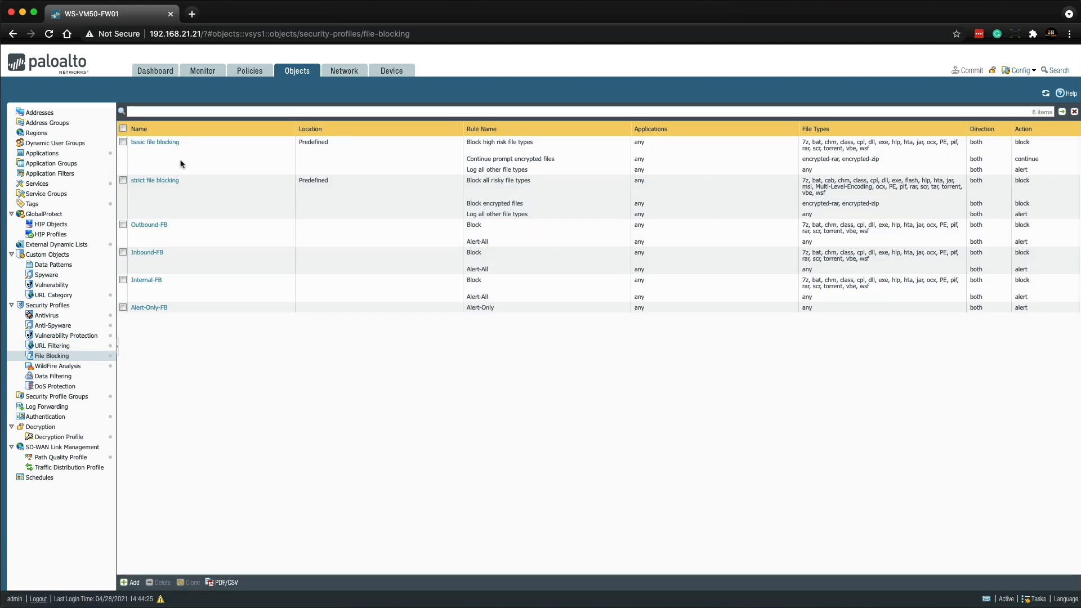
Step: Clone the basic file blocking profile to create an editable copy
click(123, 142)
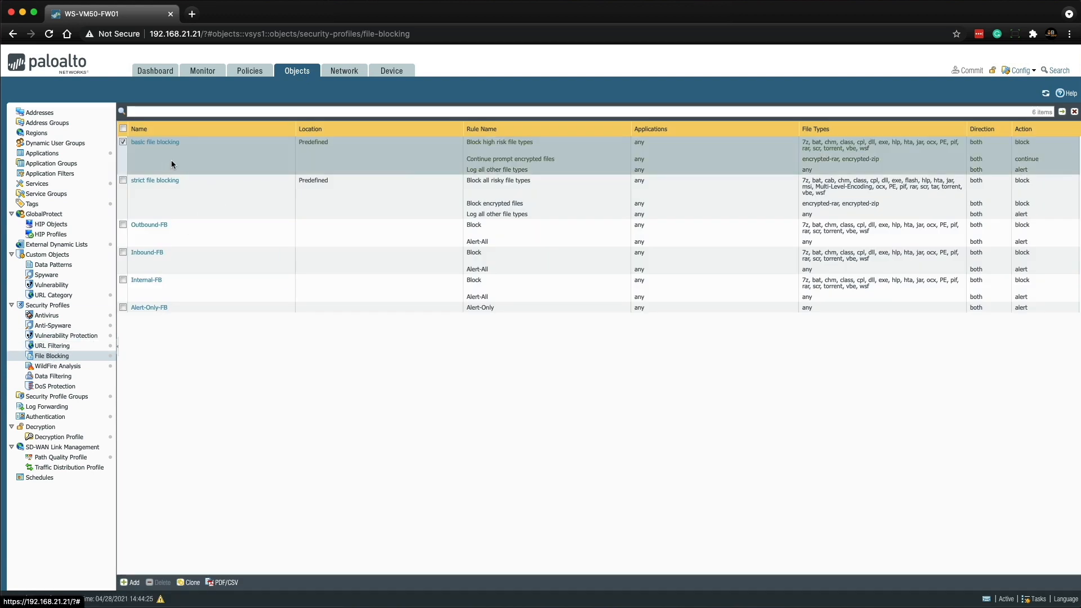
click(191, 581)
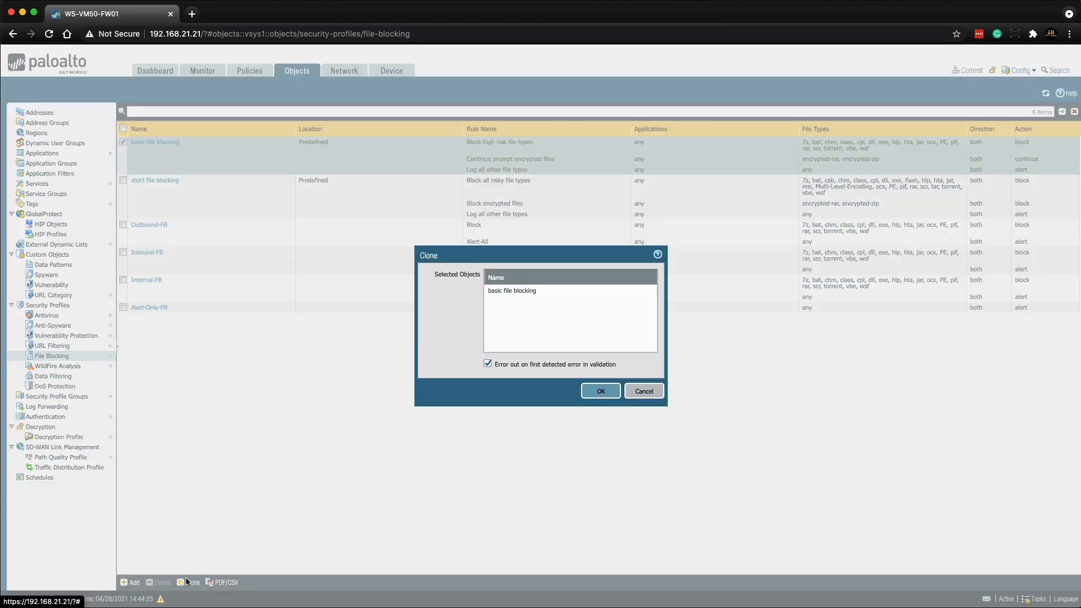
click(599, 391)
text(Int)
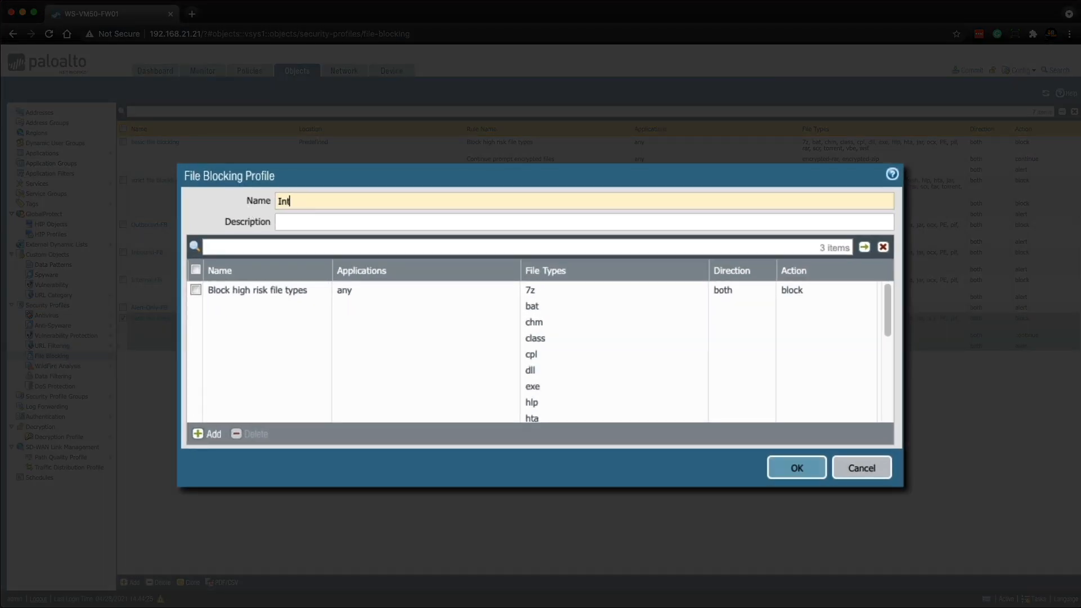
Step: Name the cloned profile Internal-Continue-FB
text(ernal-Cont)
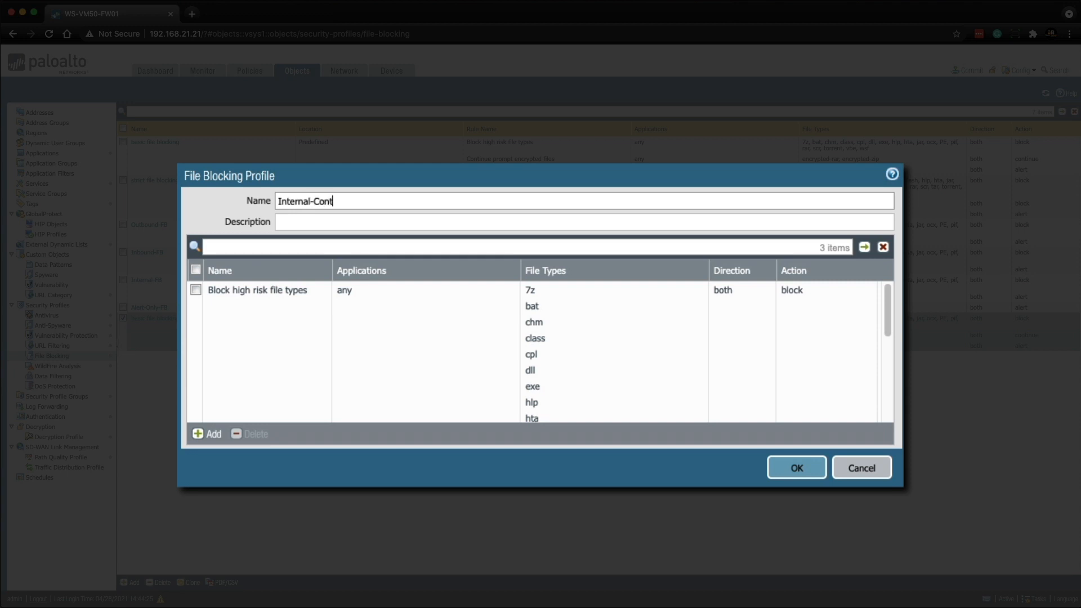
text(inue-)
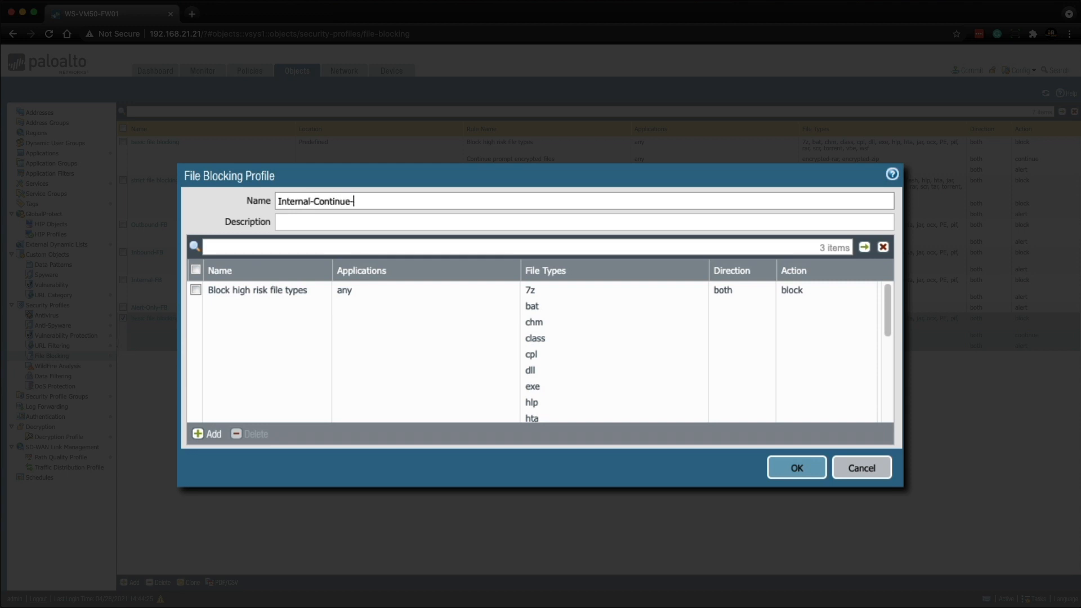
text(FB)
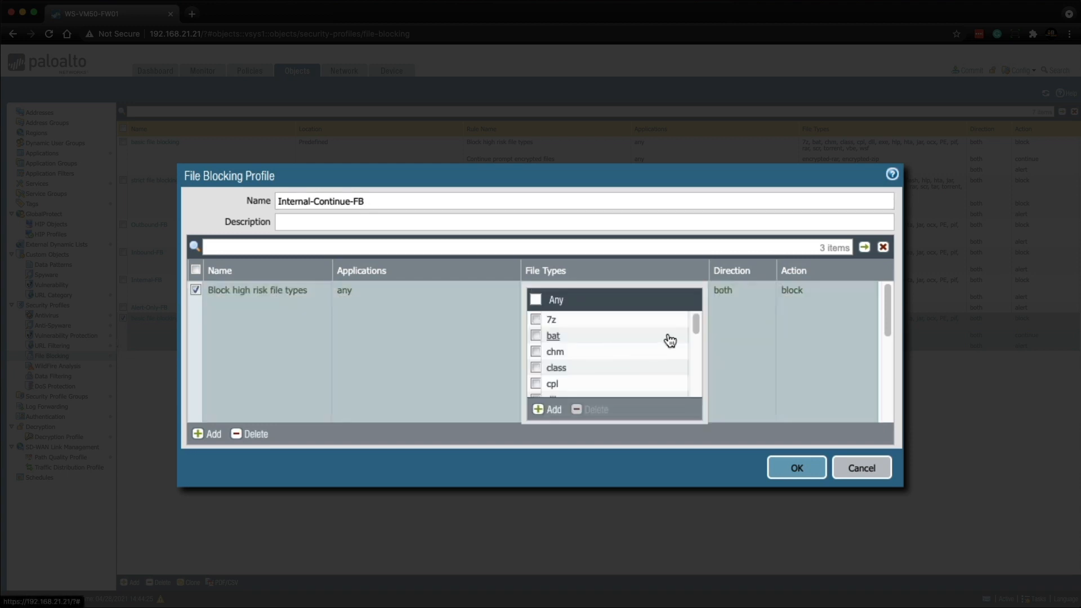
Step: Remove exe and PE from the profile's high-risk block rule file types
scroll(down, 3)
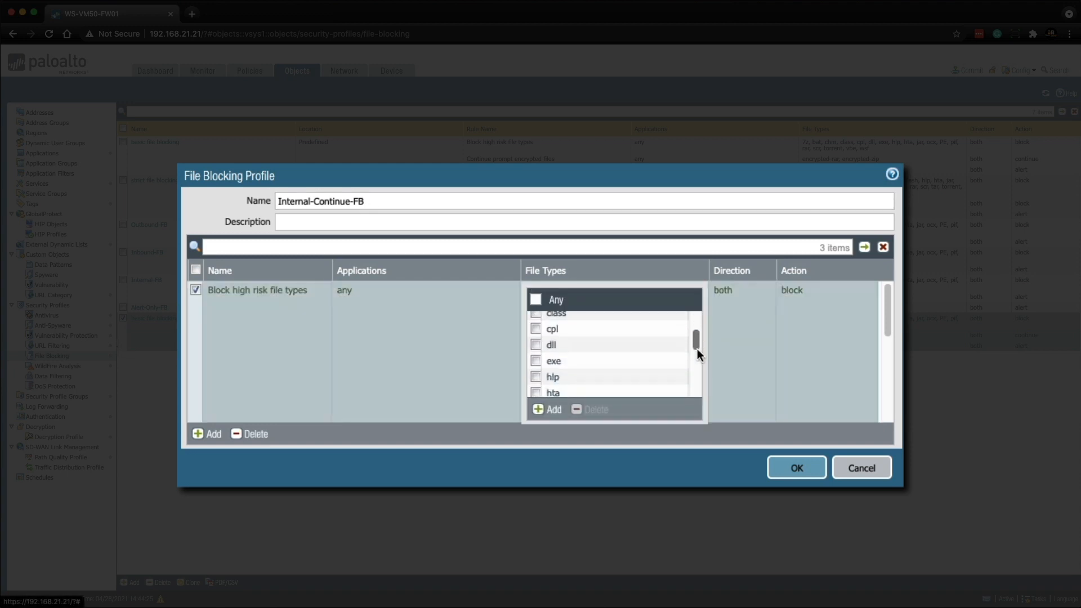
click(536, 354)
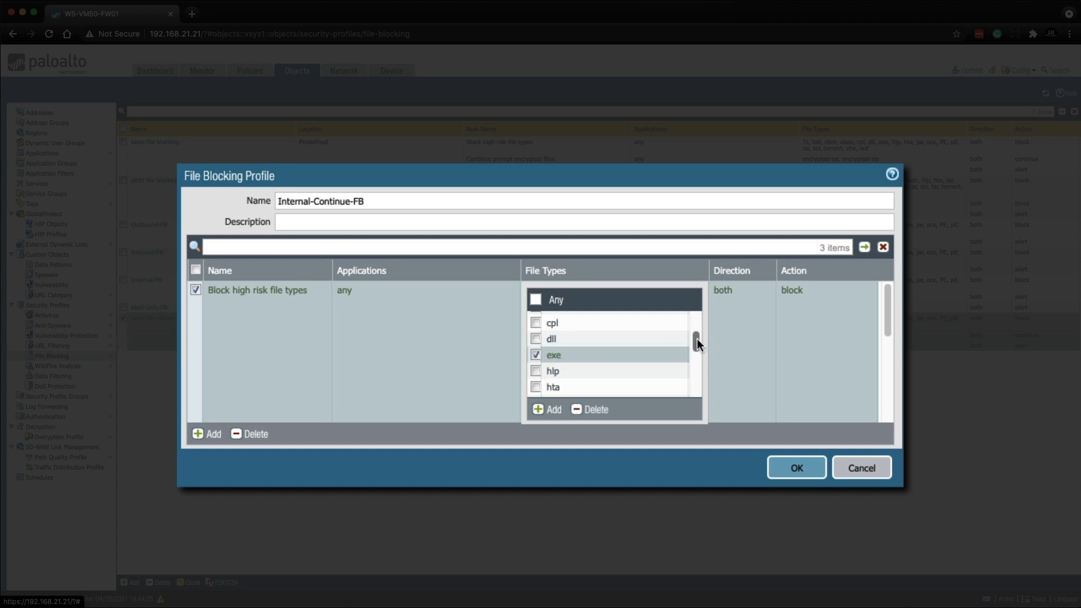
scroll(down, 3)
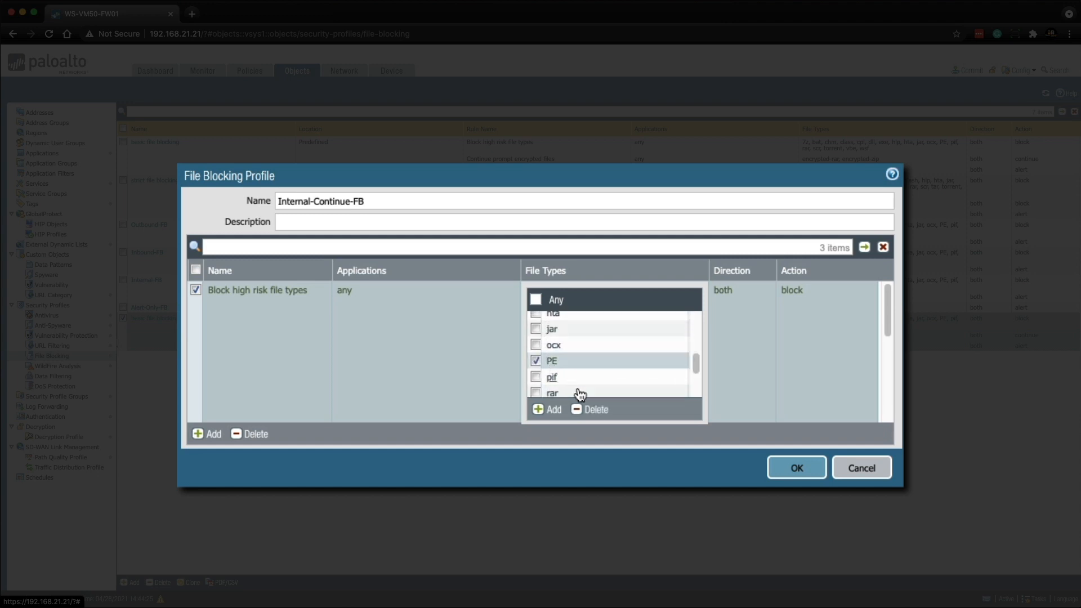
scroll(up, 3)
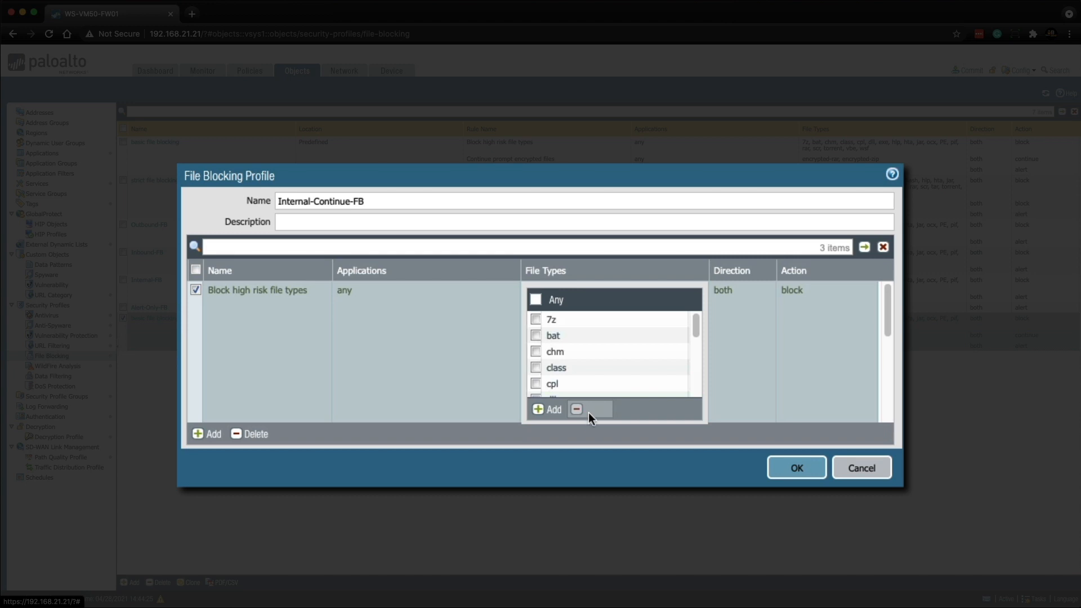
click(796, 467)
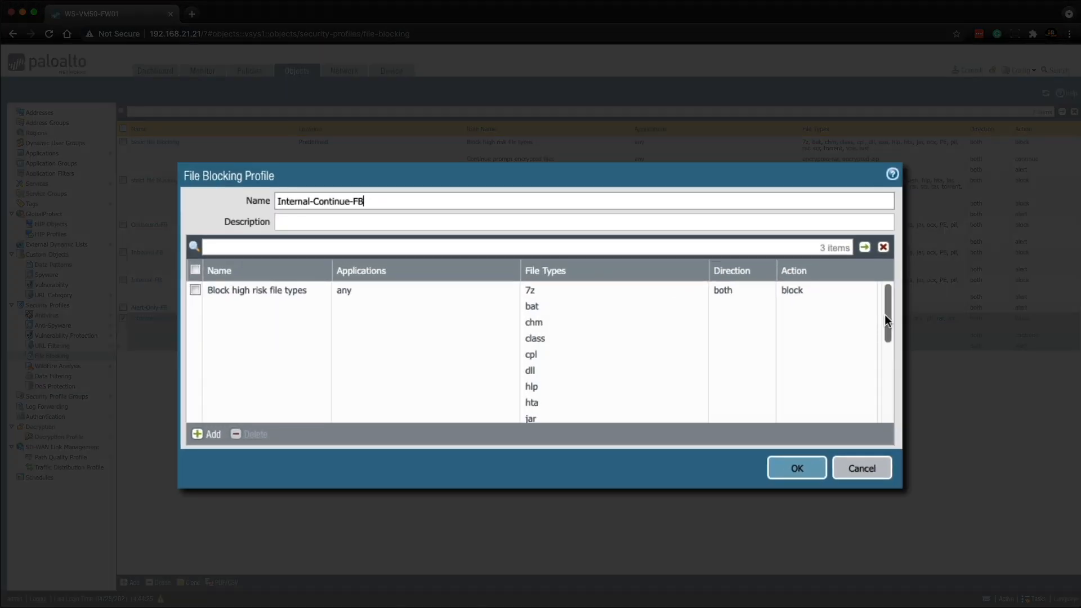
Step: Add PE and exe to the Continue prompt encrypted files rule and save Internal-Continue-FB
scroll(down, 3)
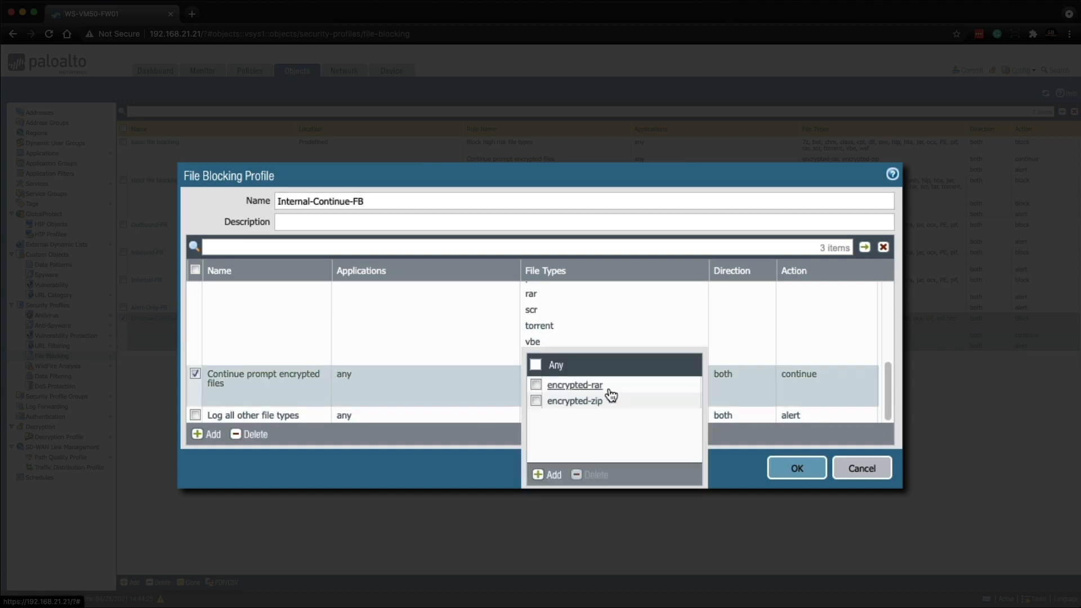
click(551, 475)
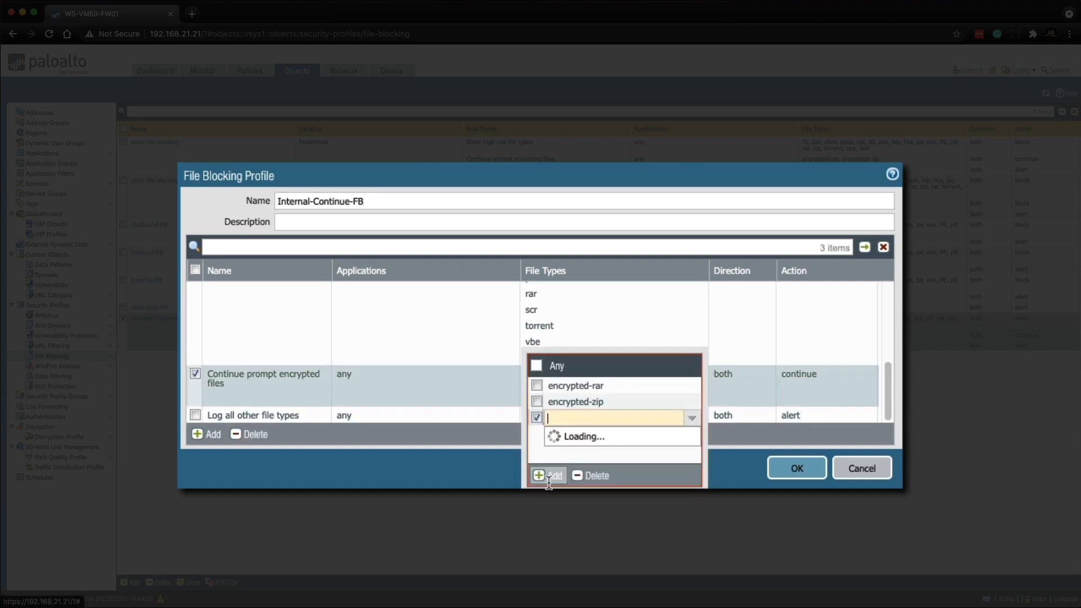
text(pe)
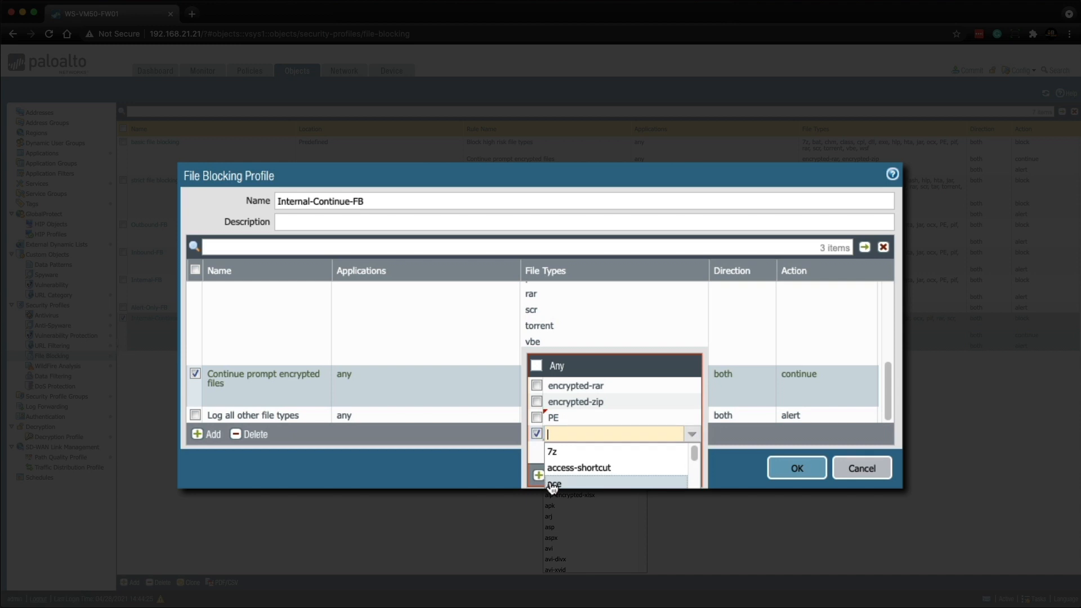
text(exe)
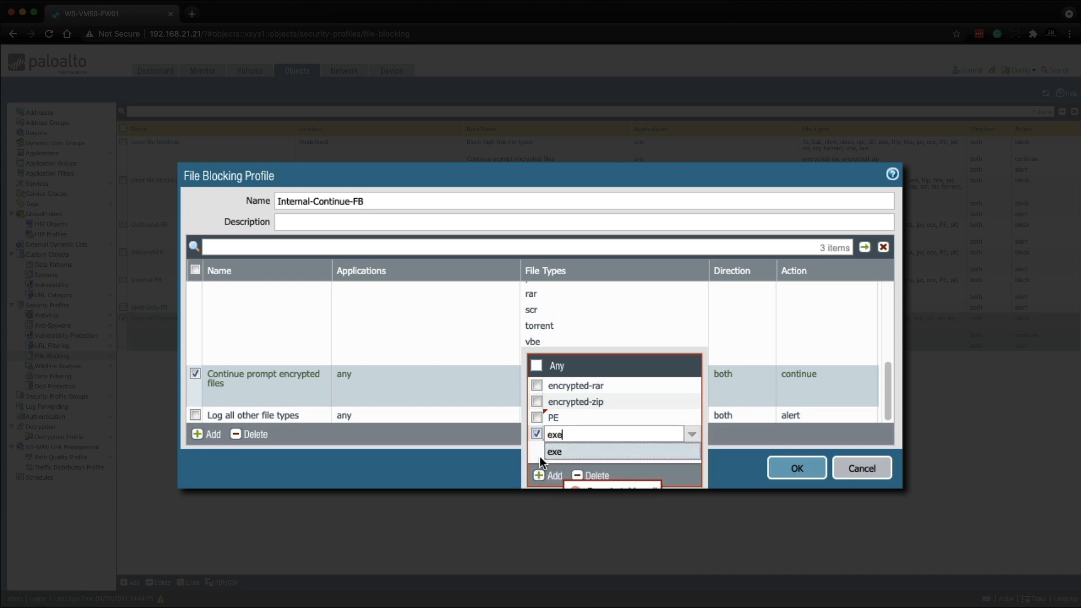
click(554, 451)
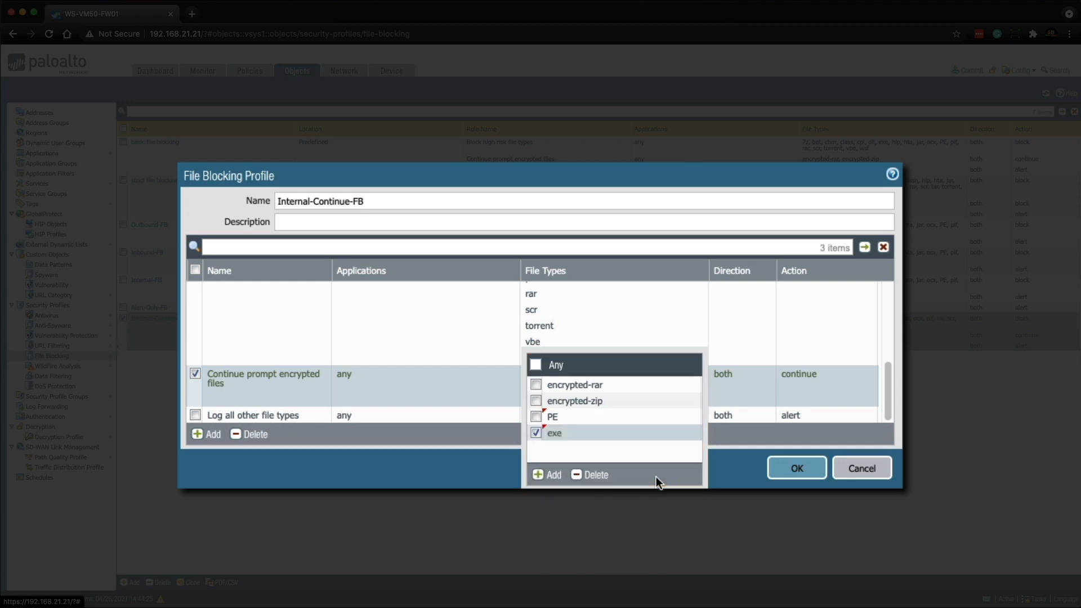
click(796, 467)
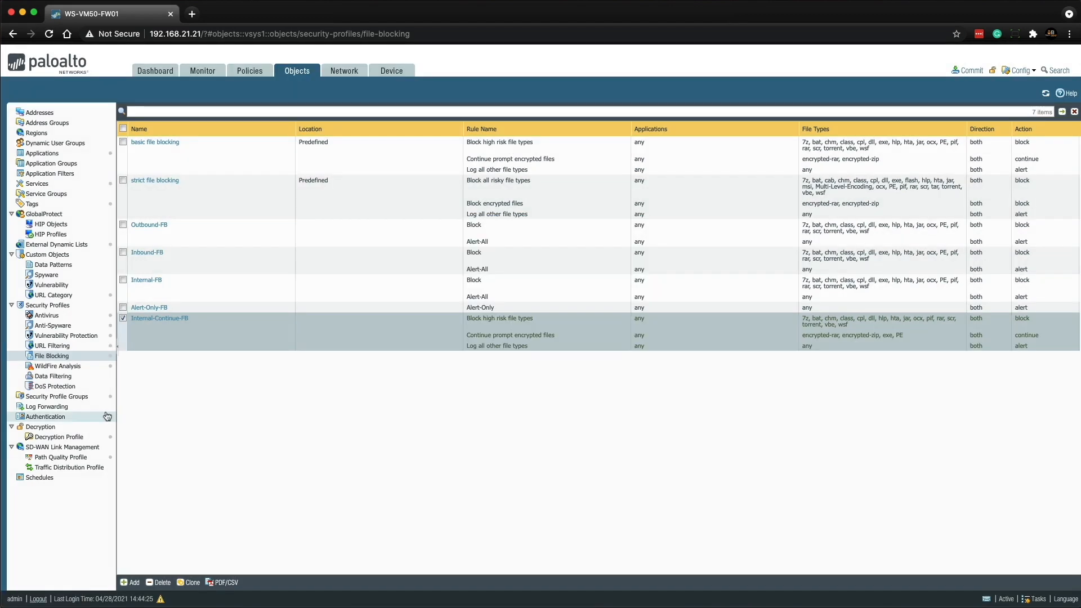
Step: Set the Internal group's File Blocking Profile to Internal-Continue-FB
click(56, 396)
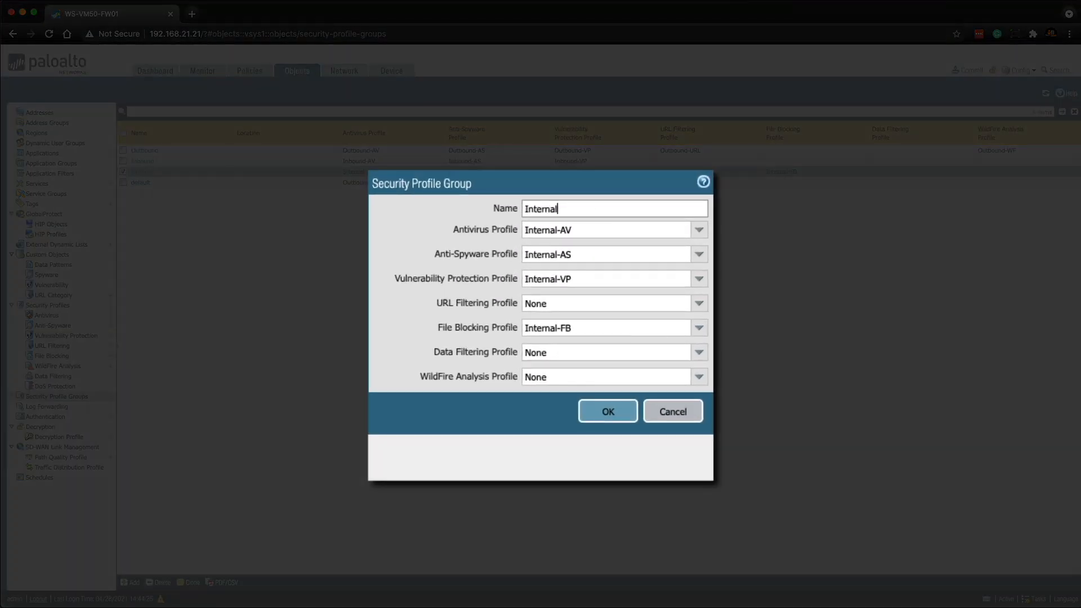
click(698, 327)
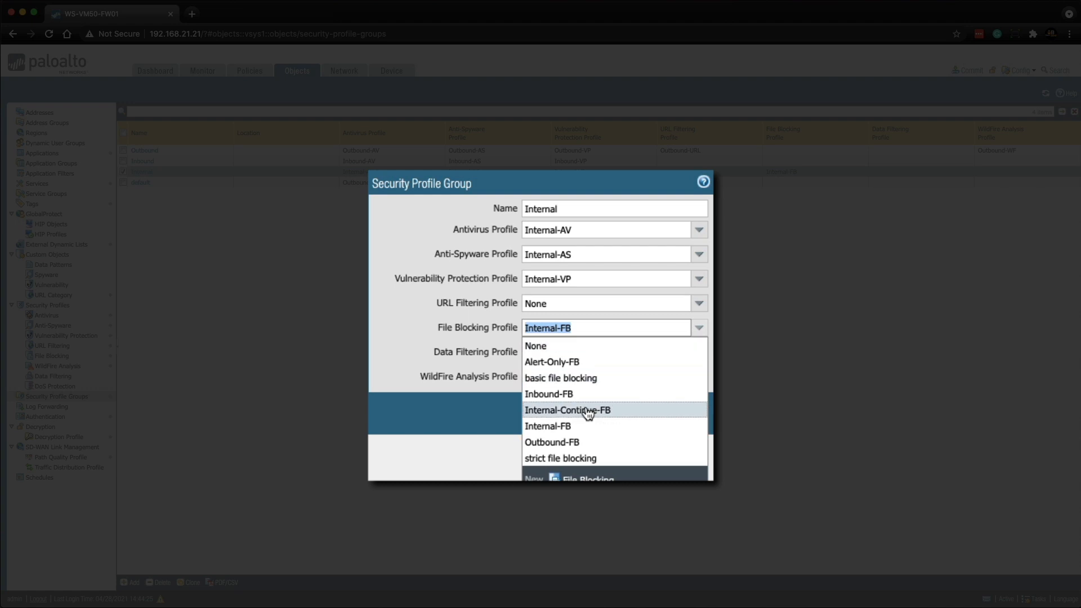
mouse_move(587, 419)
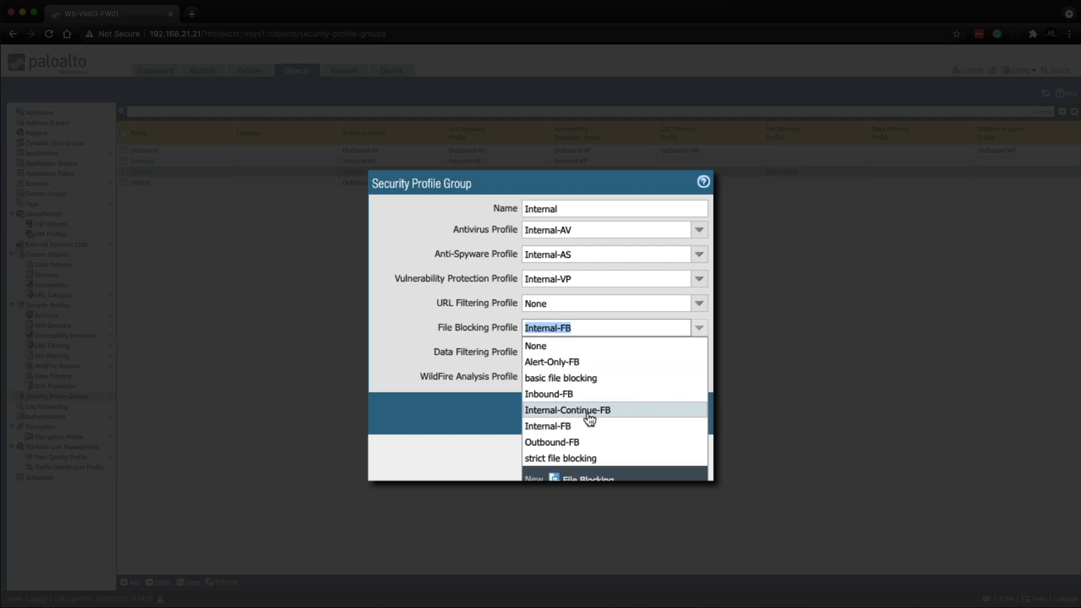
click(568, 409)
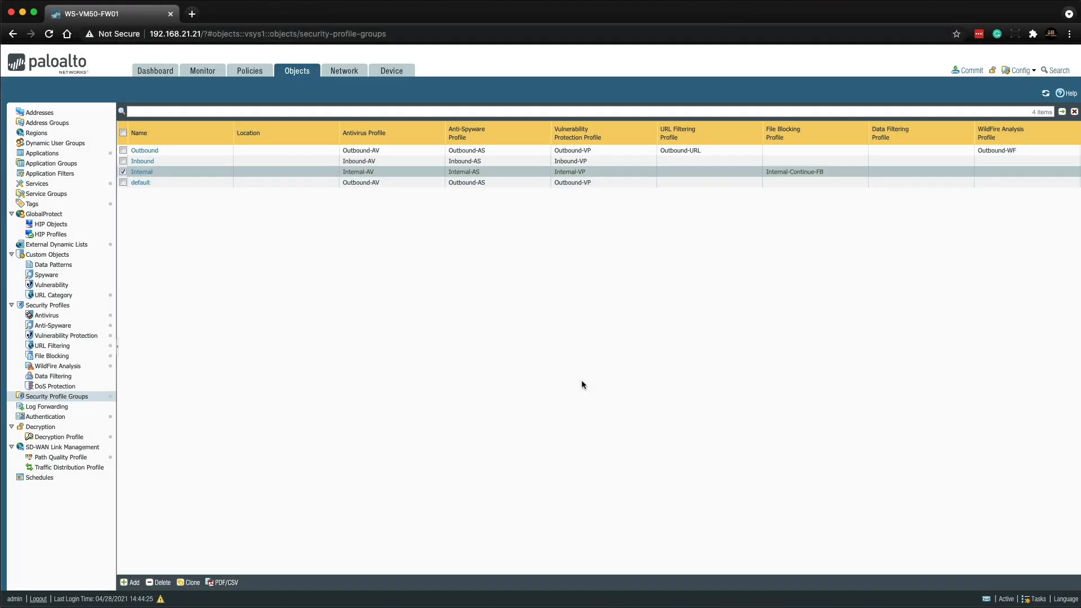
mouse_move(899, 136)
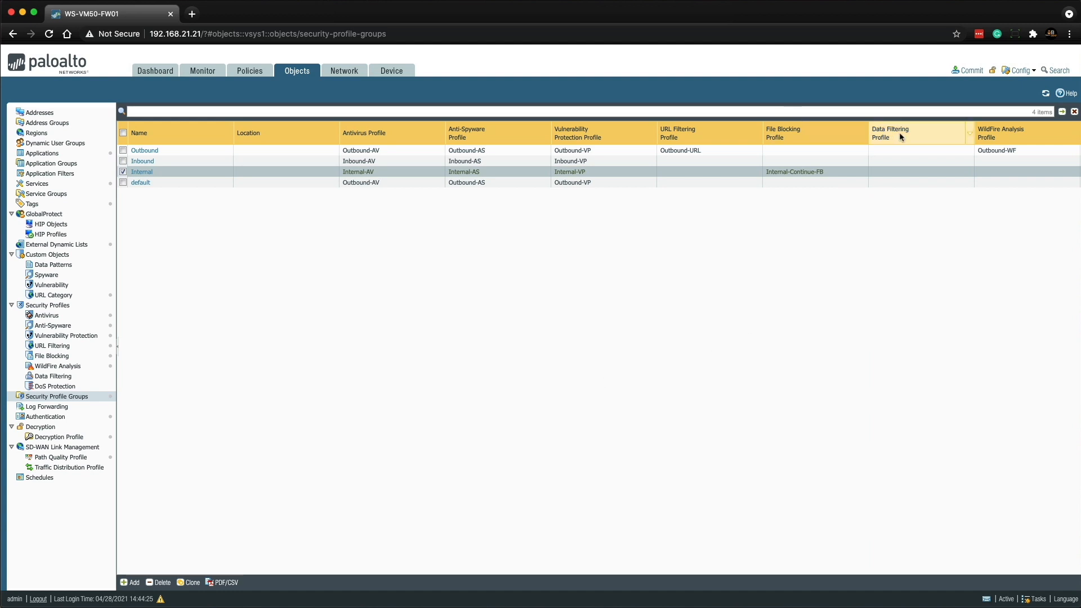
Step: Commit the changes to the firewall and close the successful Commit Status report
click(970, 70)
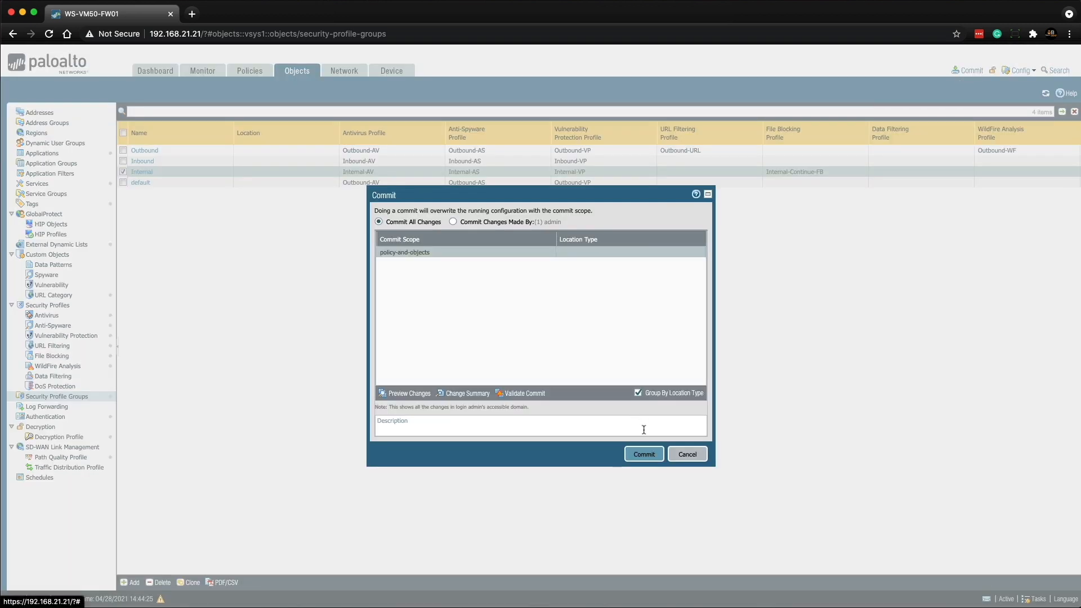
click(642, 453)
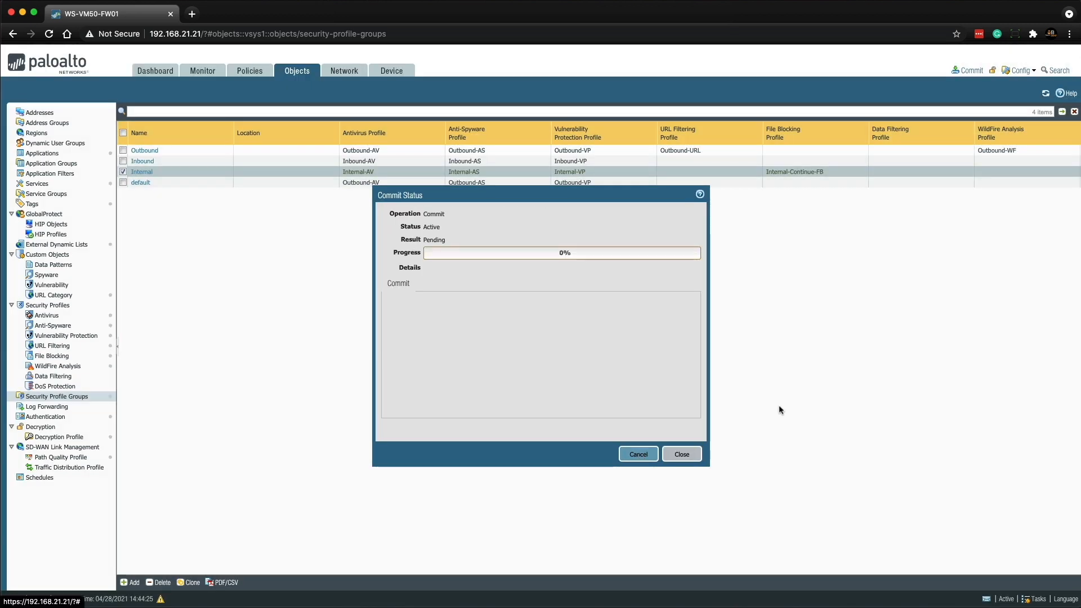
mouse_move(771, 406)
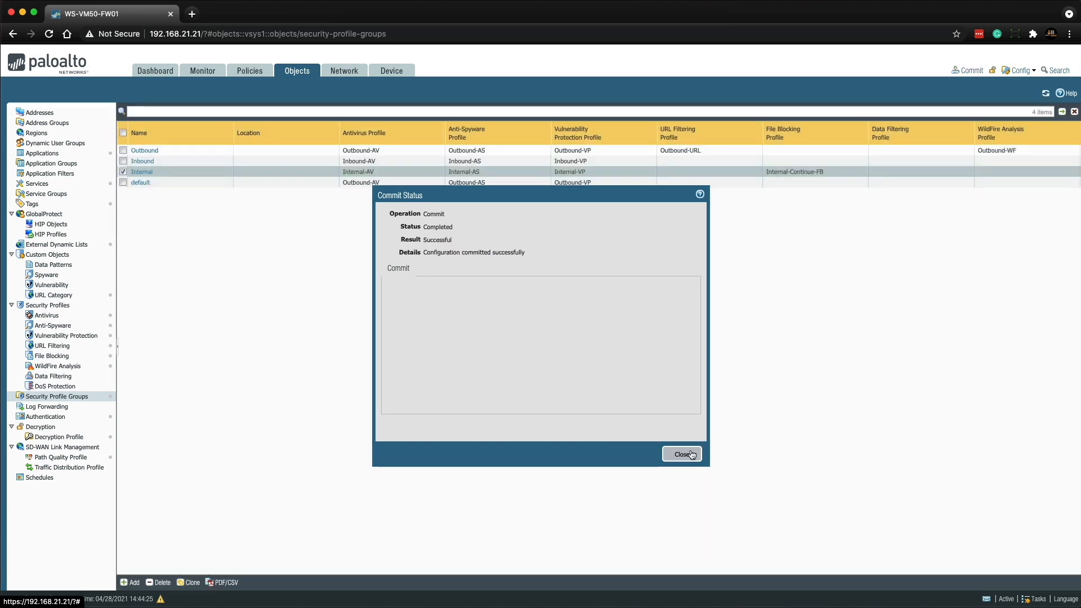
click(681, 454)
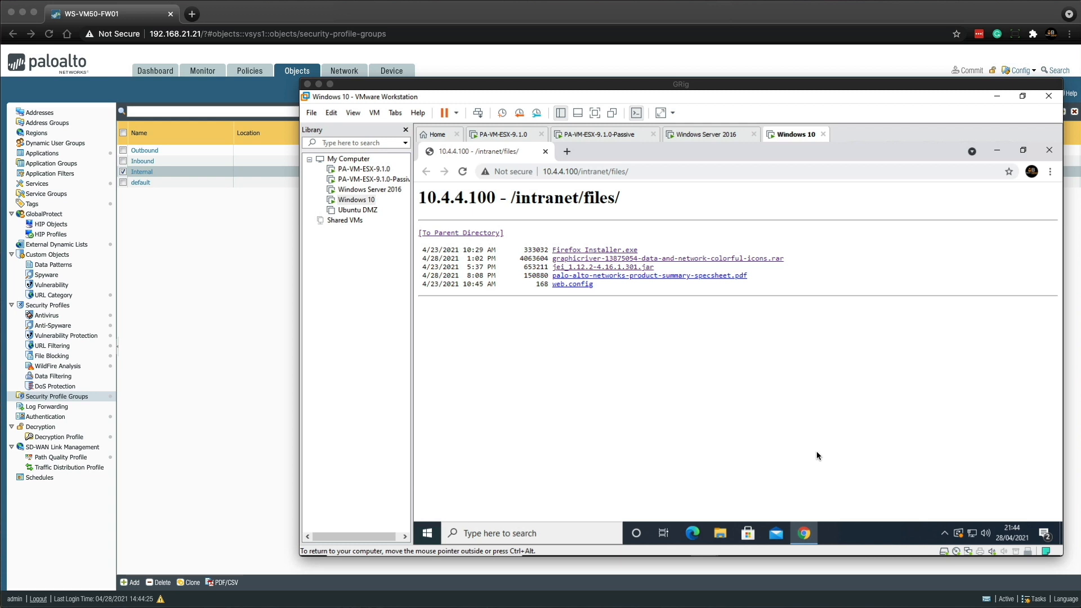
mouse_move(823, 436)
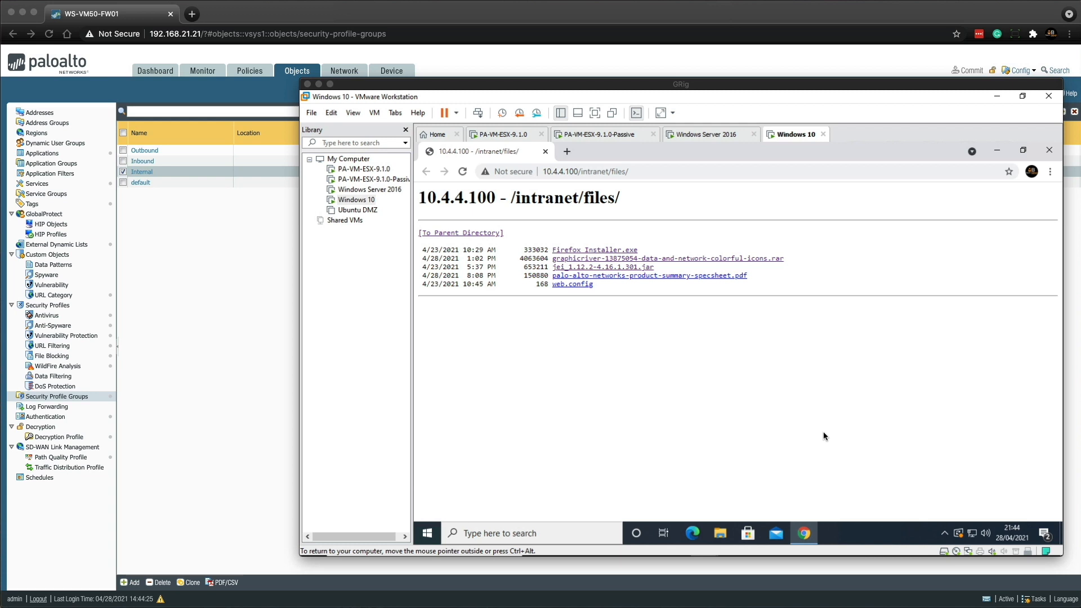
mouse_move(717, 284)
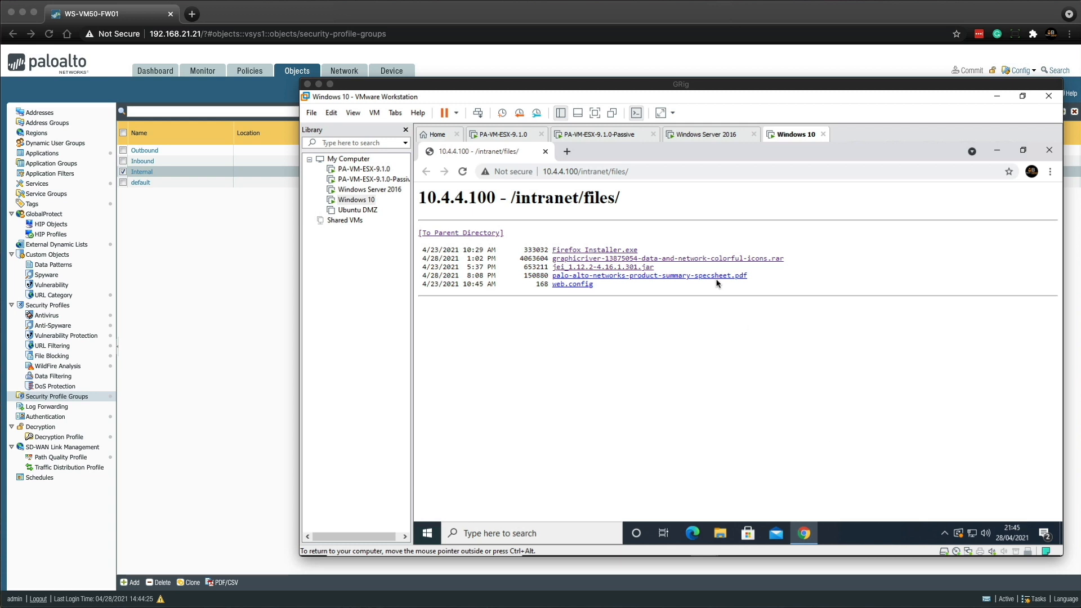
Step: Save the palo-alto-networks-product-summary-specsheet PDF link into Downloads via Save link as
right_click(649, 275)
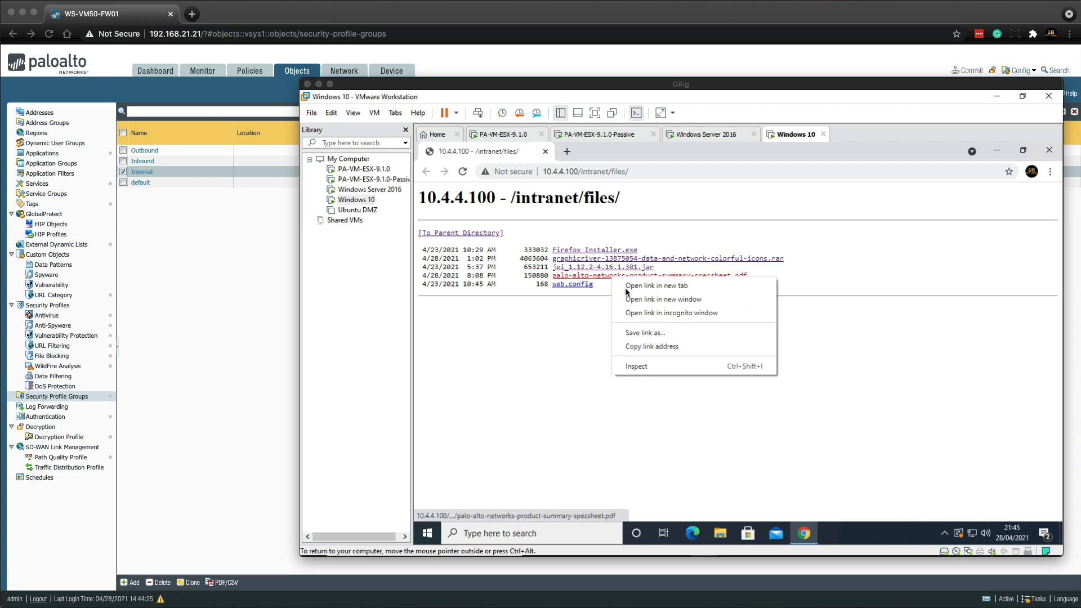
click(643, 333)
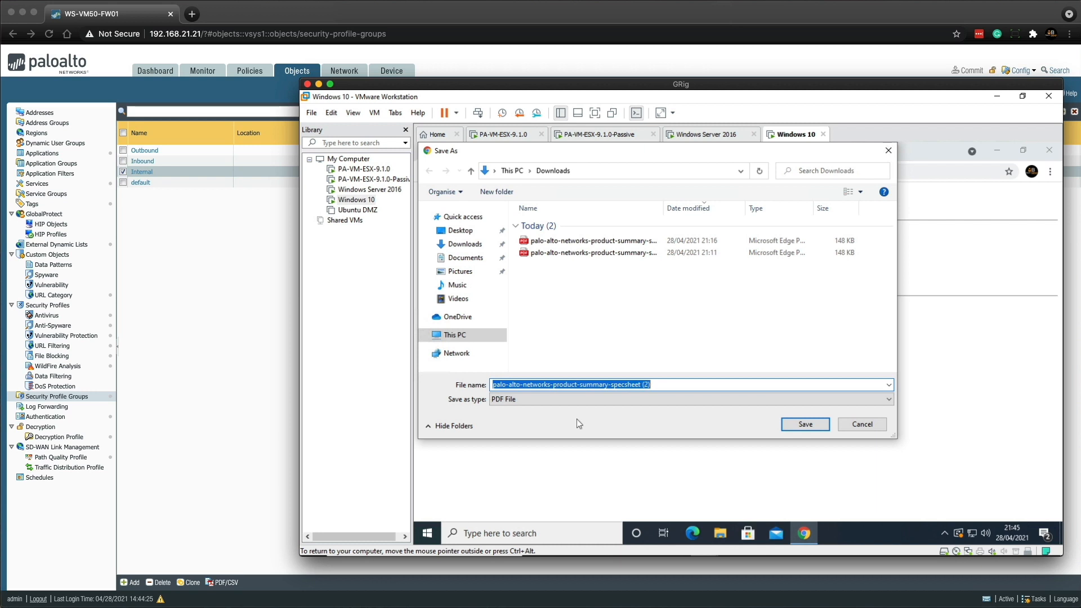
mouse_move(775, 451)
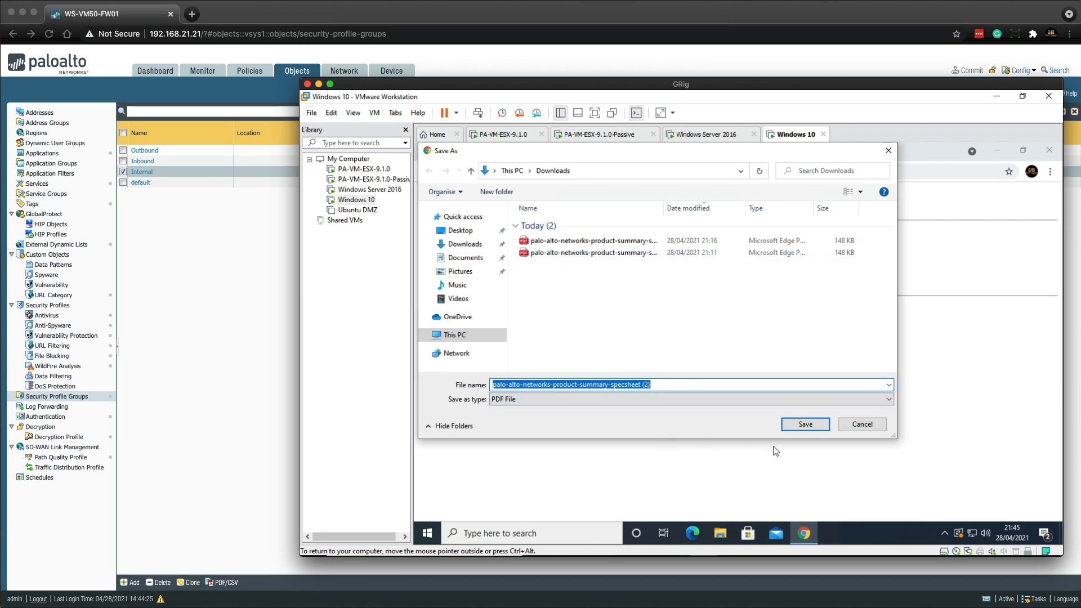
mouse_move(804, 424)
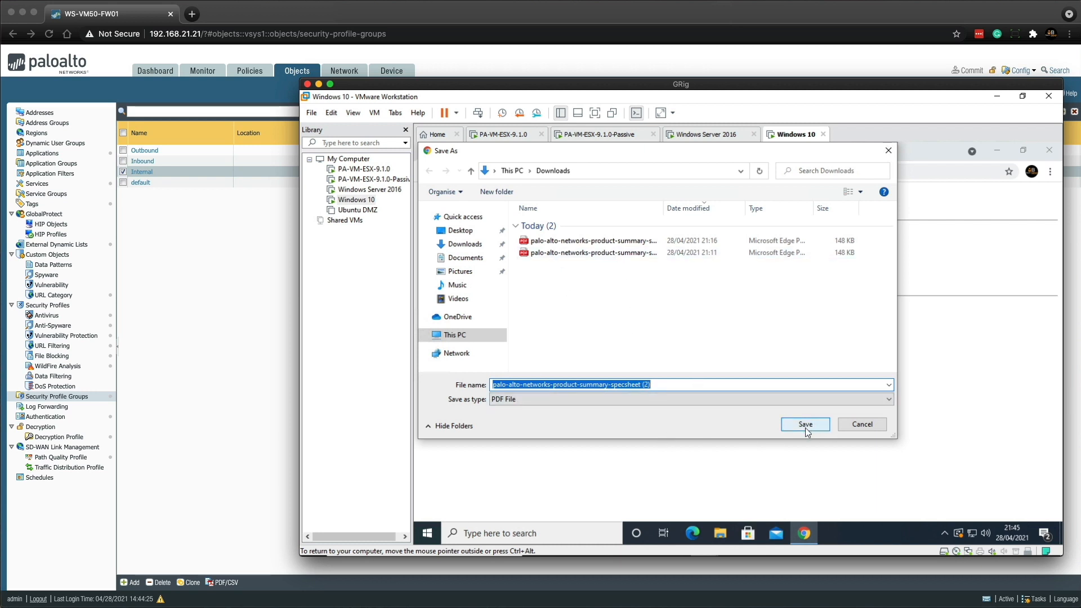
click(804, 424)
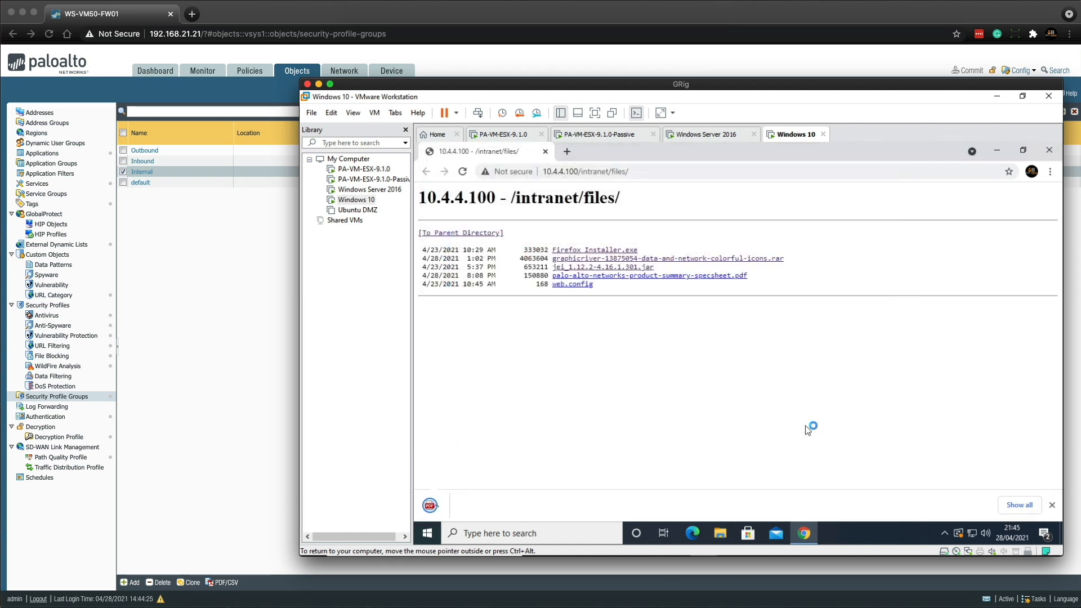
click(649, 275)
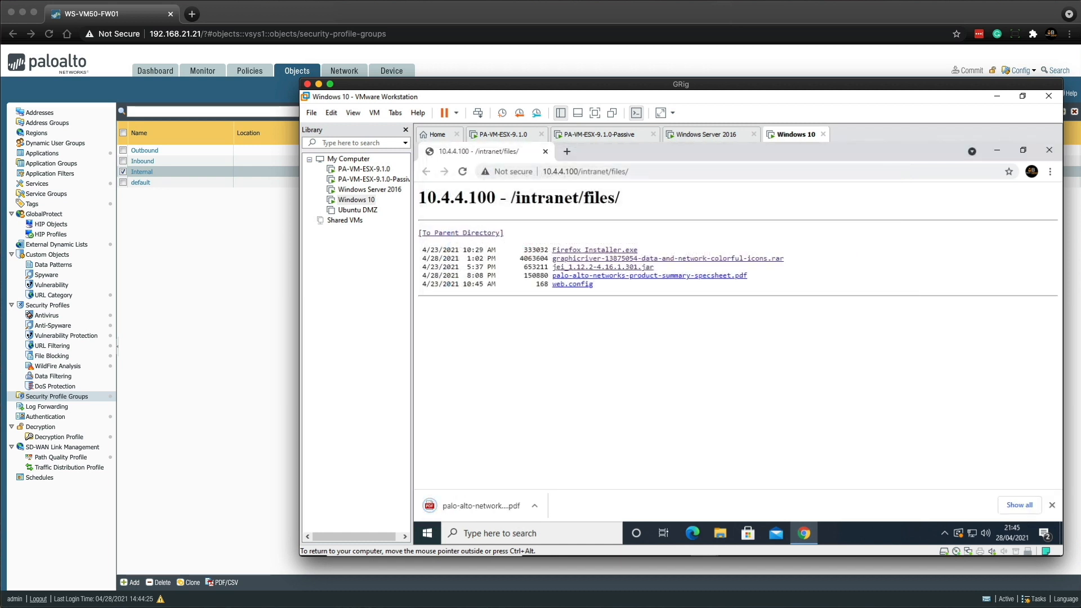
mouse_move(672, 258)
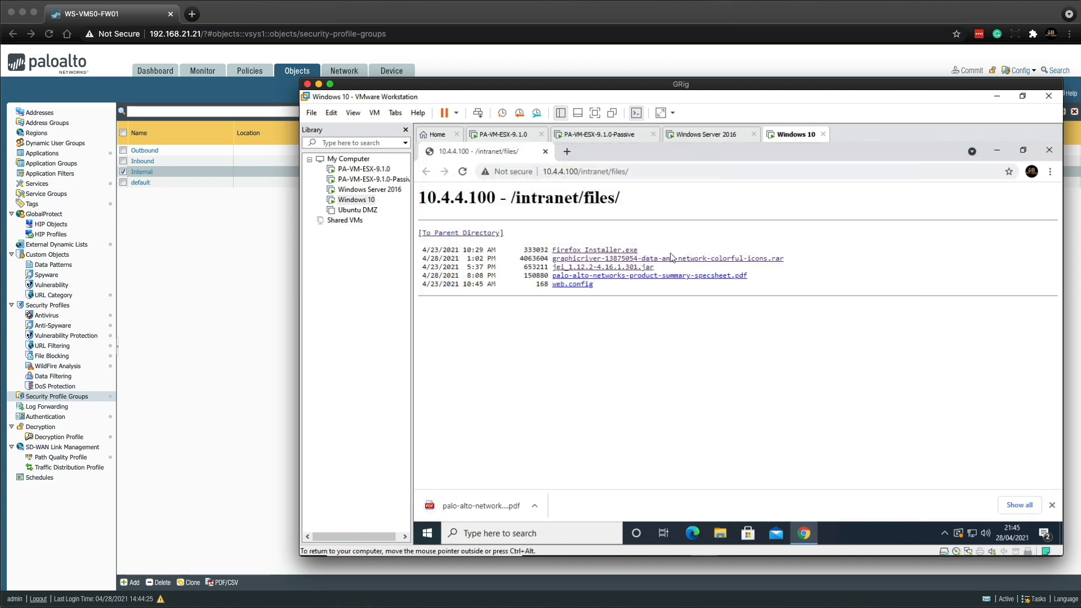
Step: Try the jei_1.12.2-4.16.1.301.jar and graphicriver rar downloads, confirming both blocked
click(603, 267)
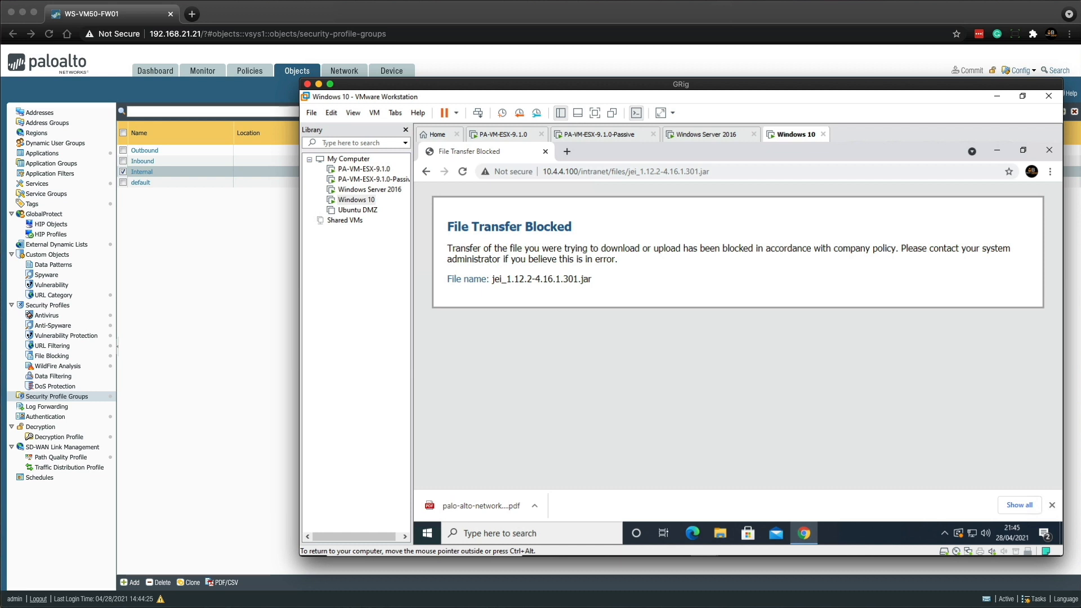
click(426, 172)
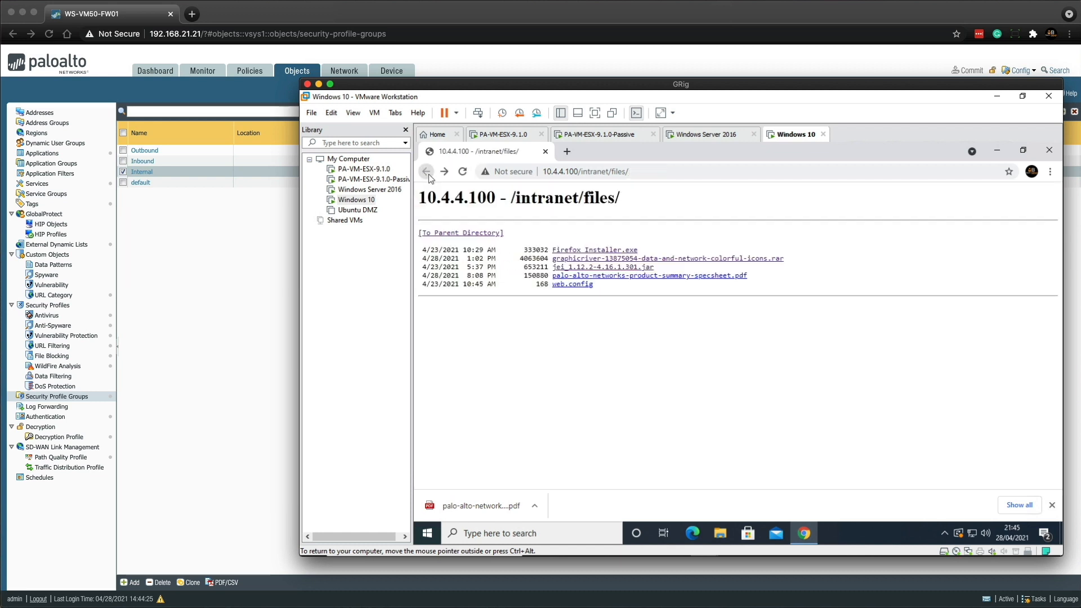
mouse_move(603, 267)
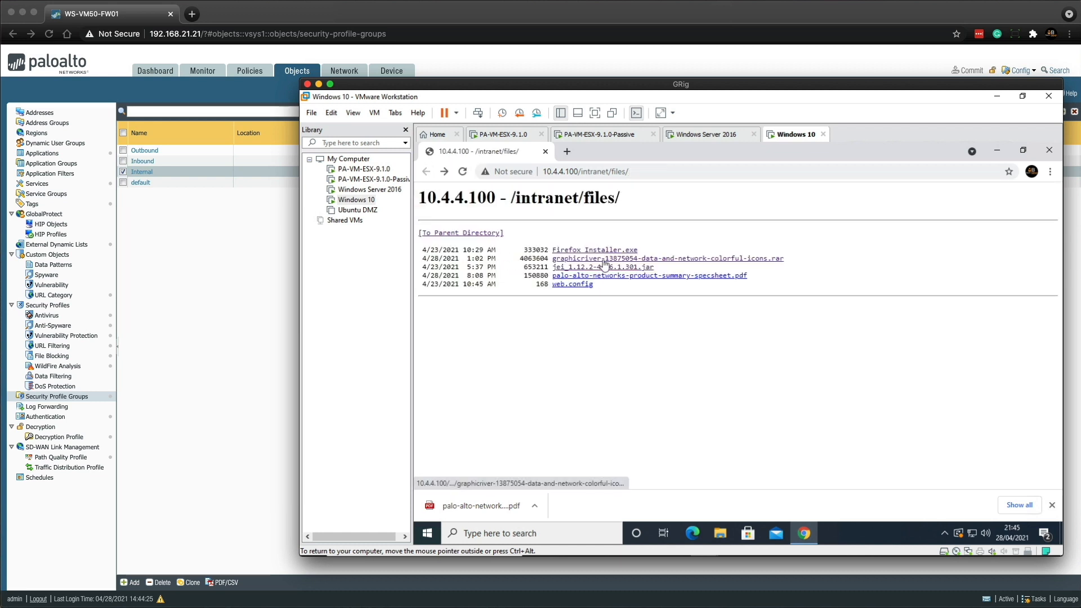
click(667, 258)
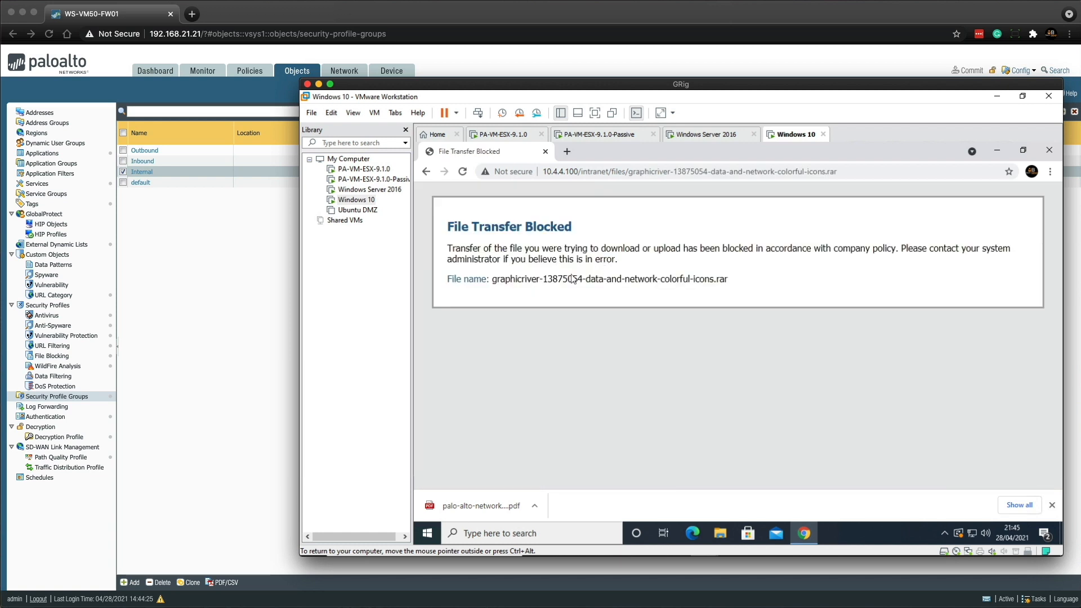
click(426, 171)
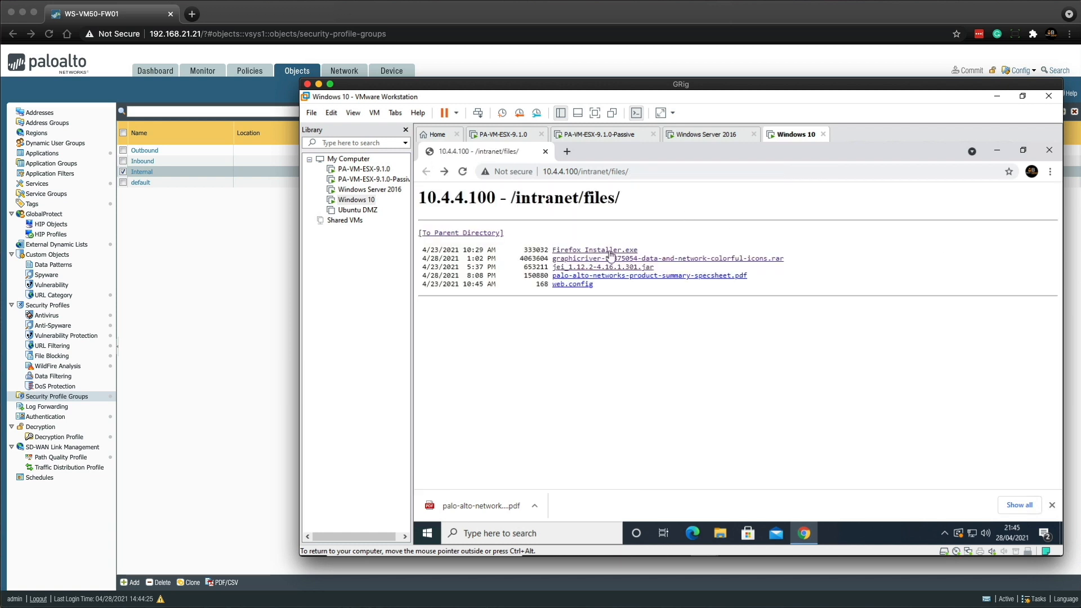
Step: Request Firefox Installer.exe and continue past the File Download Blocked page
click(594, 249)
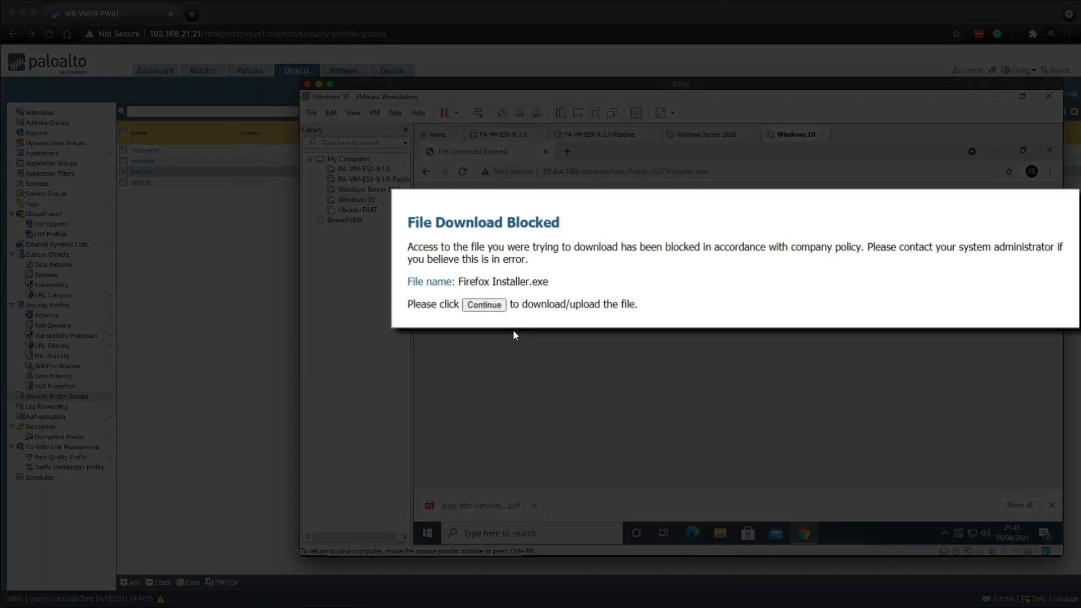
mouse_move(500, 341)
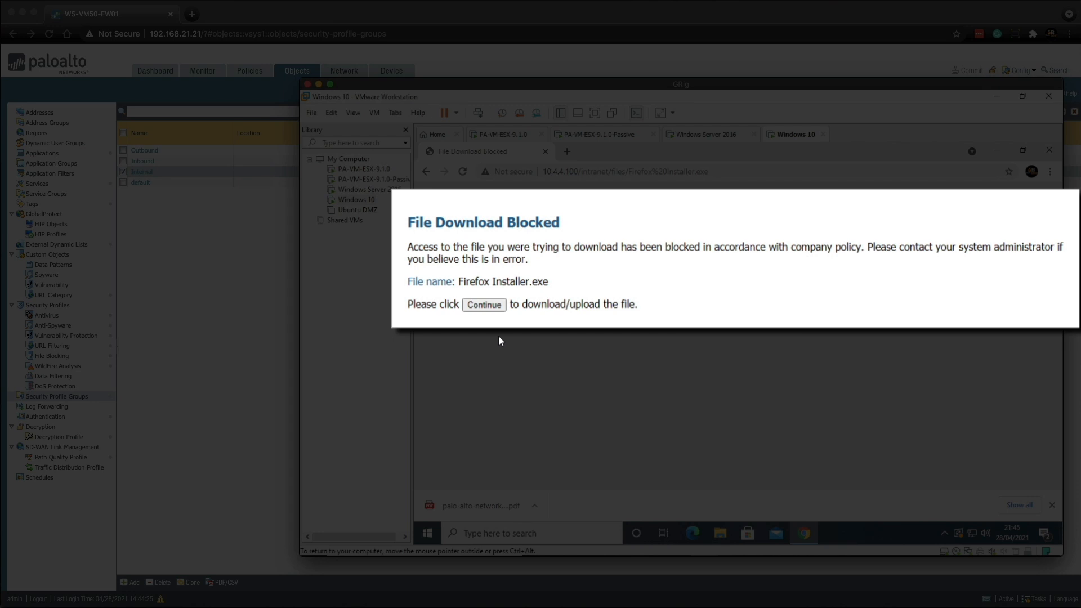
mouse_move(431, 330)
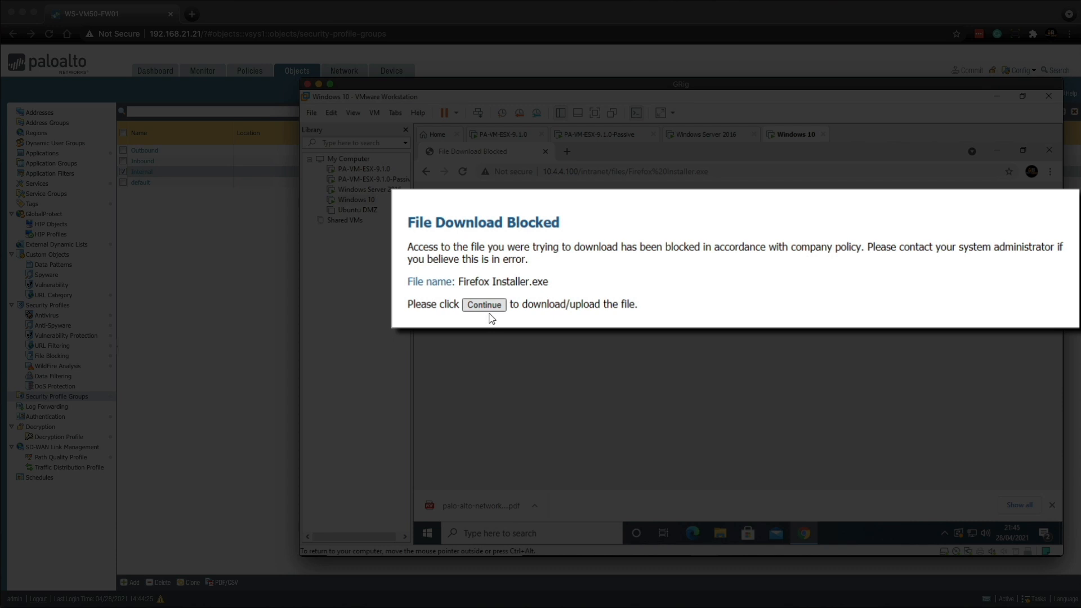
mouse_move(495, 326)
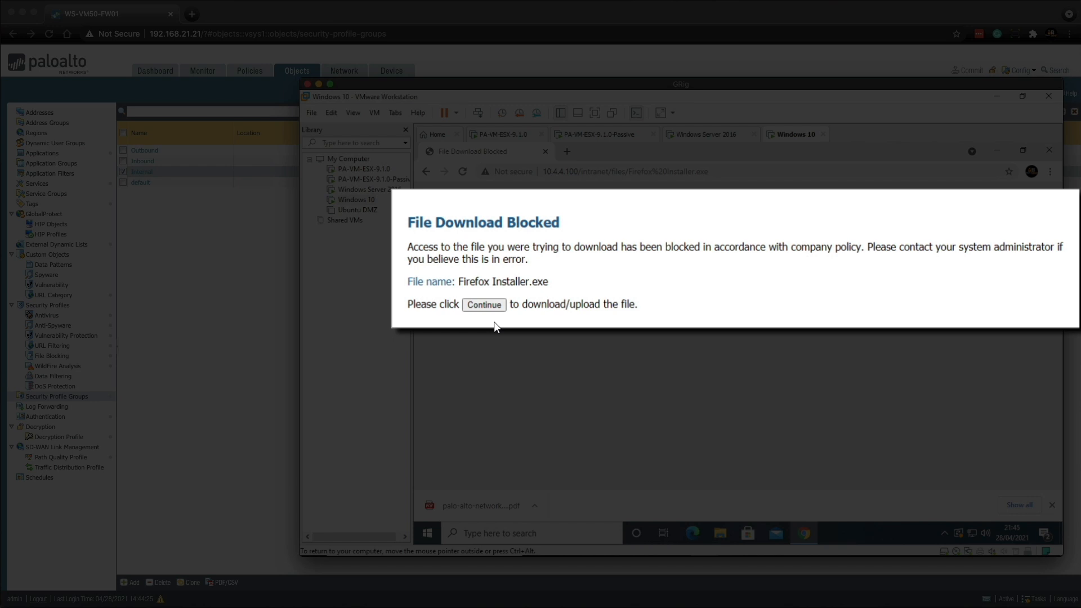
mouse_move(485, 322)
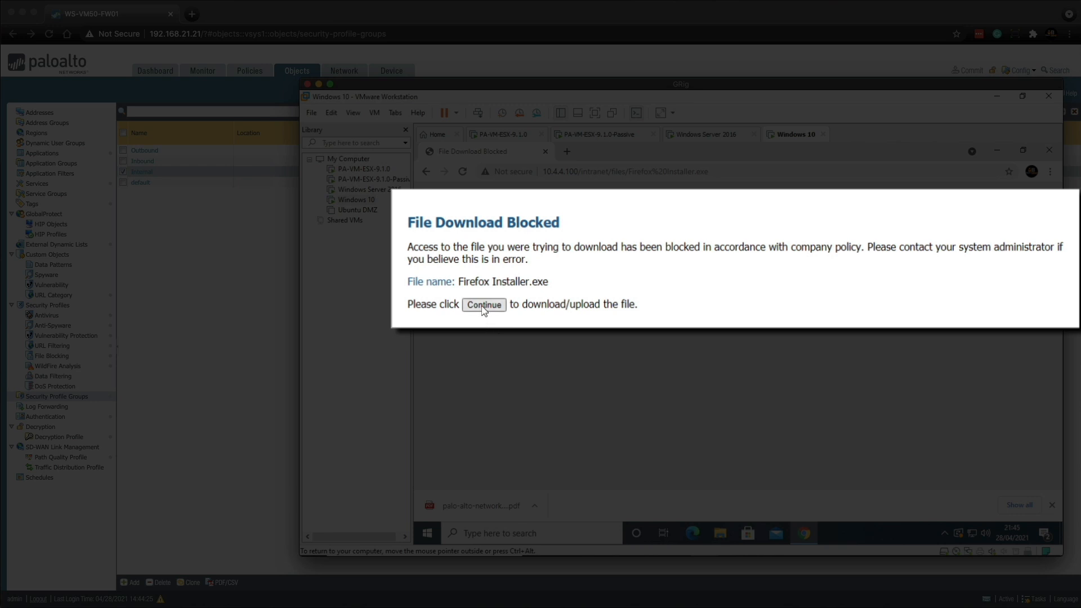
click(483, 304)
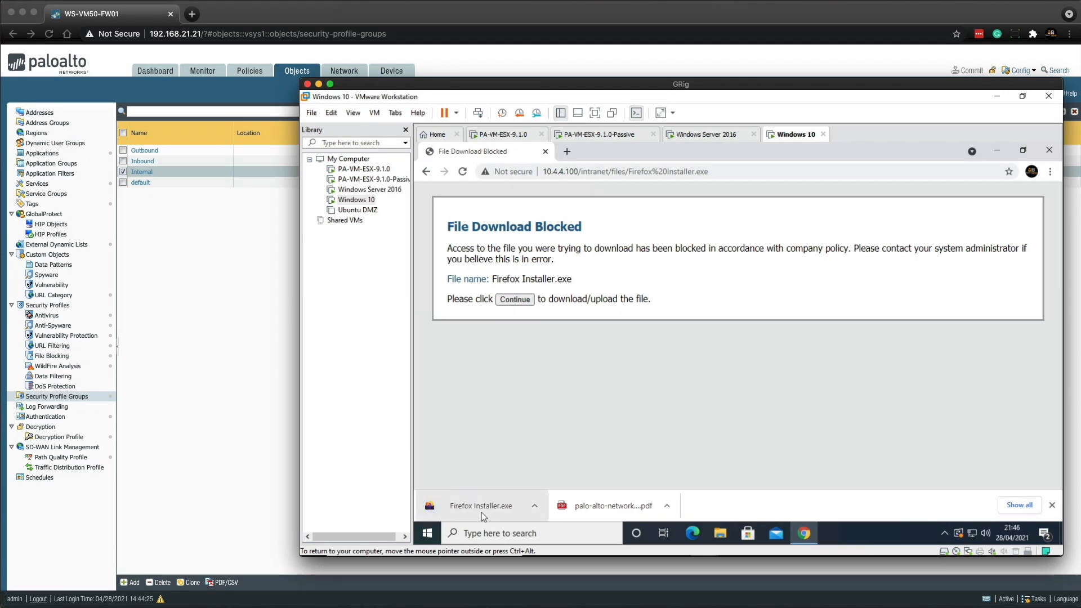
mouse_move(536, 444)
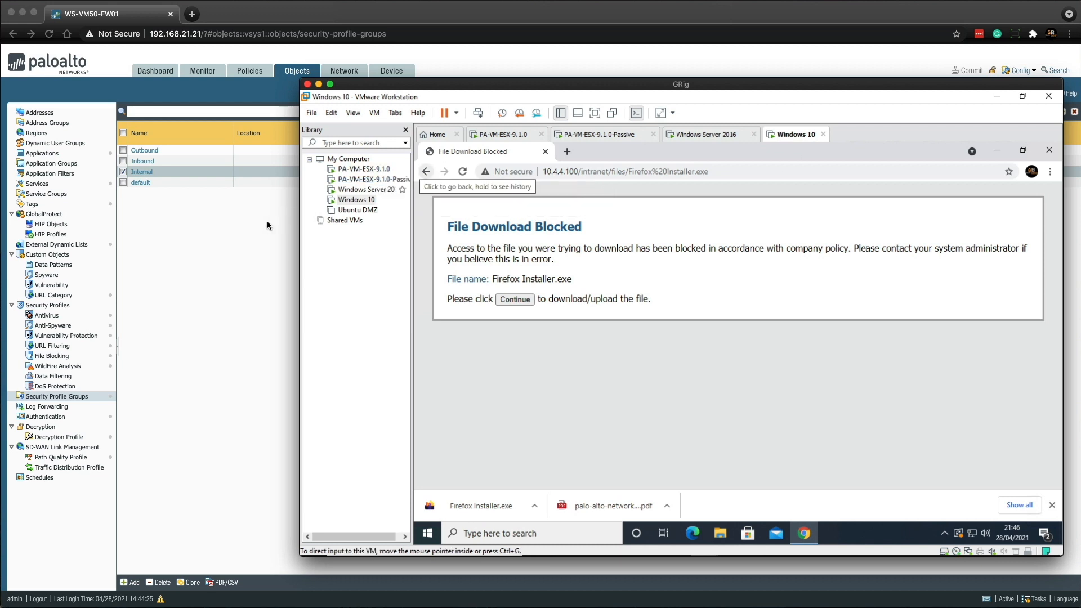
Step: Refresh the firewall's Data Filtering logs to show Firefox Installer.exe block-continue and continue entries
click(202, 70)
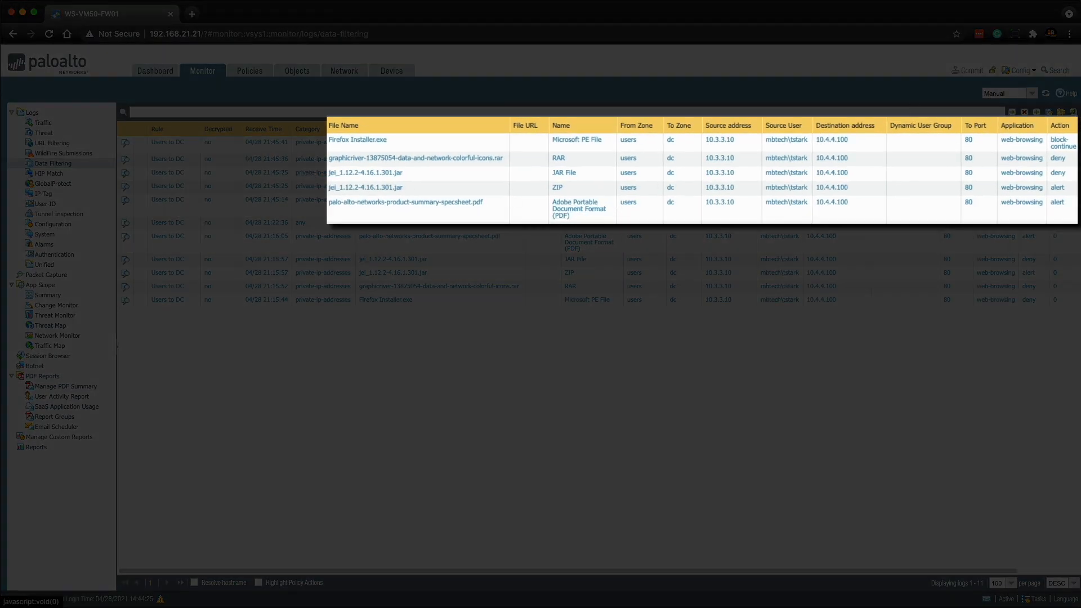
mouse_move(1053, 206)
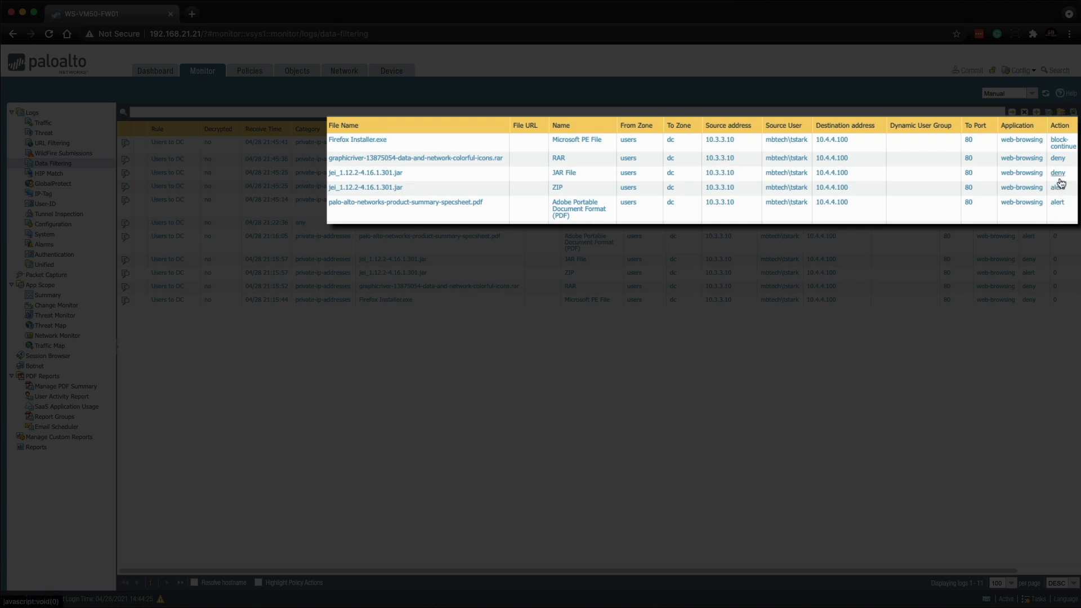
mouse_move(1056, 163)
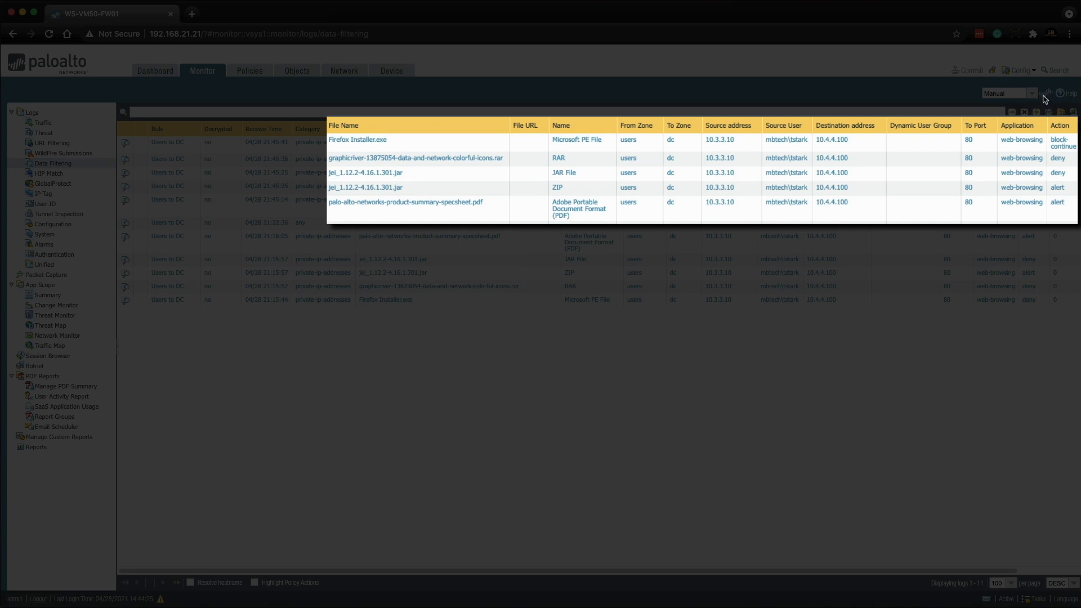
click(1045, 93)
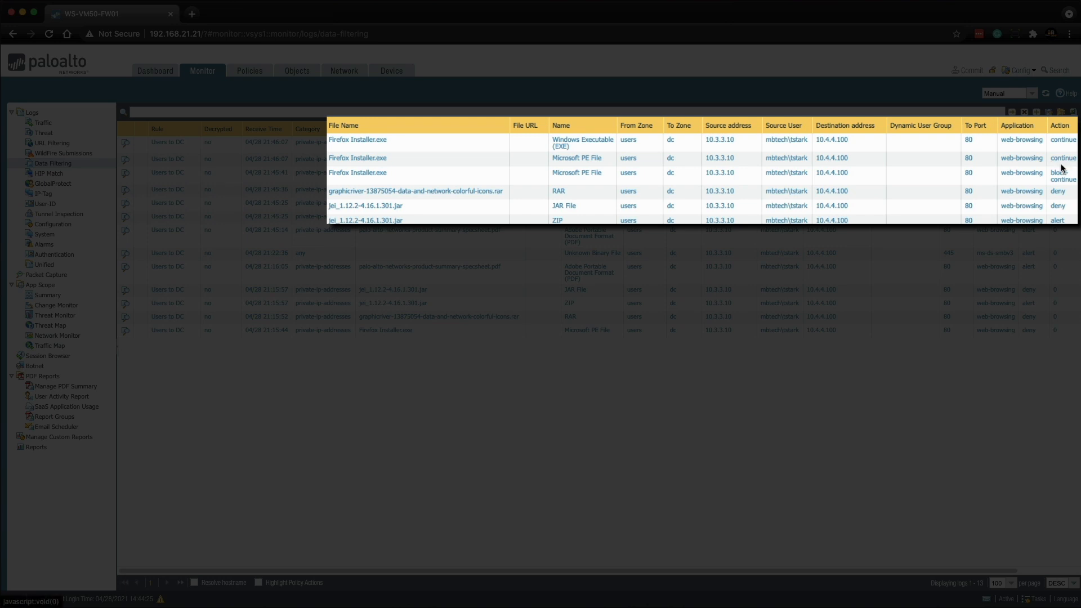
mouse_move(1058, 150)
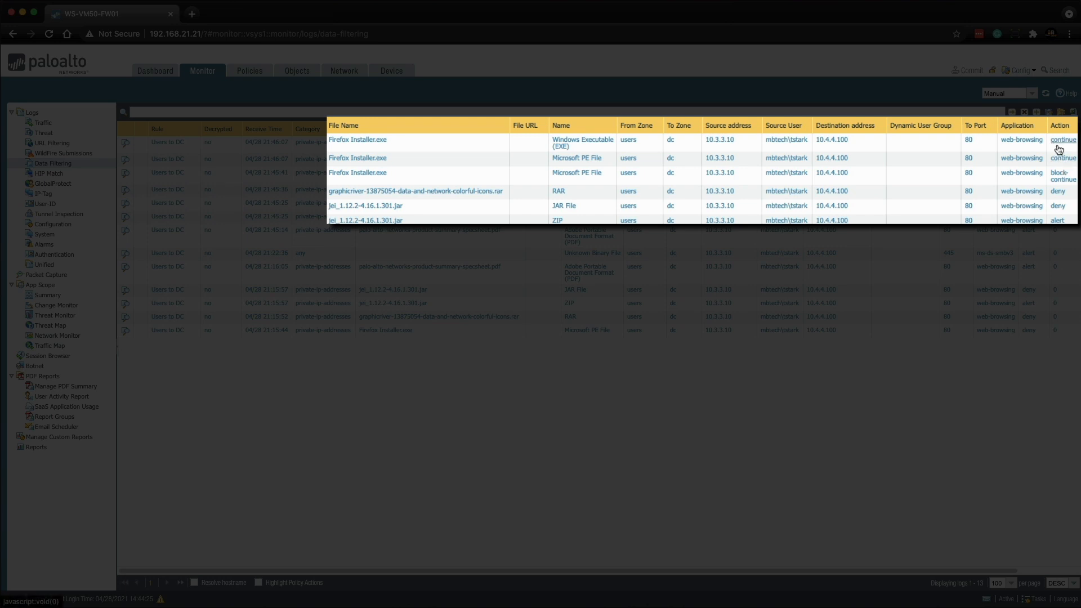